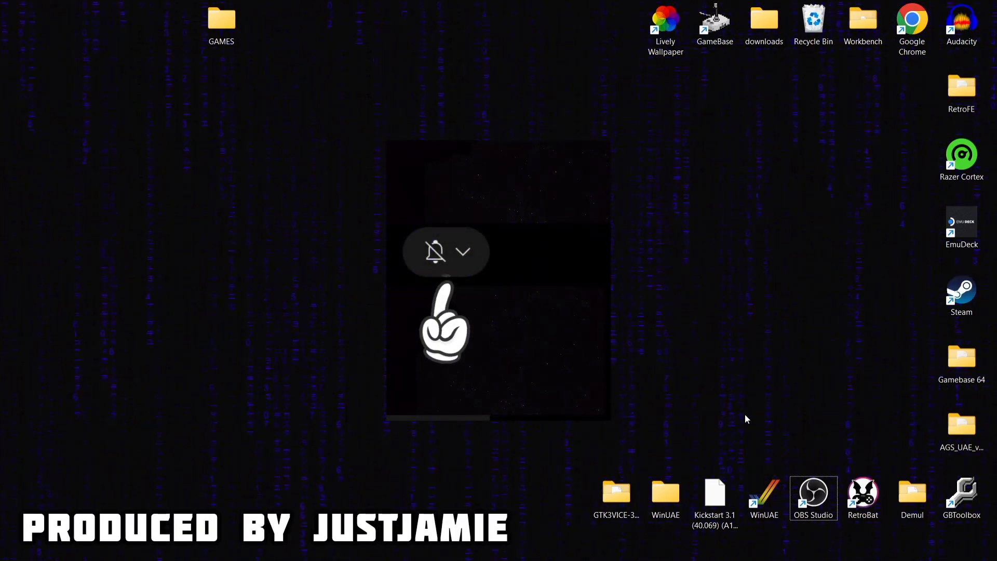
# Step: Reach the ScummVM Downloads page and scroll to the 2.8.0 release binaries list
pyautogui.click(463, 251)
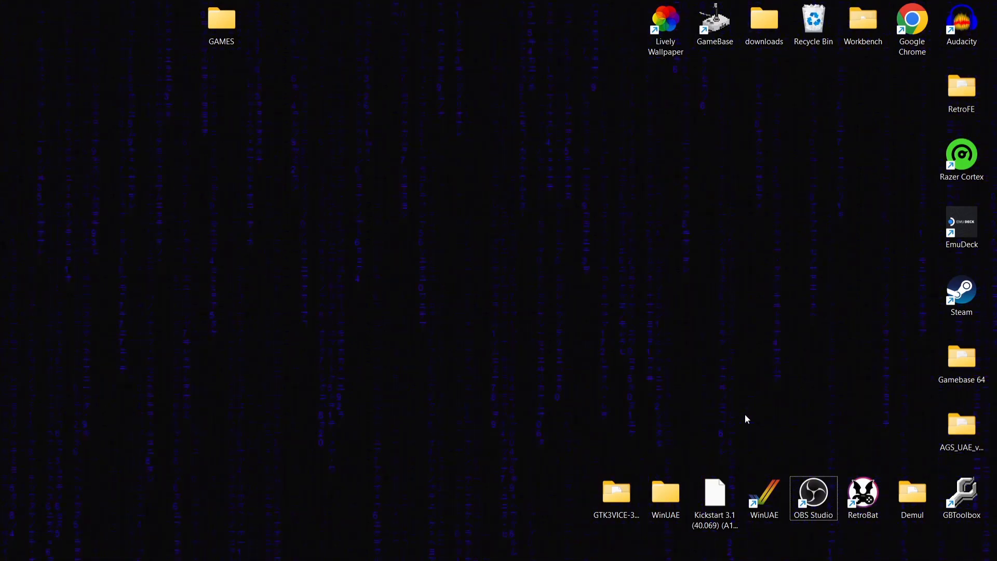
pyautogui.click(221, 19)
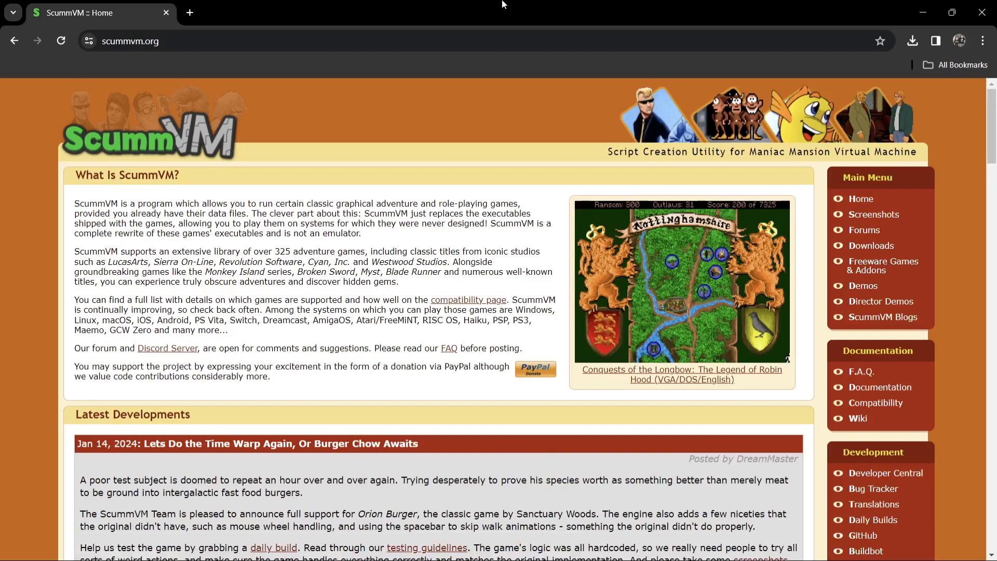
pyautogui.moveTo(881, 253)
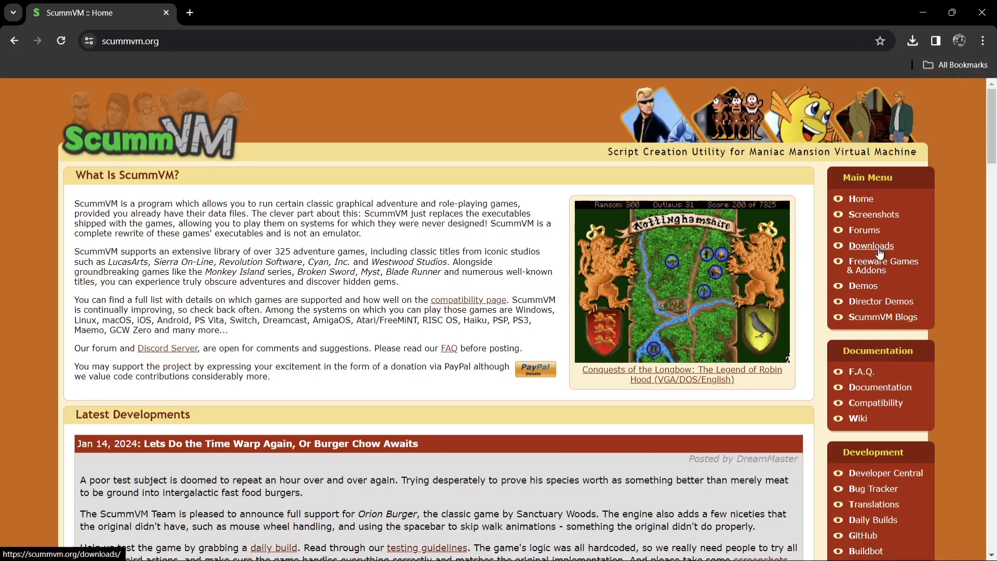
pyautogui.moveTo(880, 252)
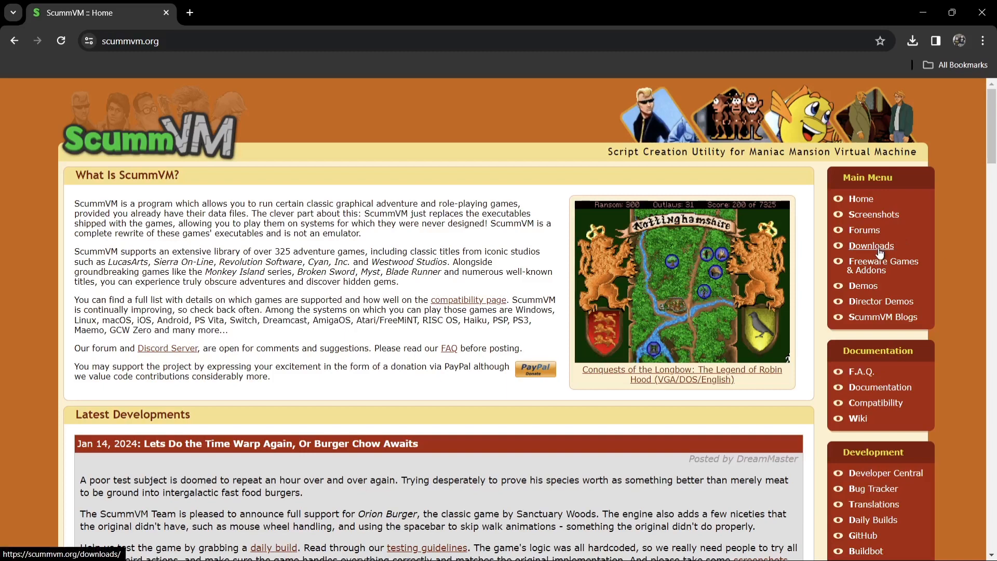
pyautogui.click(870, 246)
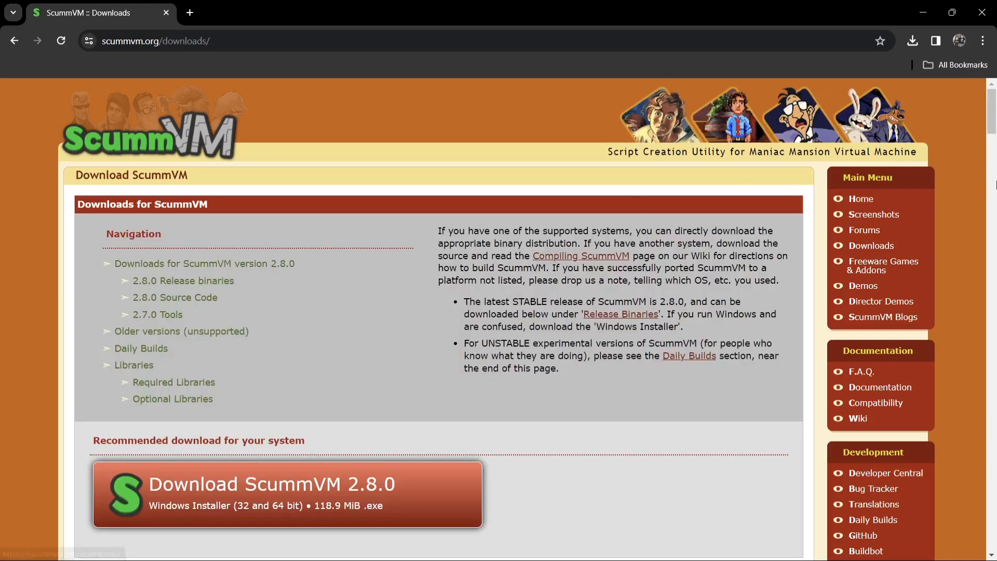
pyautogui.scroll(-3)
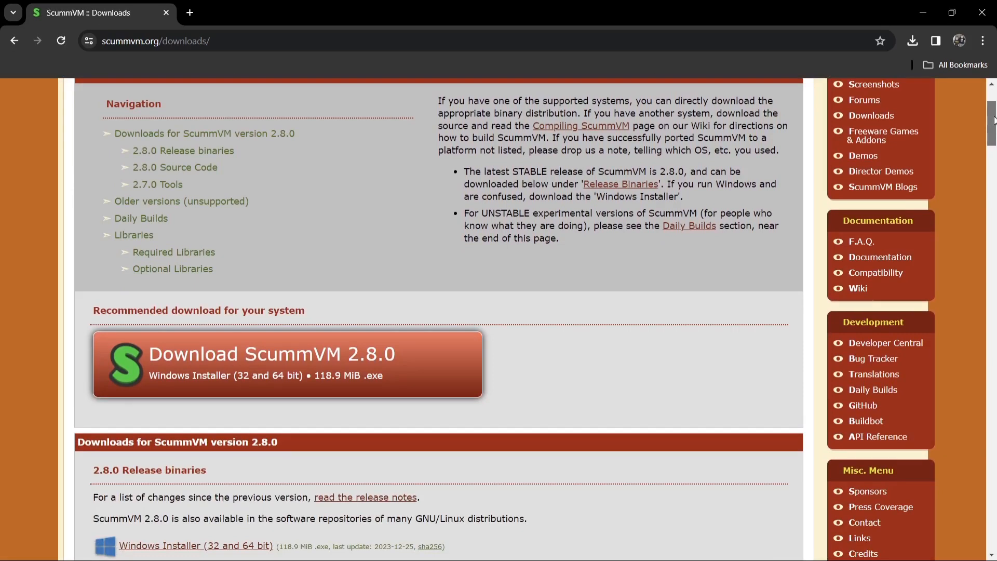
pyautogui.scroll(-3)
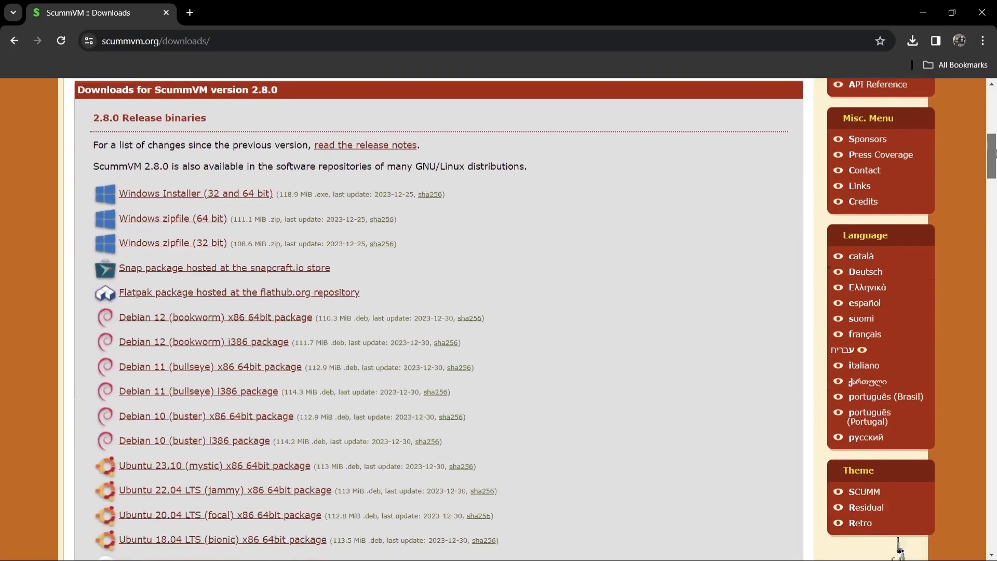
pyautogui.scroll(-3)
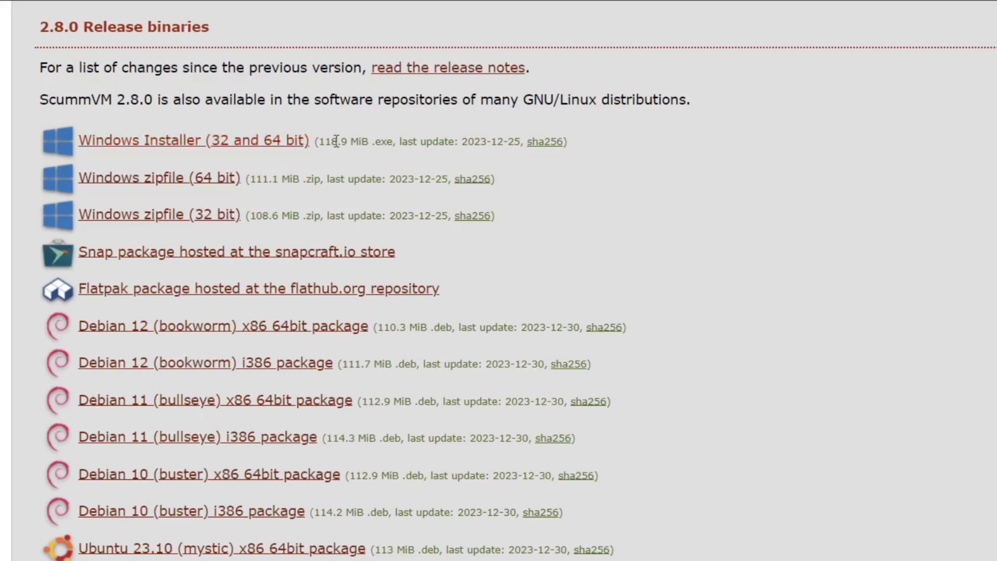
pyautogui.moveTo(156, 186)
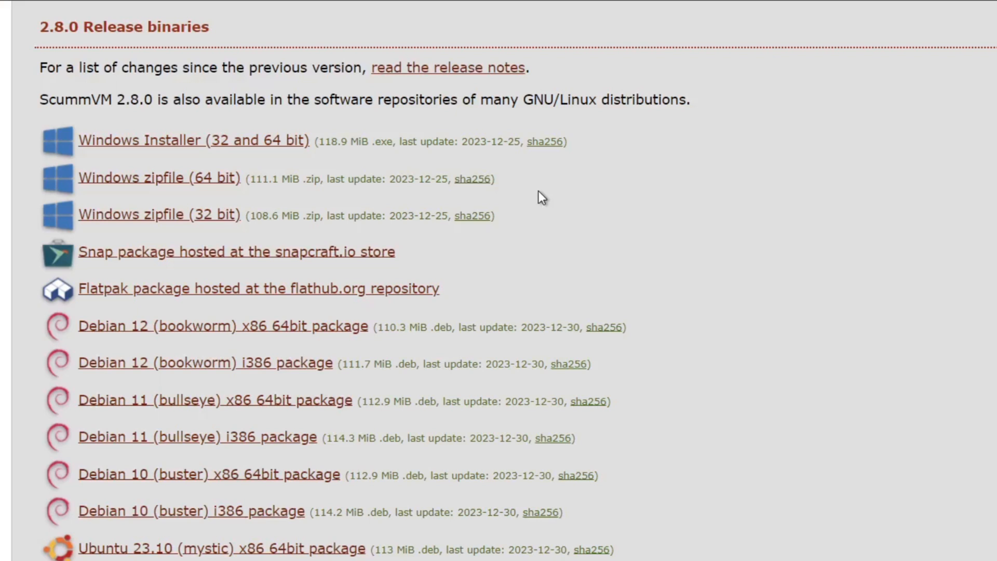
pyautogui.moveTo(596, 208)
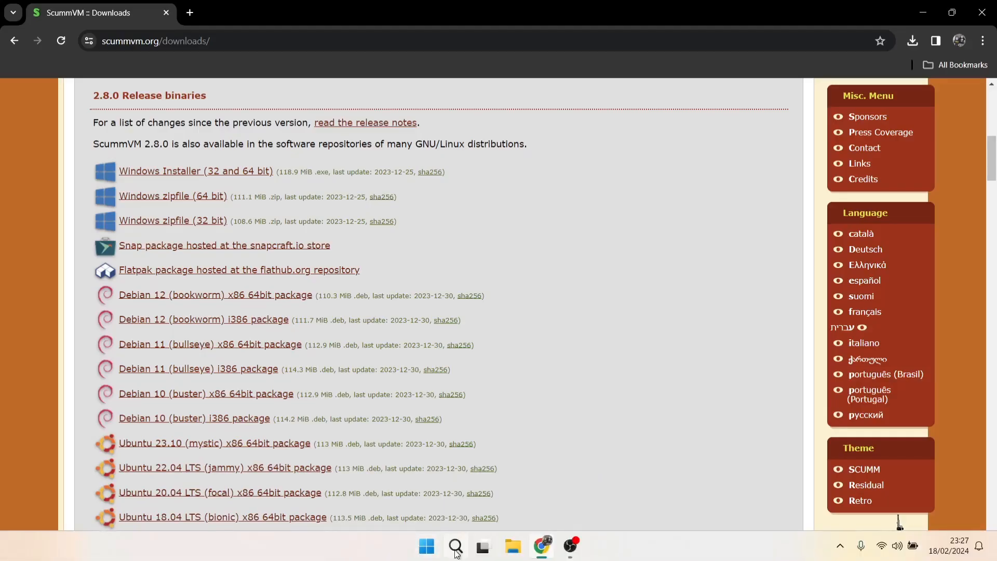
pyautogui.click(455, 559)
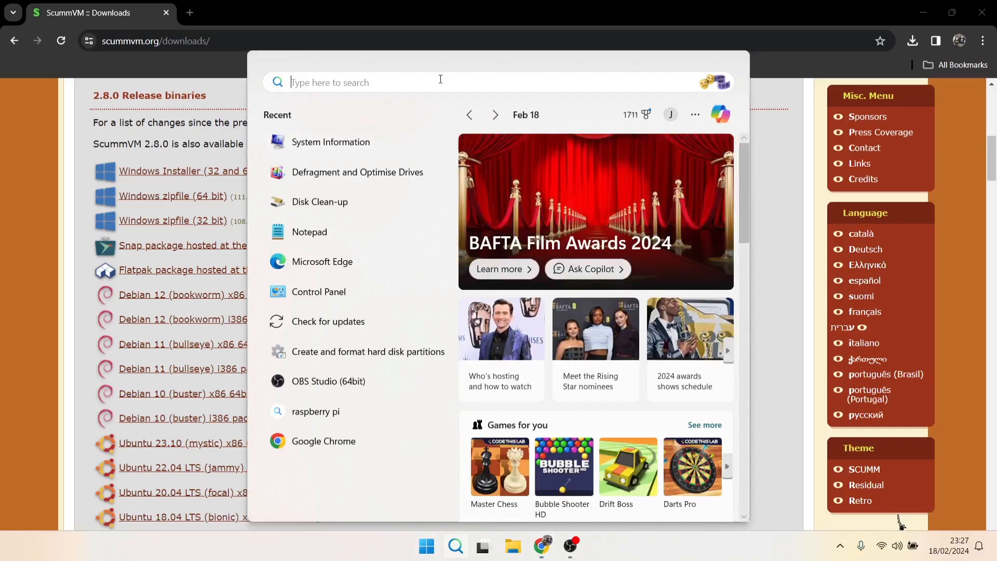
pyautogui.write('system Information')
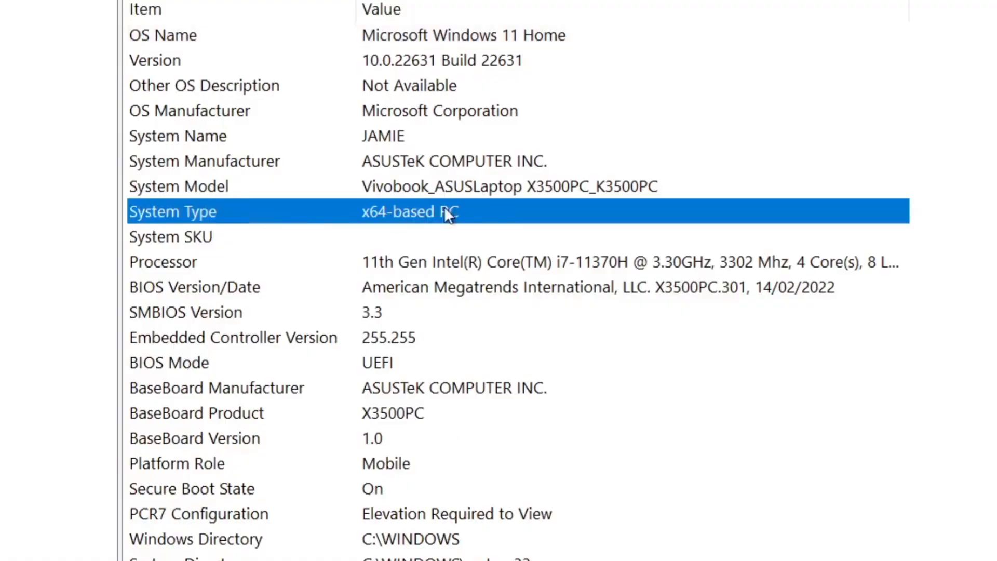
pyautogui.moveTo(439, 226)
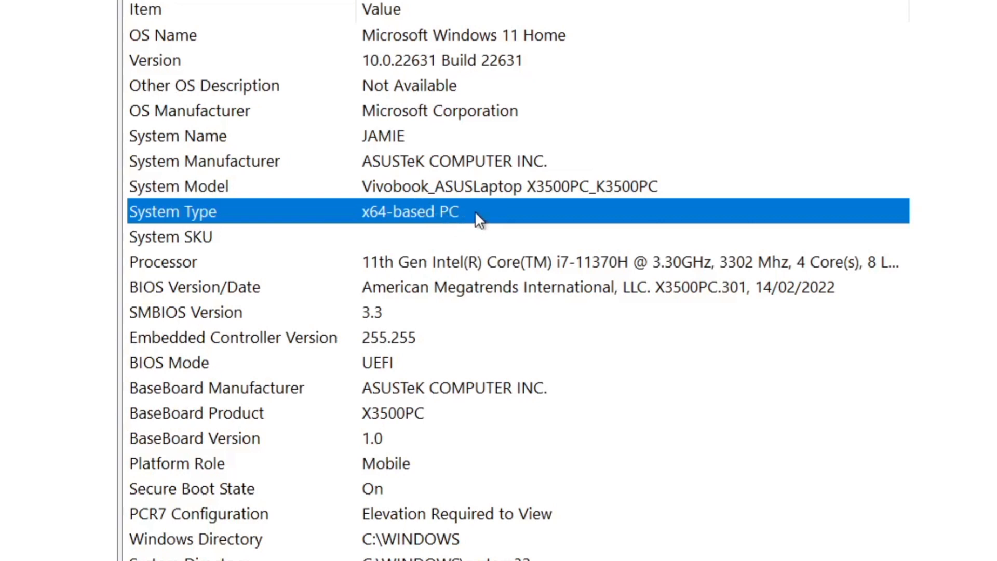
pyautogui.moveTo(515, 224)
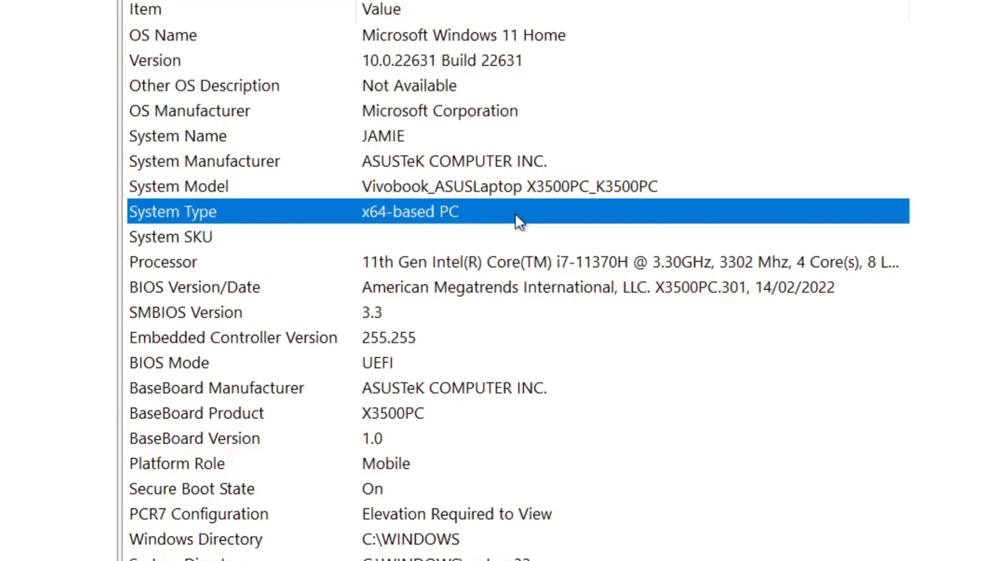
pyautogui.moveTo(503, 231)
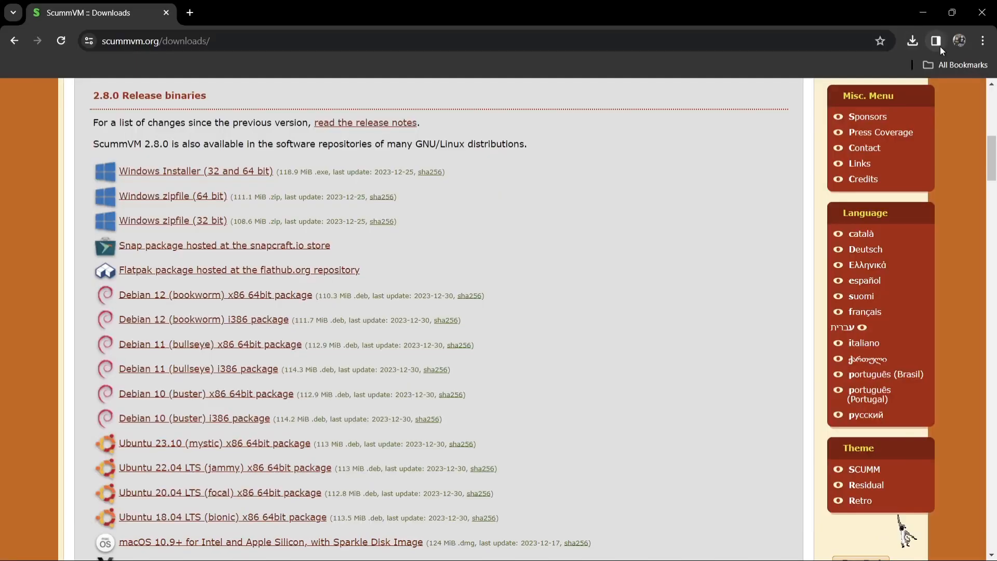
pyautogui.moveTo(171, 204)
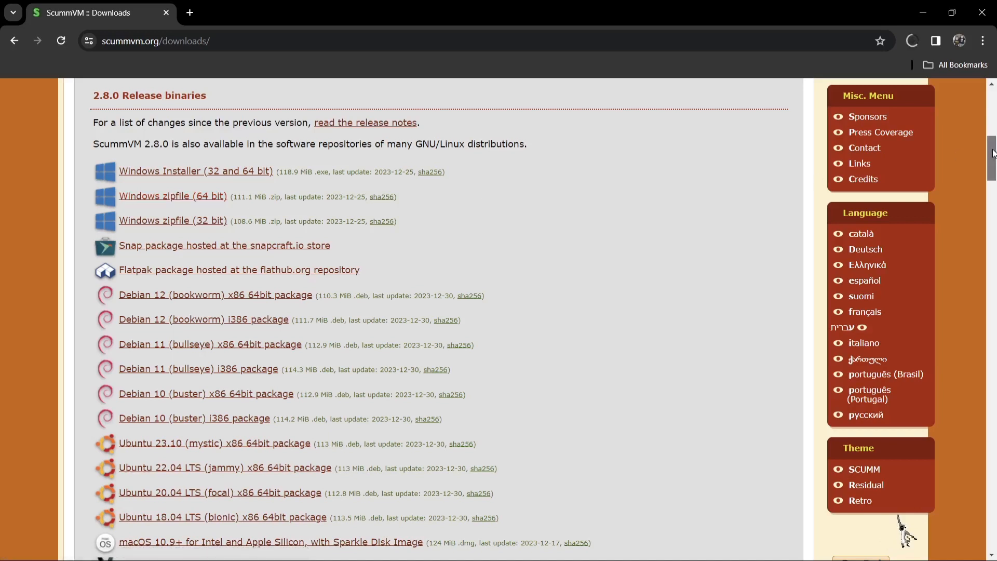
# Step: Scroll back up the release binaries list toward the Windows download links
pyautogui.scroll(3)
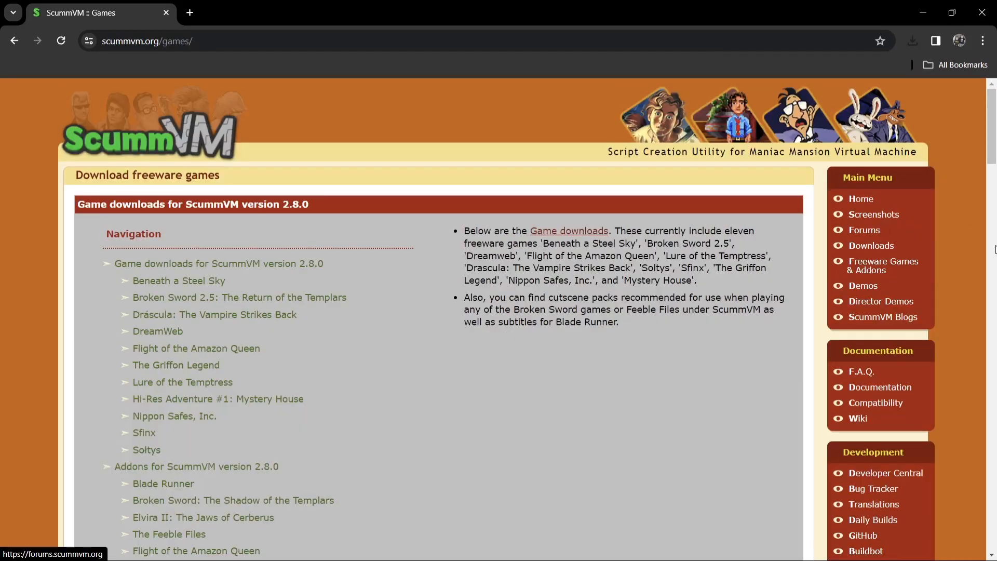
pyautogui.moveTo(282, 284)
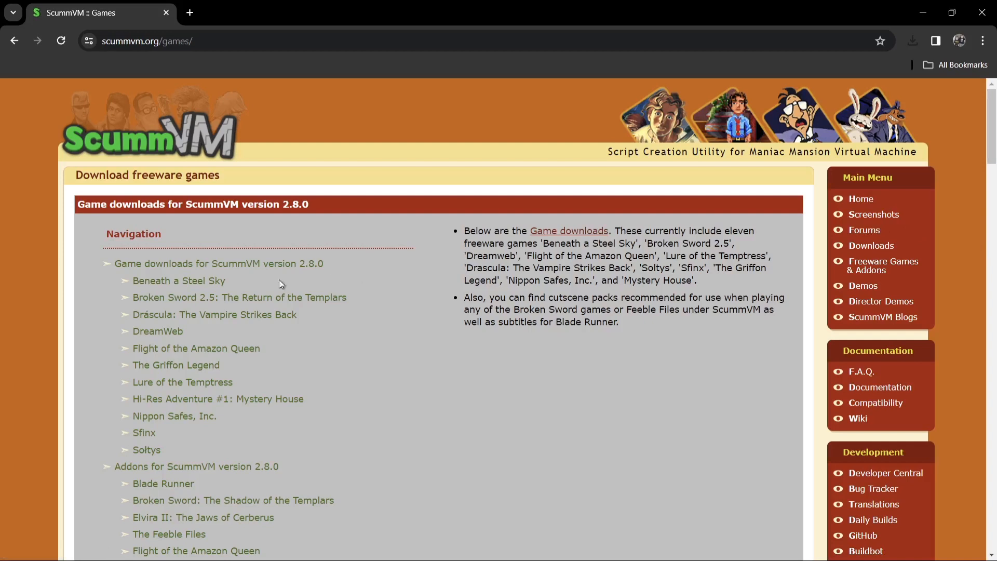
pyautogui.moveTo(263, 274)
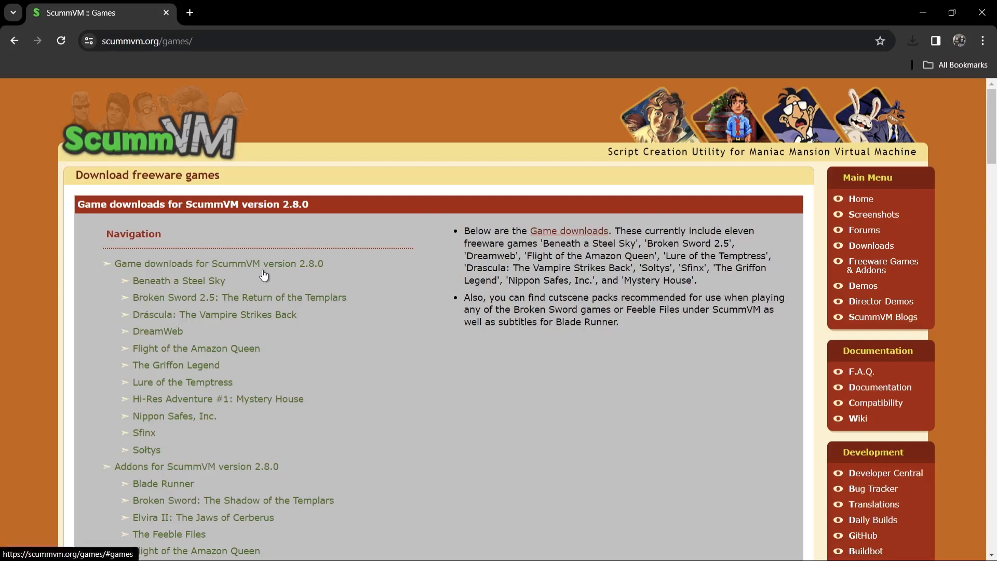
pyautogui.moveTo(307, 300)
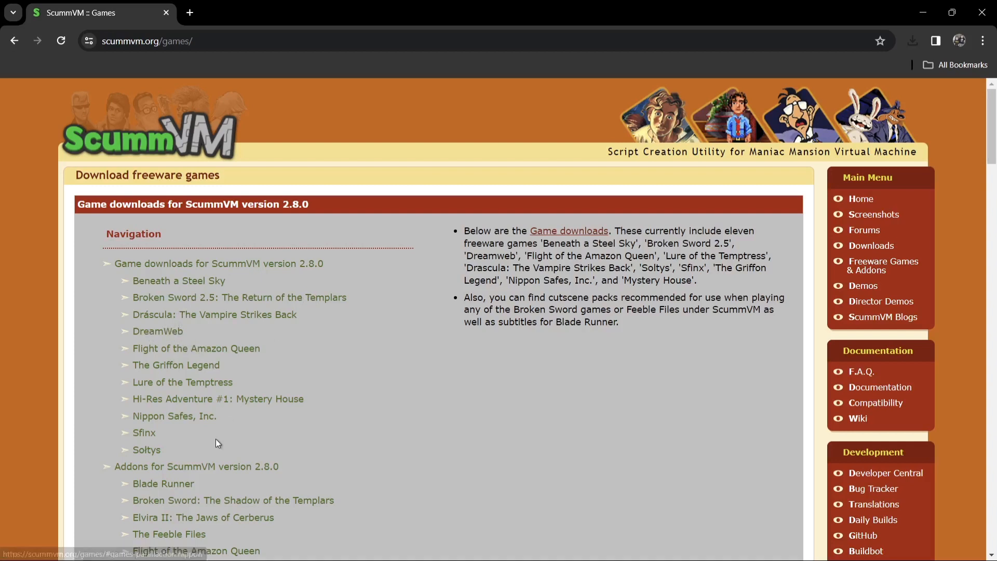
# Step: Scroll through the freeware games and demos pages, then minimise Chrome to the desktop
pyautogui.scroll(-3)
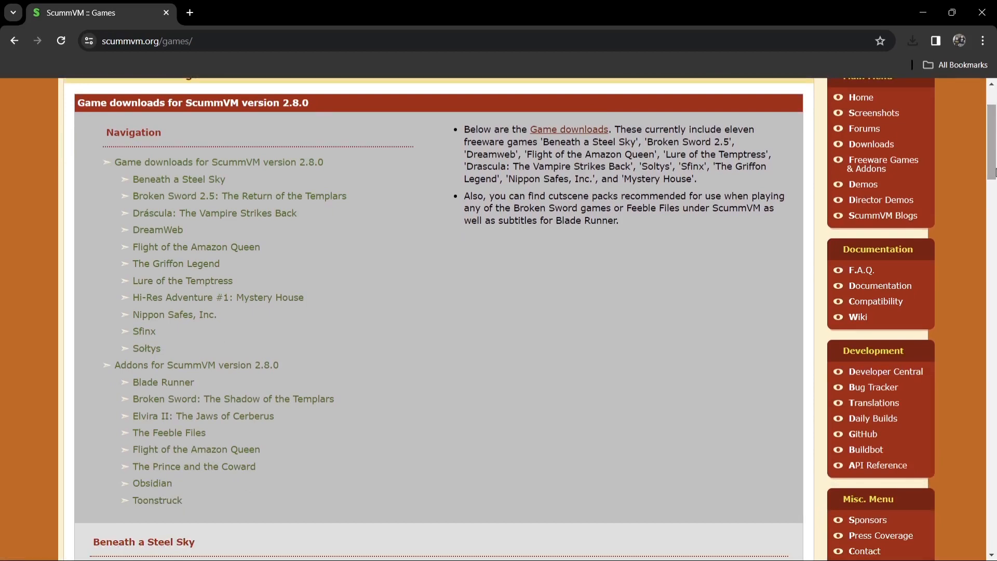
pyautogui.moveTo(886, 175)
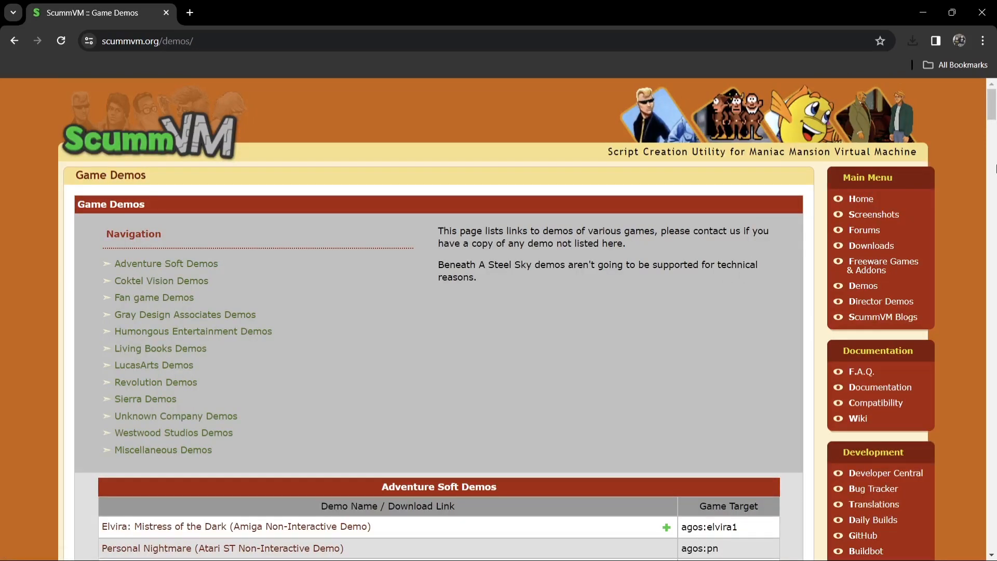
pyautogui.scroll(-3)
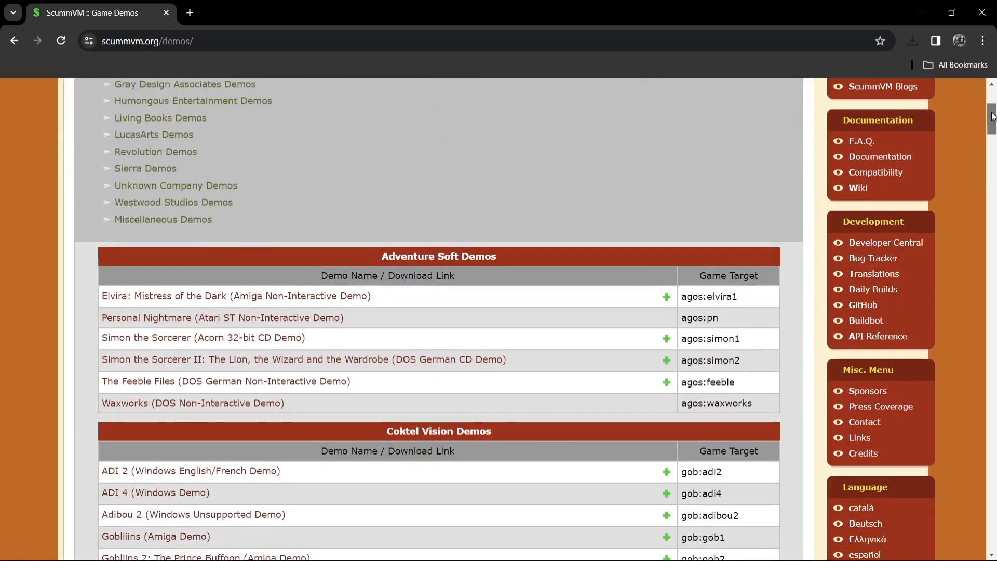
pyautogui.scroll(-3)
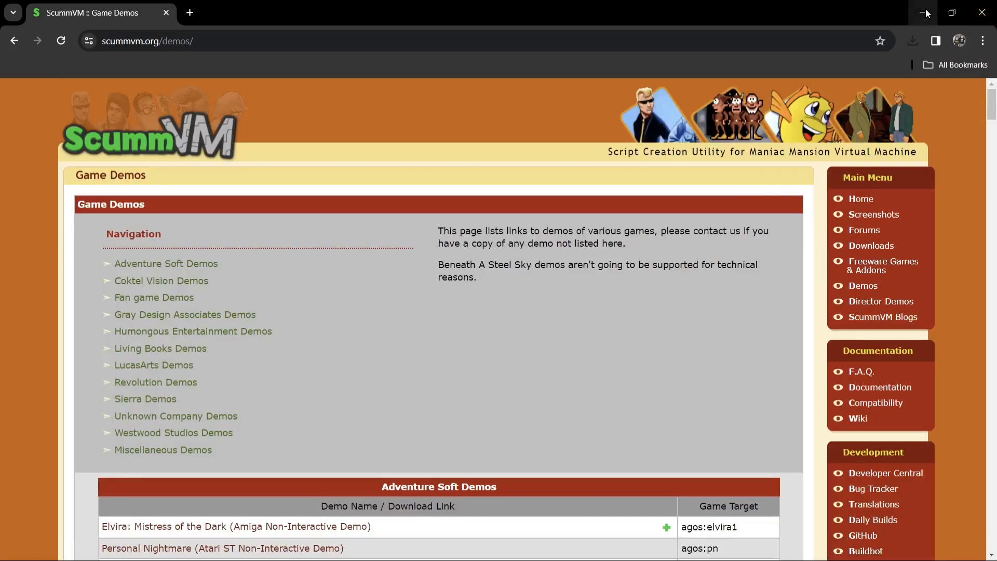
pyautogui.click(923, 12)
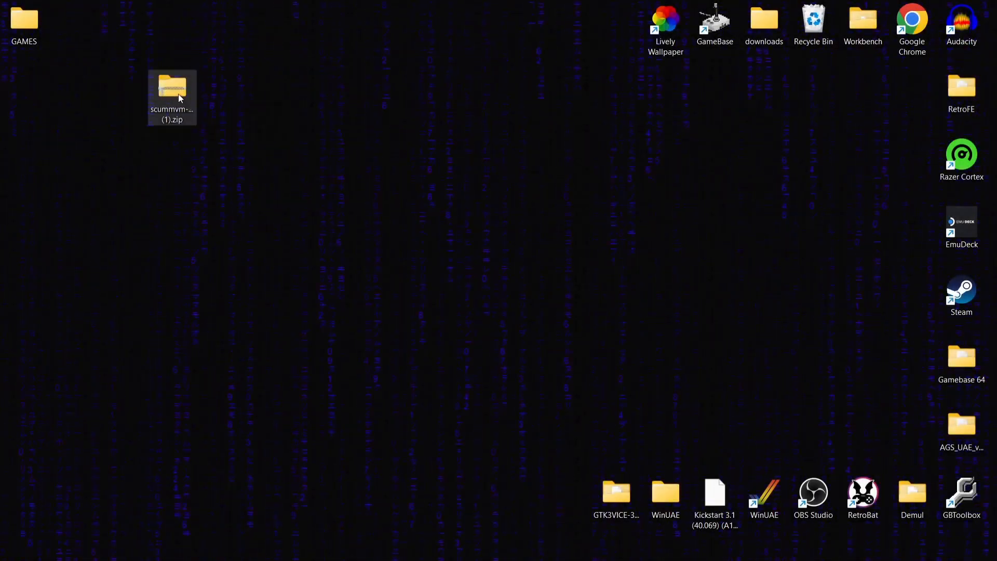
# Step: Extract the ScummVM zip, send the zip to the Recycle Bin and open the scummvm-2.8.0-win32-x86_64 folder
pyautogui.doubleClick(173, 87)
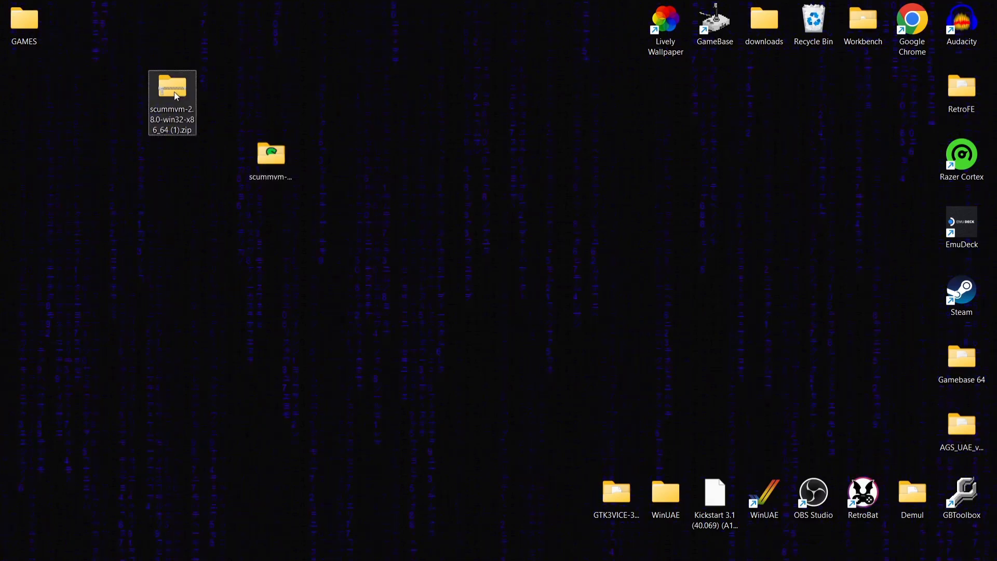
pyautogui.moveTo(171, 101); pyautogui.dragTo(814, 22)
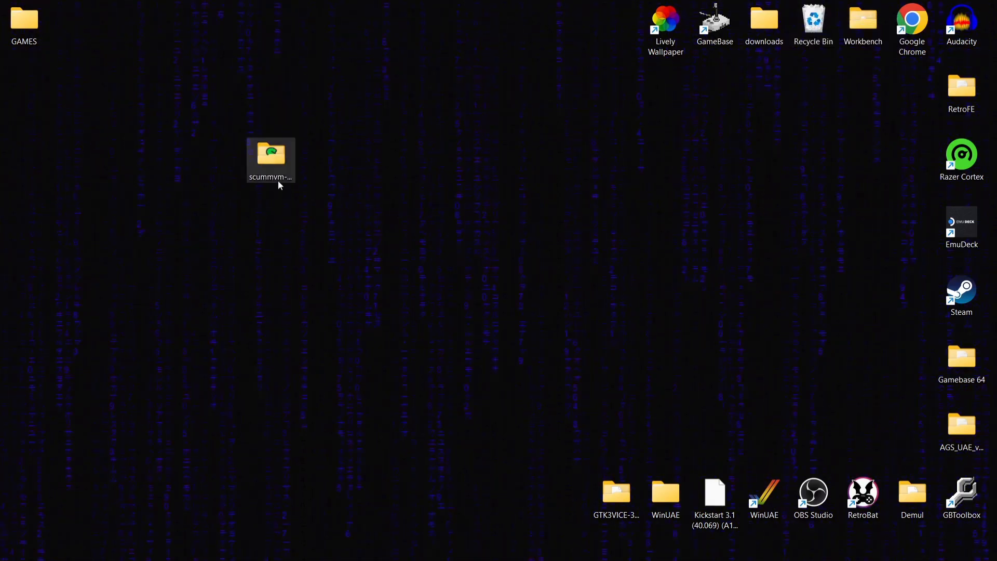
pyautogui.doubleClick(270, 155)
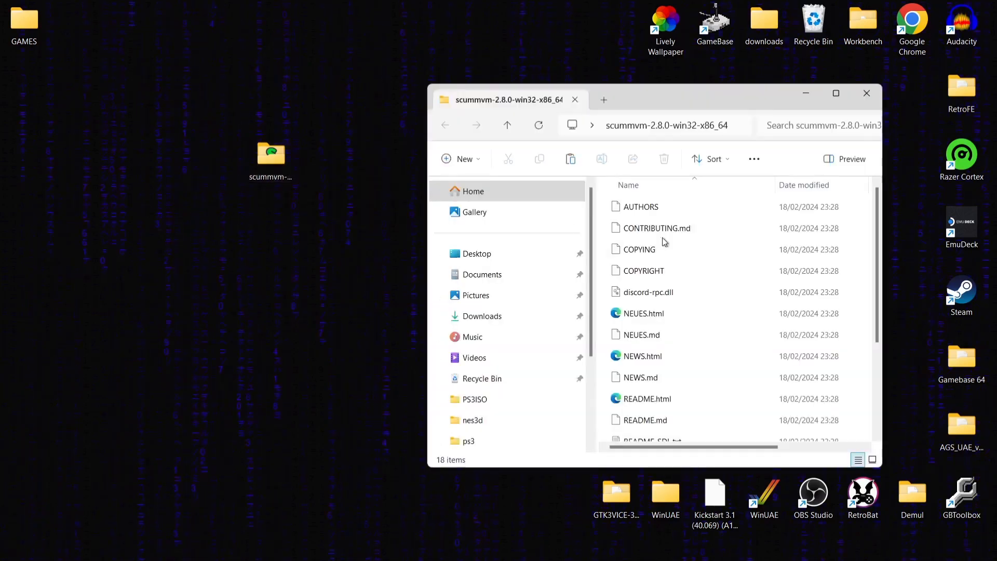
# Step: Send a scummvm.exe shortcut to the desktop via its context menu
pyautogui.click(837, 94)
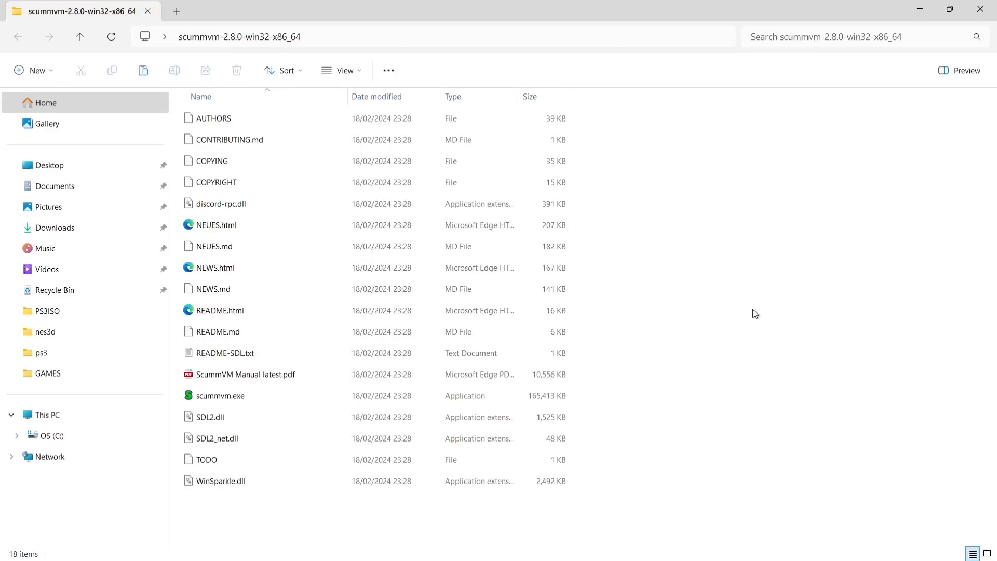
pyautogui.click(220, 396)
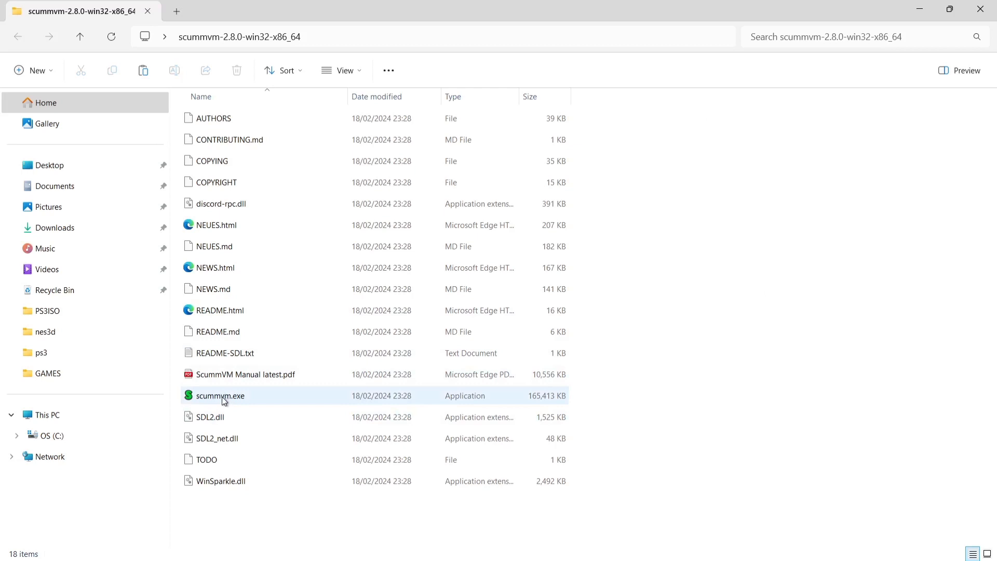
pyautogui.click(221, 395)
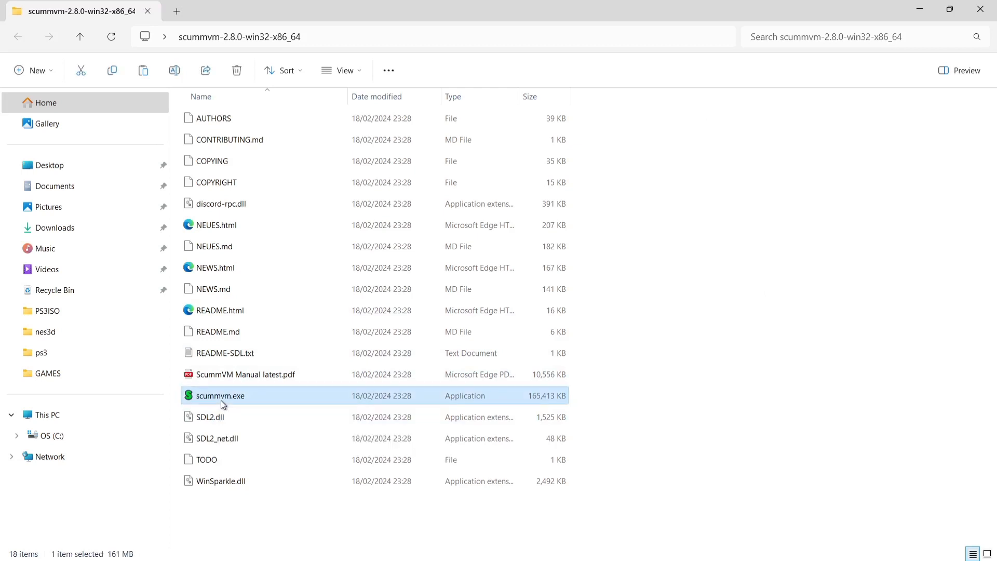
pyautogui.moveTo(283, 392)
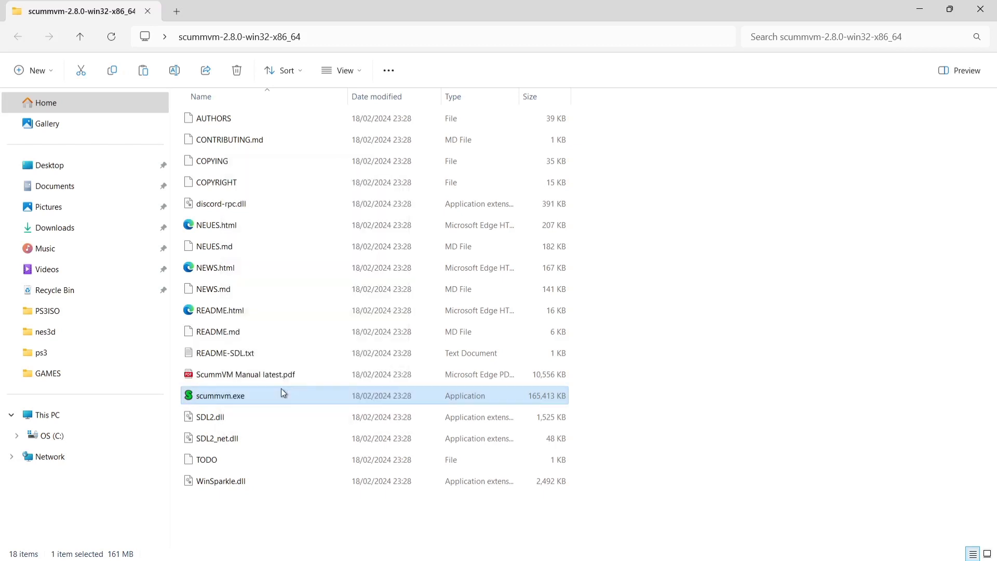
pyautogui.rightClick(222, 395)
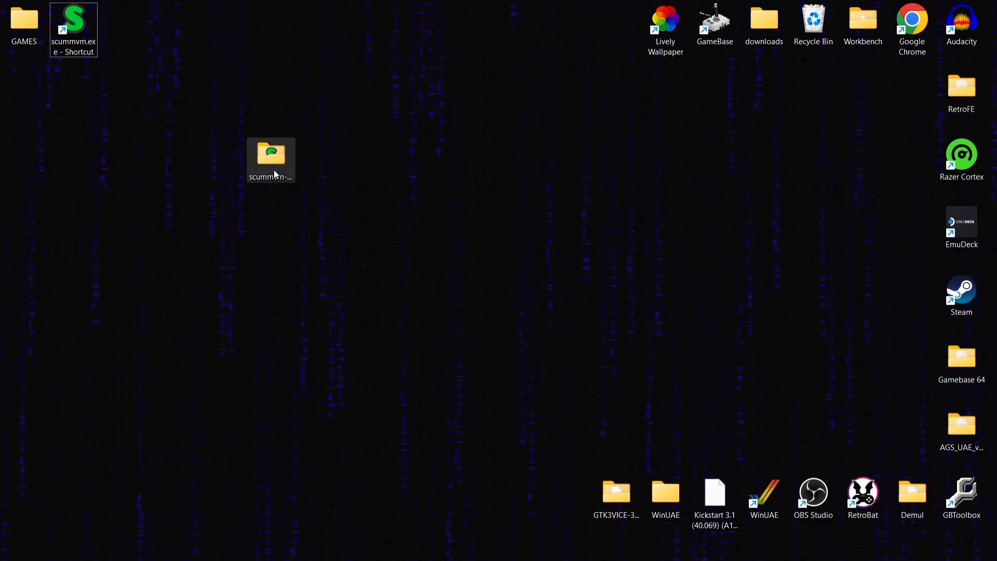
pyautogui.click(22, 68)
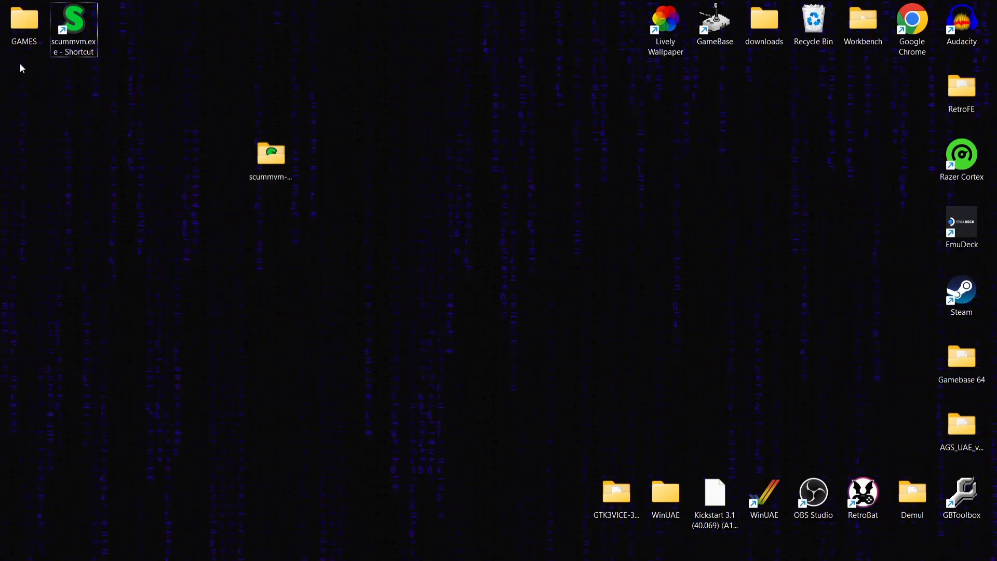
pyautogui.moveTo(23, 21)
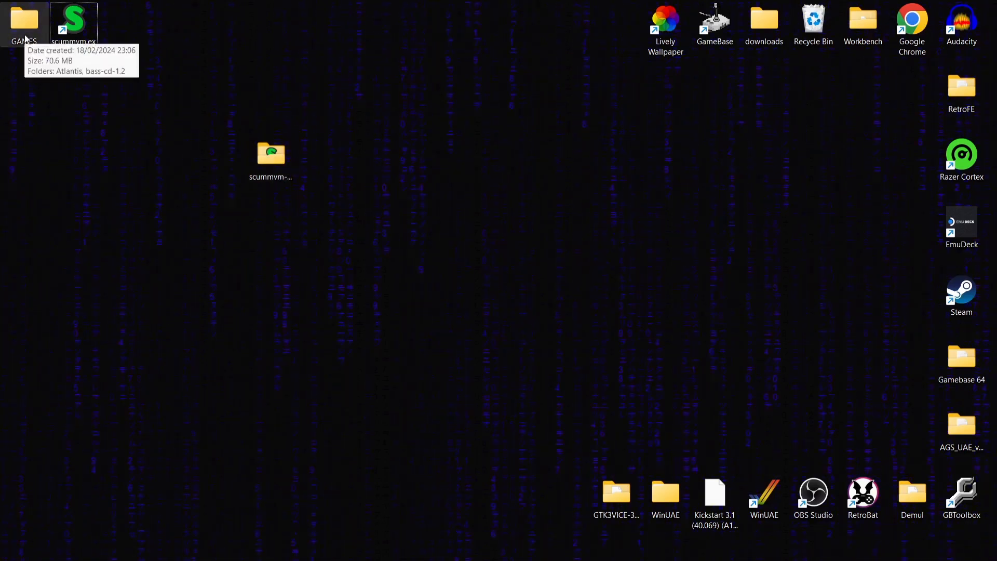
# Step: Review the GAMES folder's Atlantis and bass-cd-1.2 folders, close Explorer and select GAMES on the desktop
pyautogui.doubleClick(27, 20)
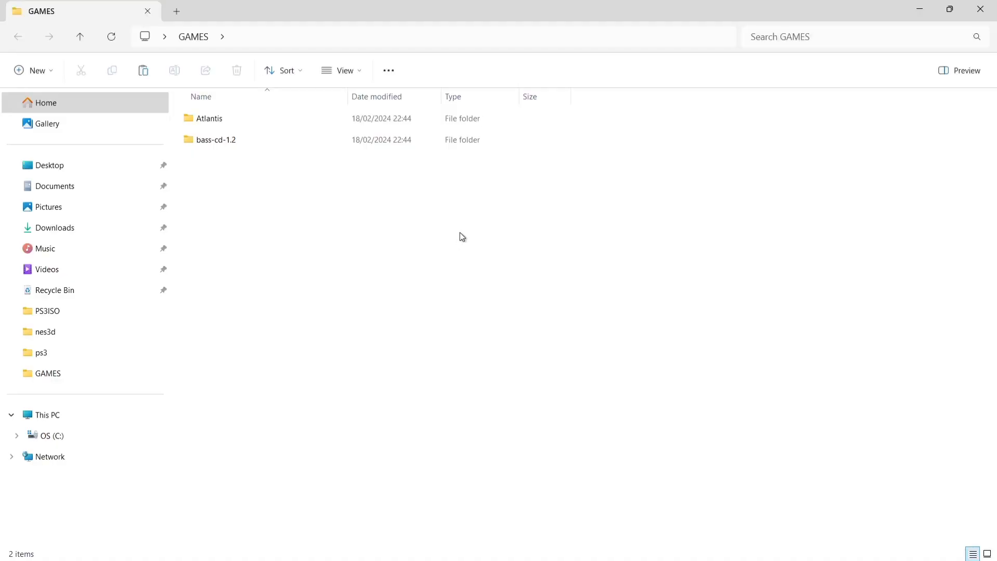
pyautogui.click(208, 118)
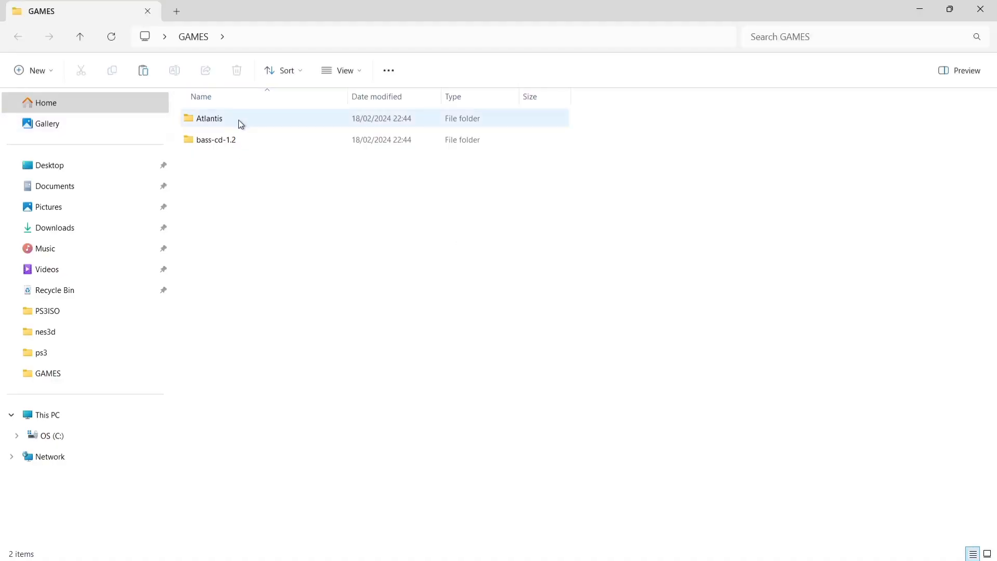
pyautogui.moveTo(417, 120)
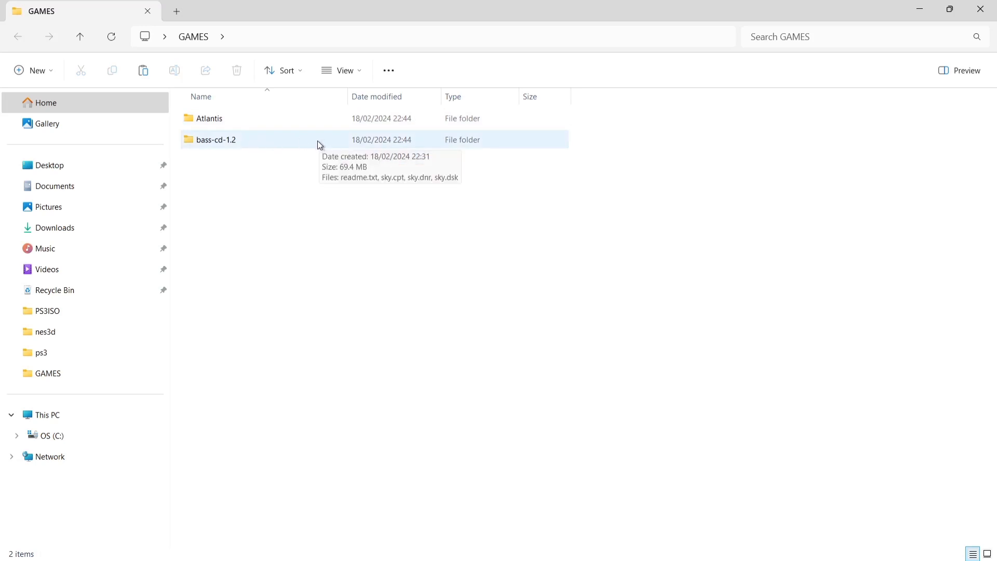
pyautogui.moveTo(353, 216)
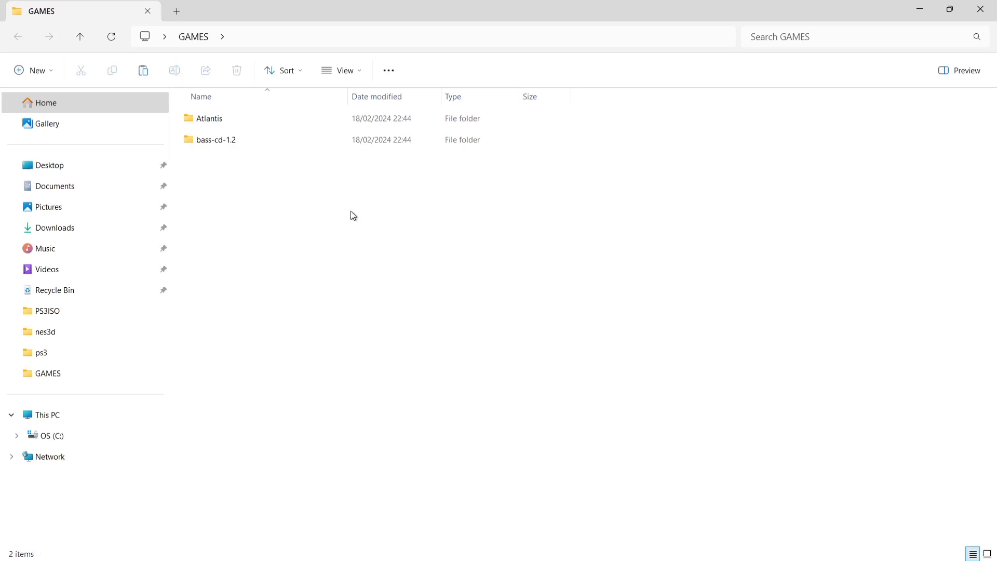
pyautogui.moveTo(269, 160)
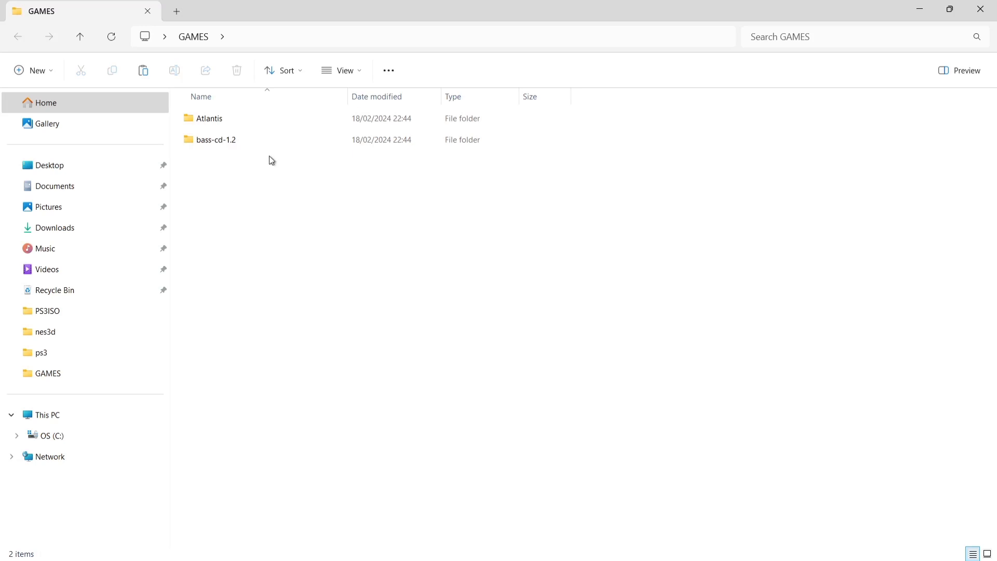
pyautogui.moveTo(269, 122)
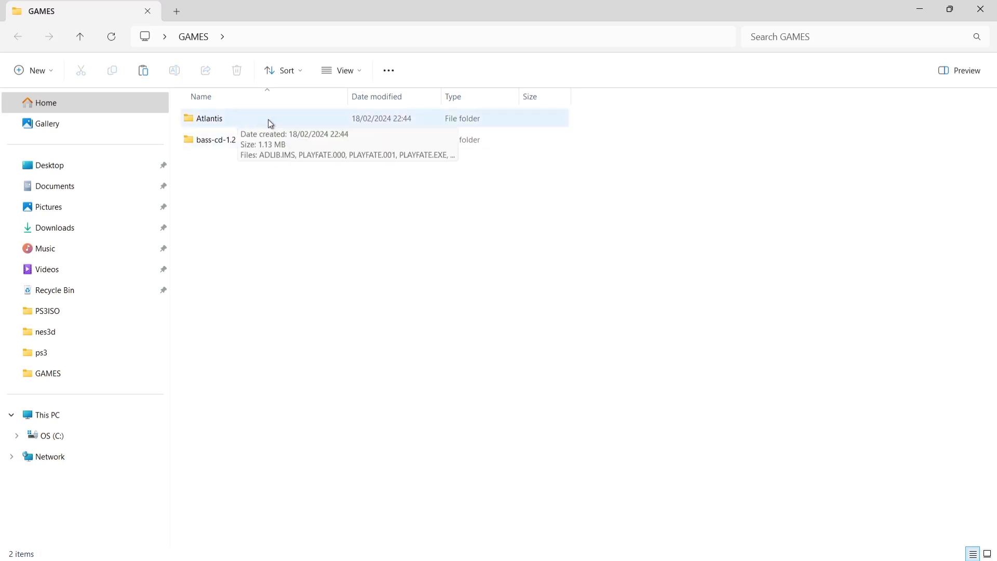
pyautogui.doubleClick(208, 118)
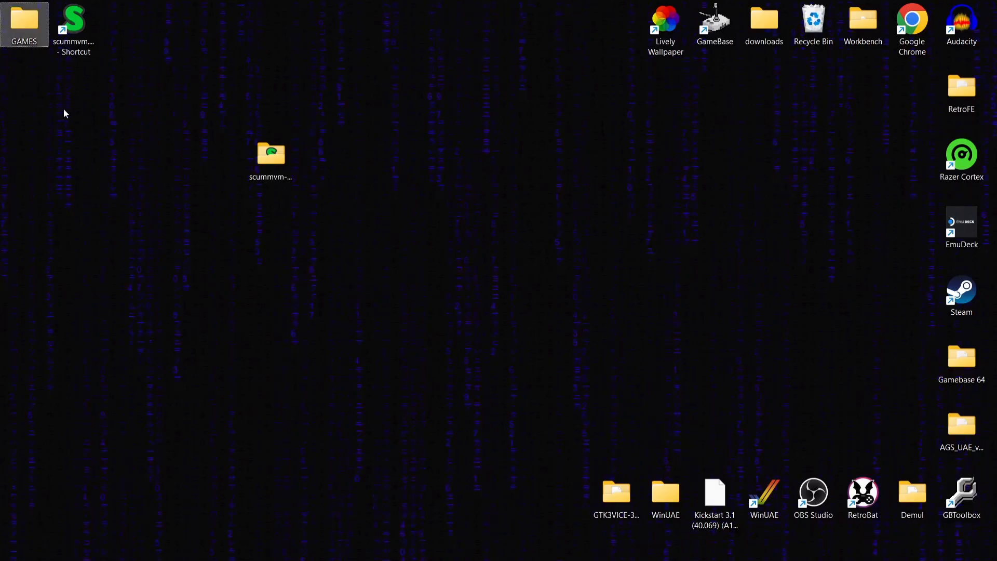
pyautogui.click(22, 20)
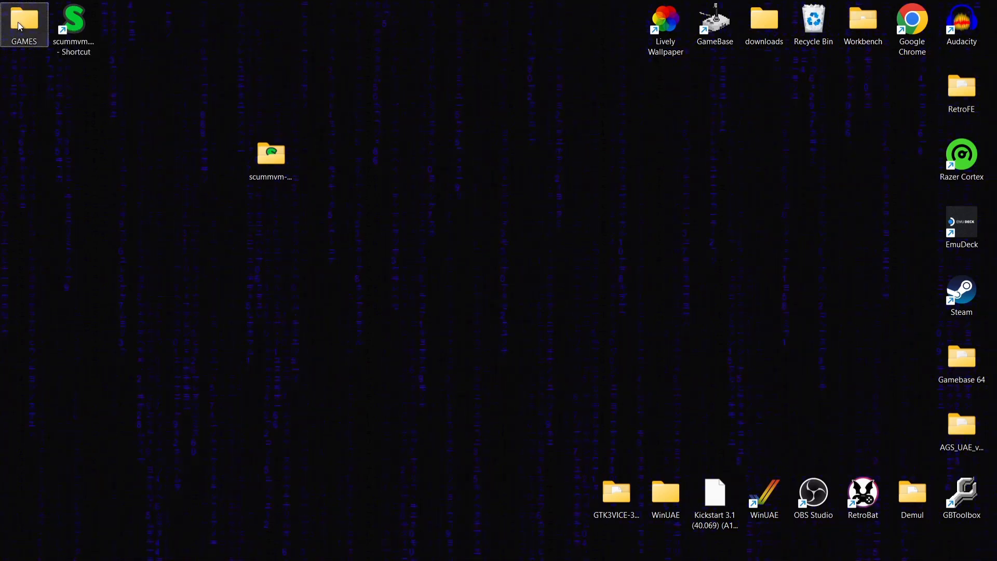
pyautogui.click(271, 155)
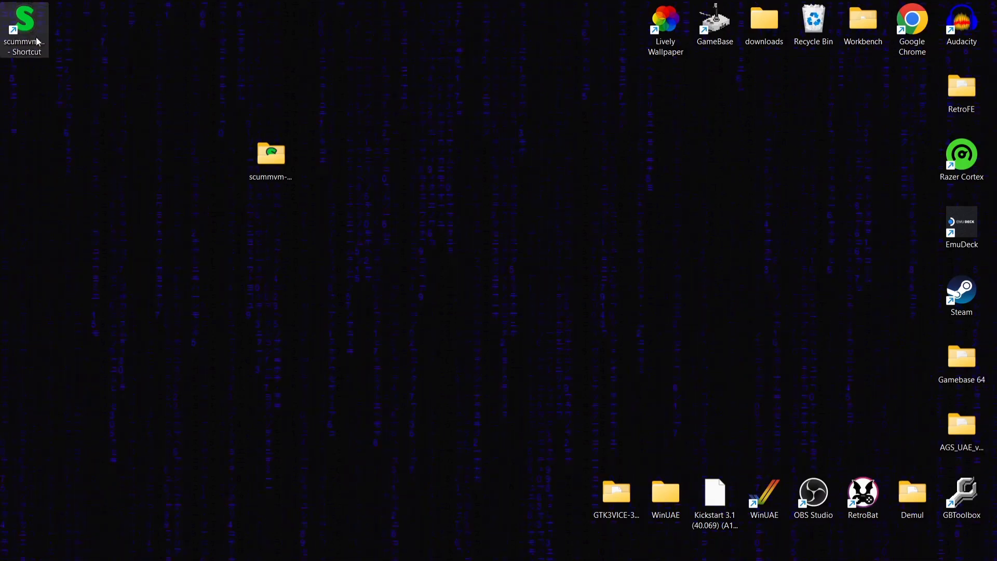
# Step: Launch ScummVM from its shortcut and run it anyway past the SmartScreen warning
pyautogui.doubleClick(25, 19)
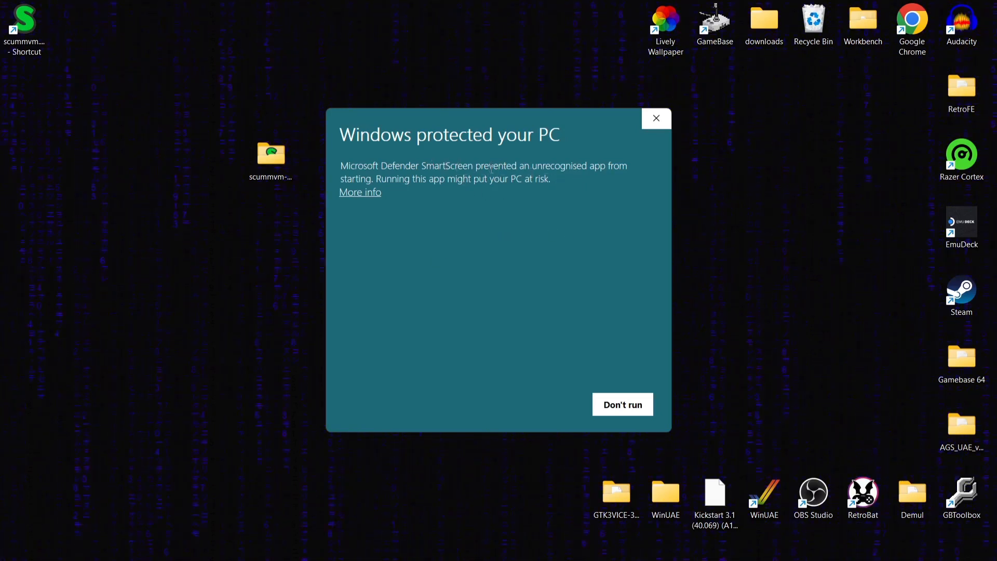
pyautogui.moveTo(361, 196)
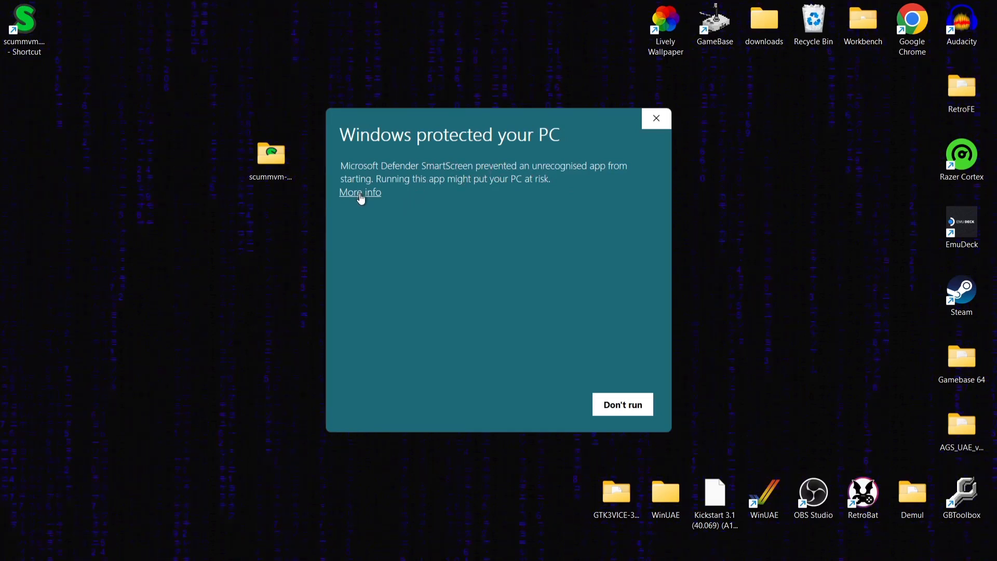
pyautogui.click(360, 192)
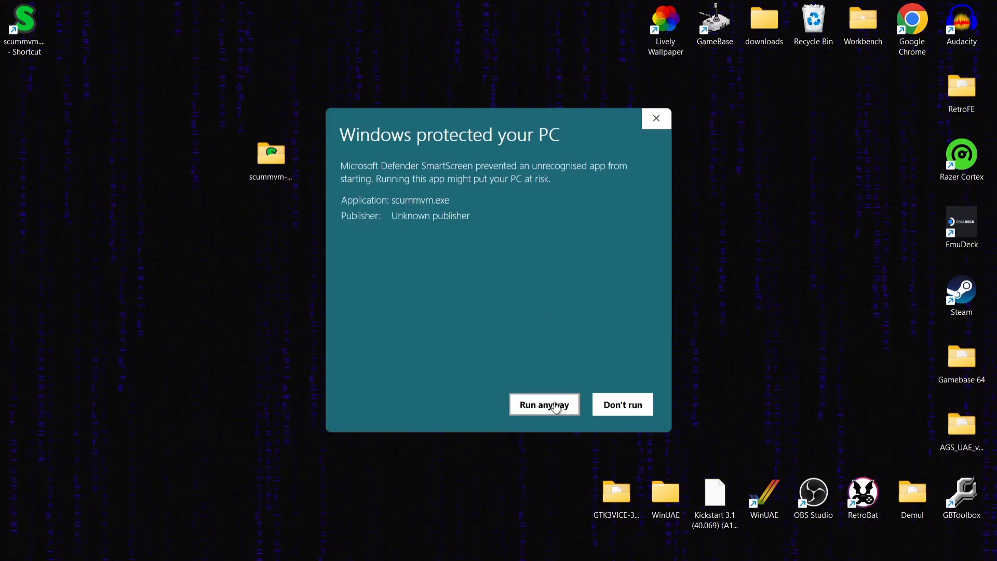
pyautogui.click(544, 404)
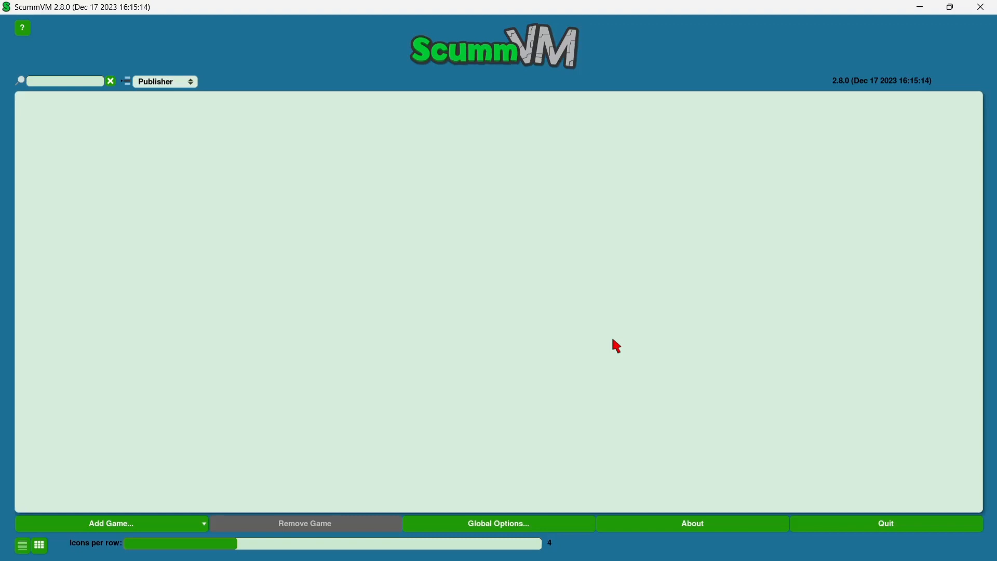
# Step: From Global Options > GUI, start downloading the 8 icon packs (310.8 MB)
pyautogui.click(499, 523)
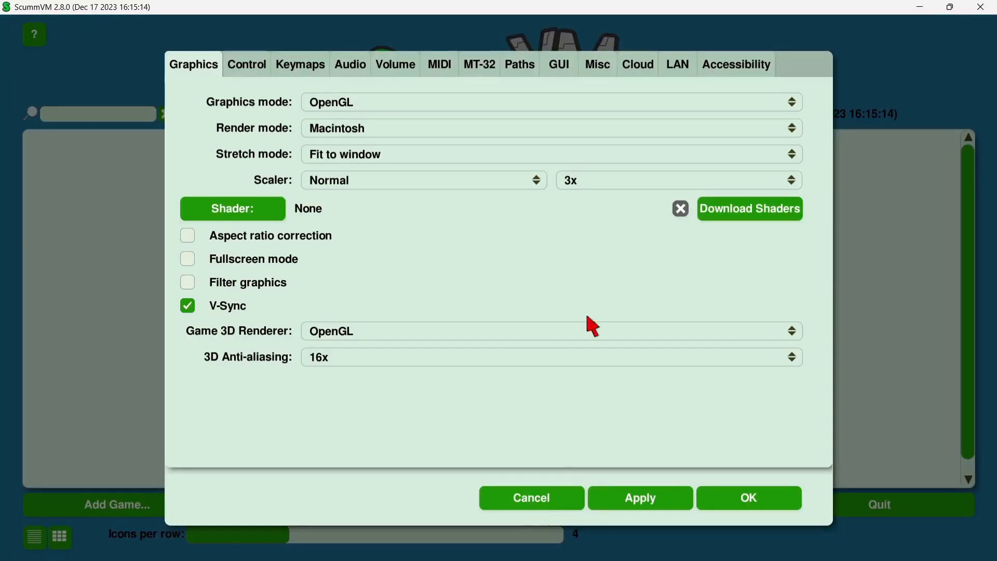
pyautogui.click(559, 64)
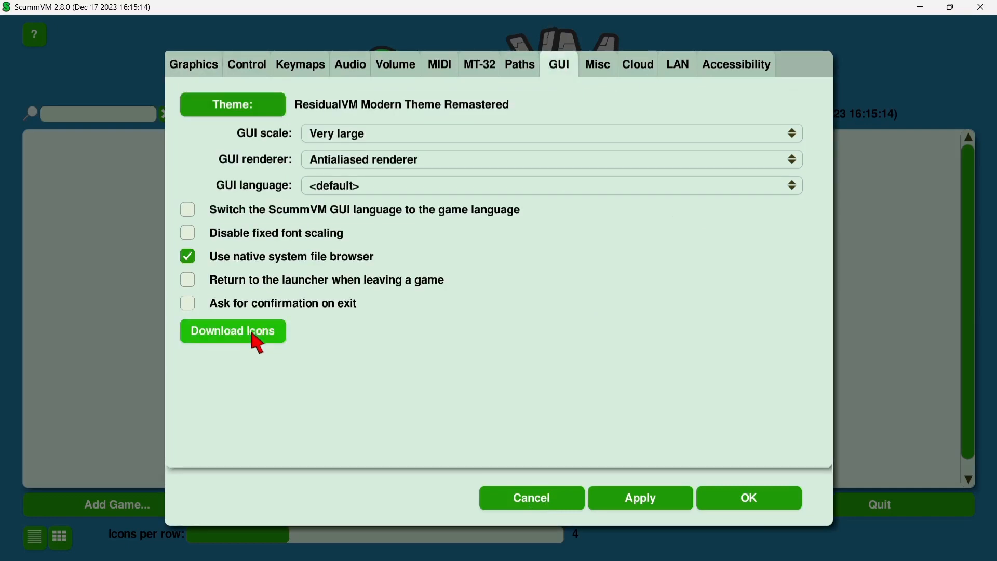
pyautogui.click(233, 332)
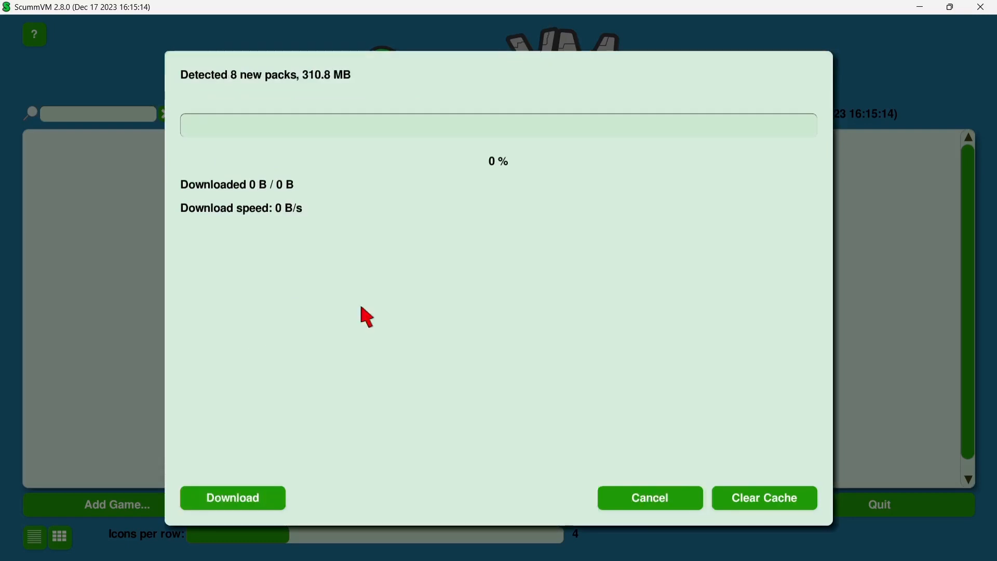
pyautogui.moveTo(404, 88)
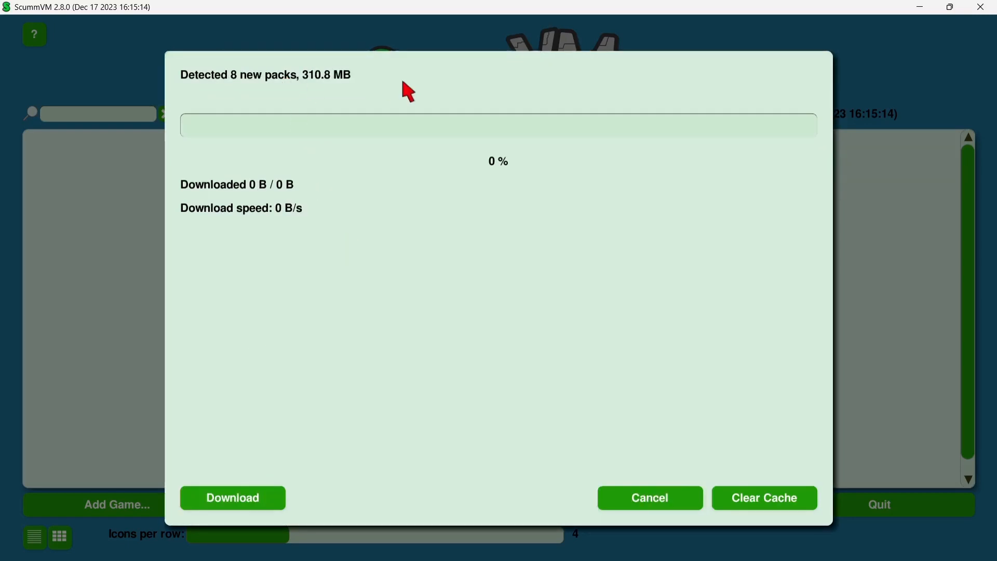
pyautogui.moveTo(364, 95)
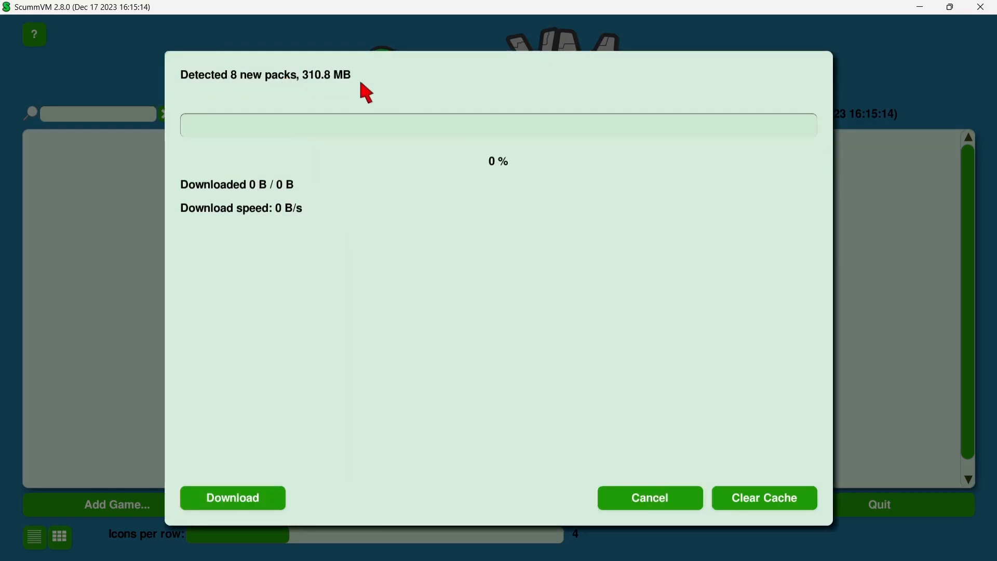
pyautogui.moveTo(278, 468)
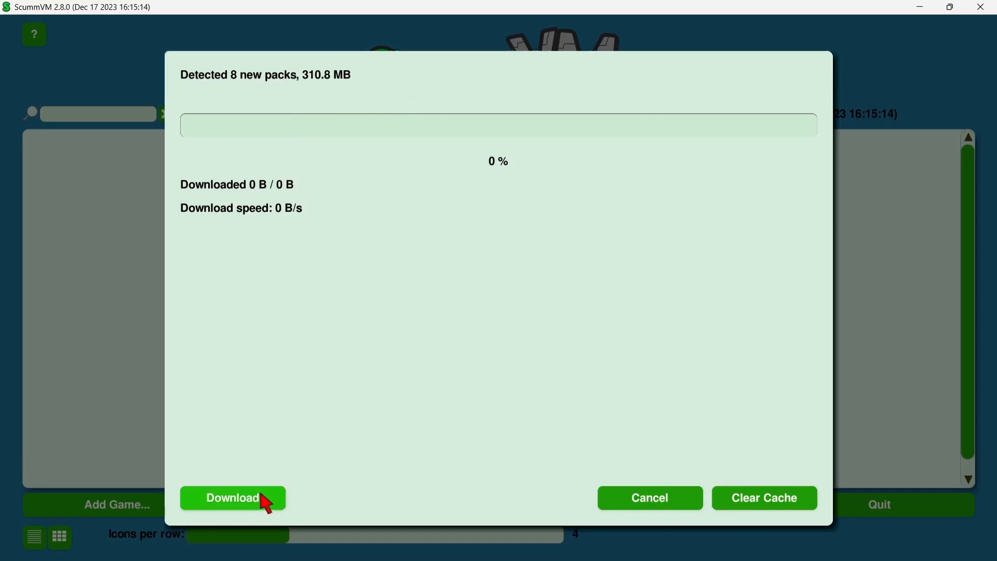
pyautogui.click(232, 499)
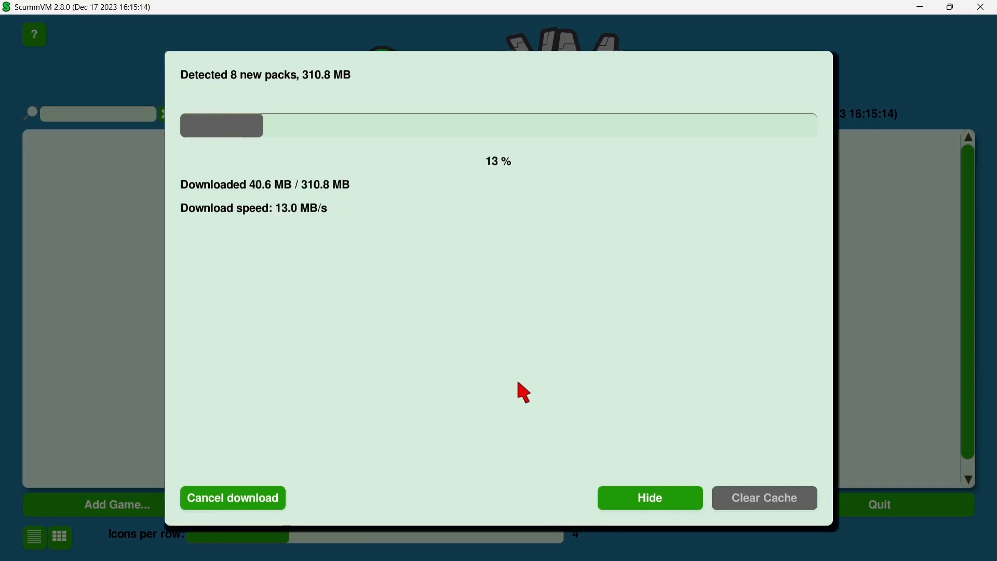
pyautogui.moveTo(320, 235)
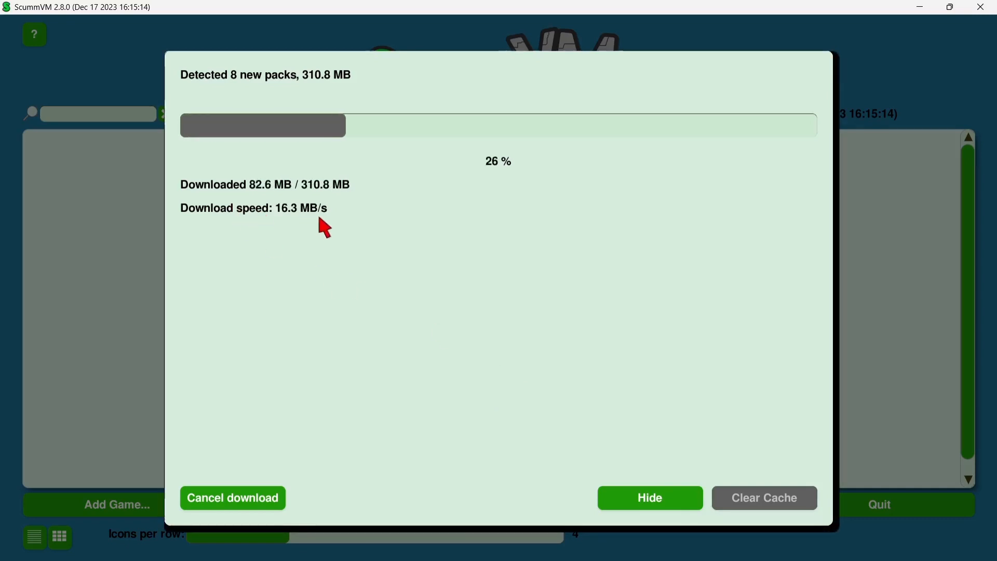
pyautogui.moveTo(486, 299)
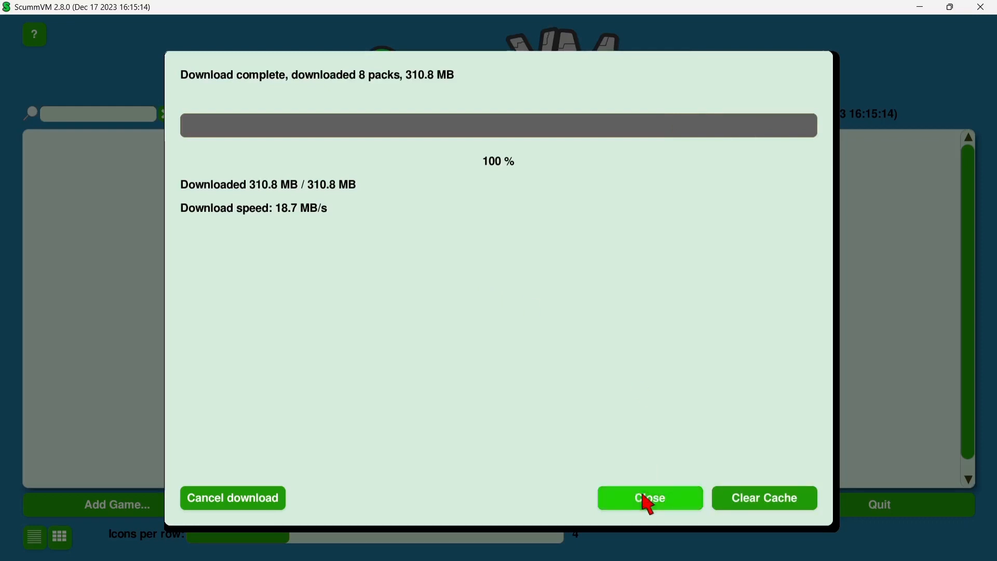
# Step: Close the download window, set Misc autosave to every 5 mins and confirm the options
pyautogui.click(649, 497)
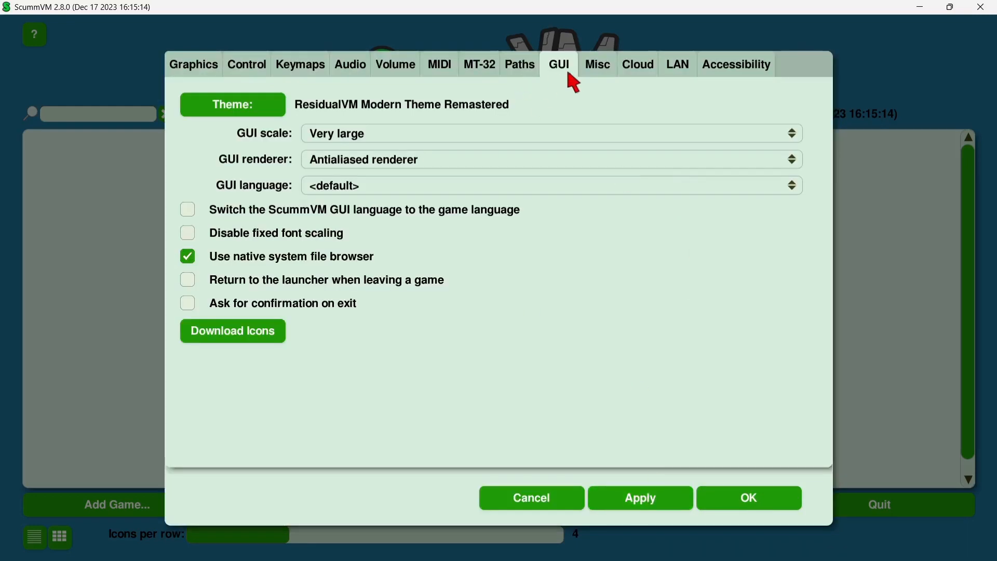
pyautogui.moveTo(409, 74)
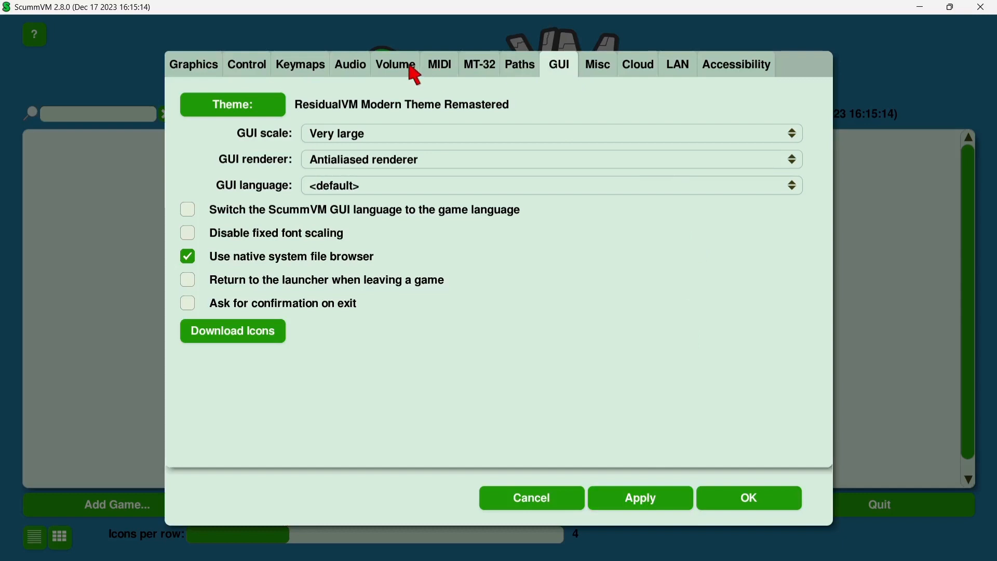
pyautogui.click(597, 65)
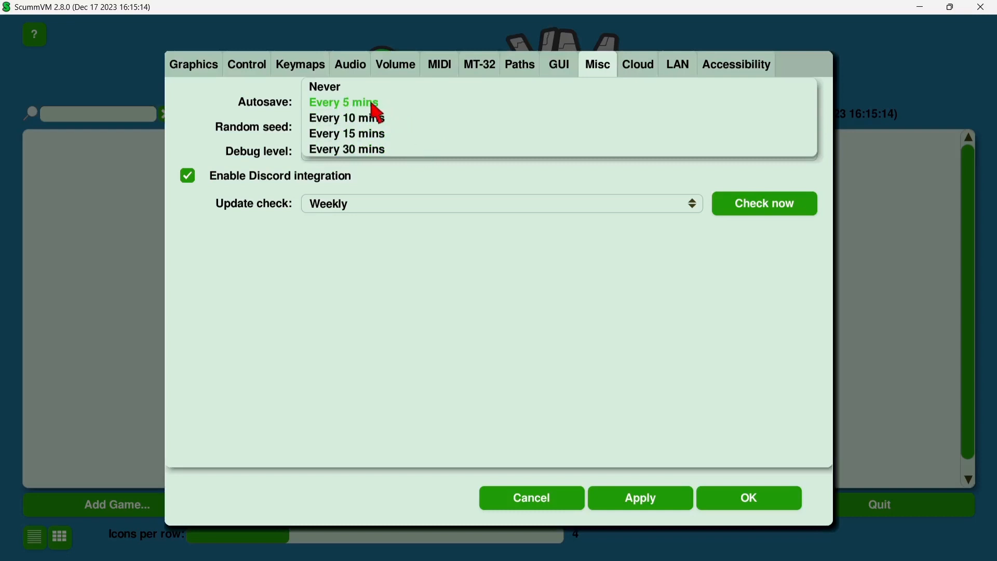
pyautogui.click(343, 101)
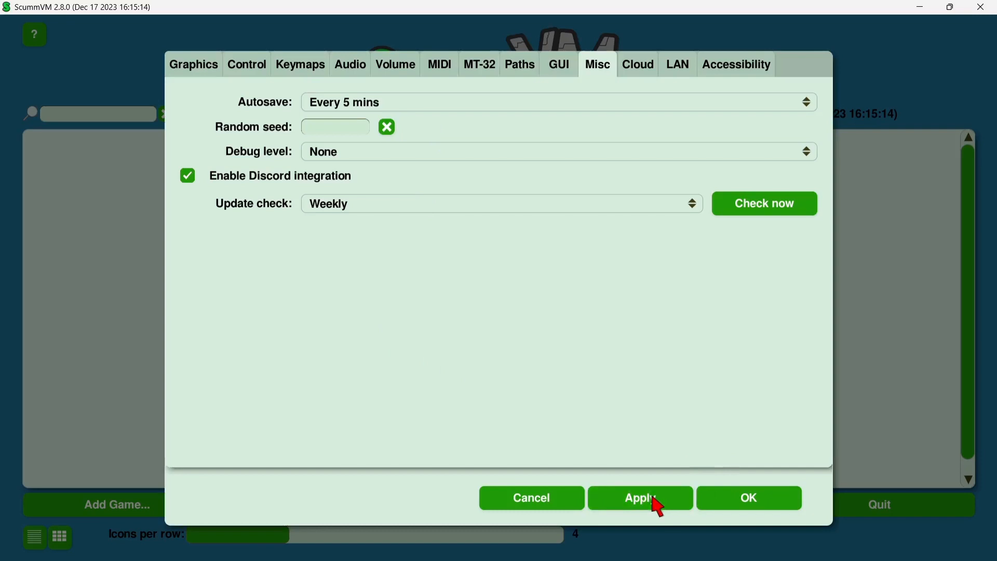
pyautogui.click(748, 497)
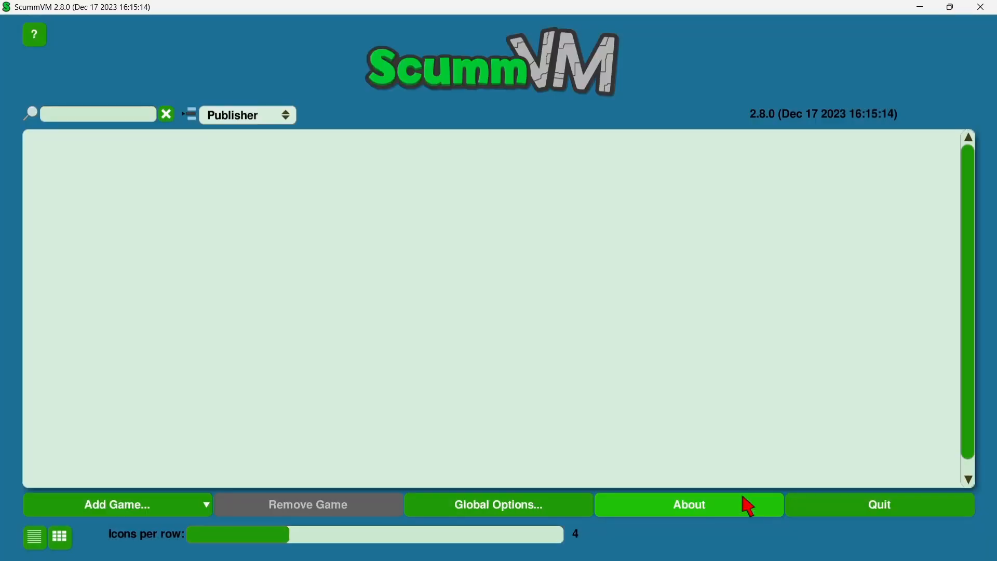
pyautogui.moveTo(387, 369)
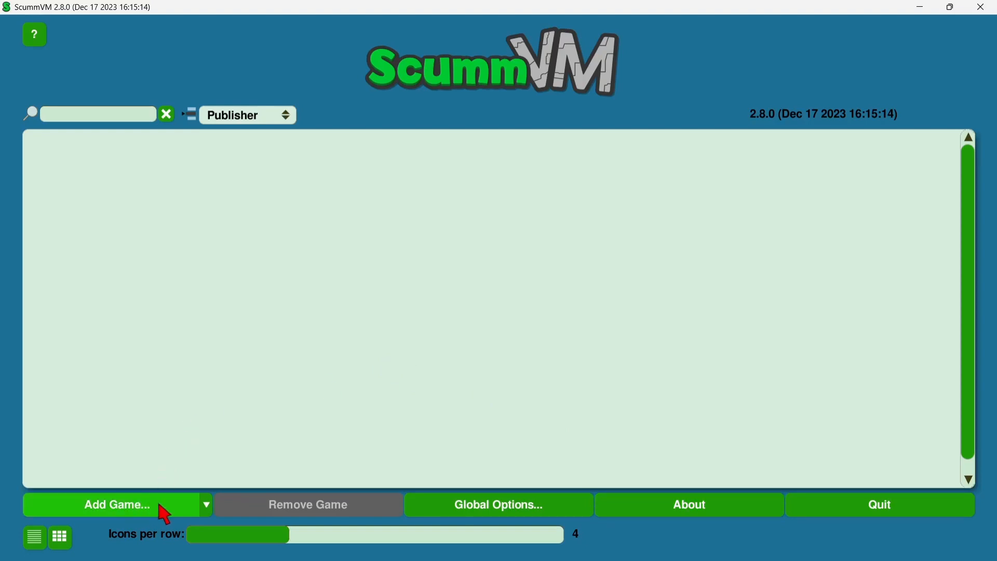
# Step: Add a game, browsing Desktop > scummvm-2.8.0-win32-x86_64 > GAMES and picking the Atlantis folder
pyautogui.click(116, 505)
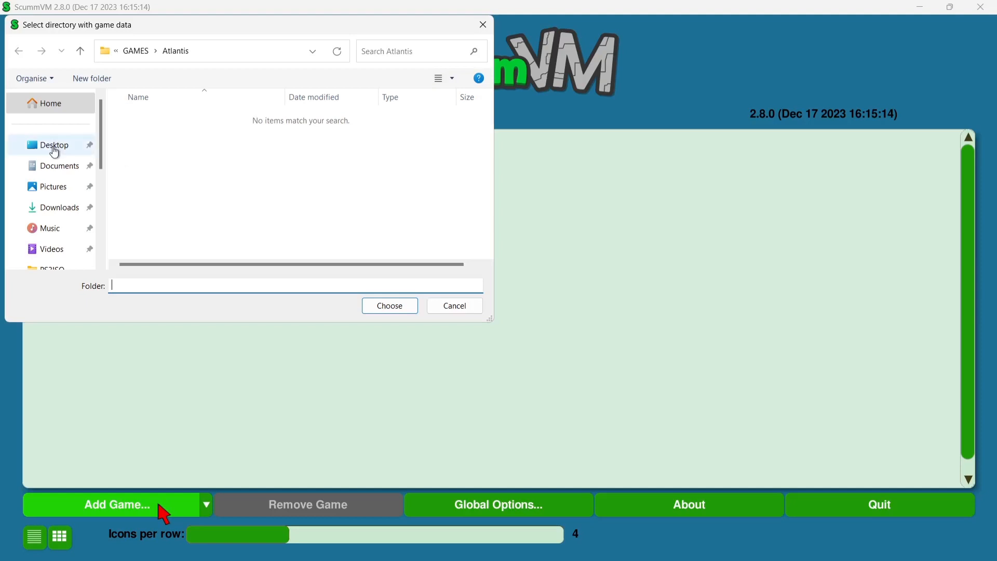
pyautogui.click(54, 144)
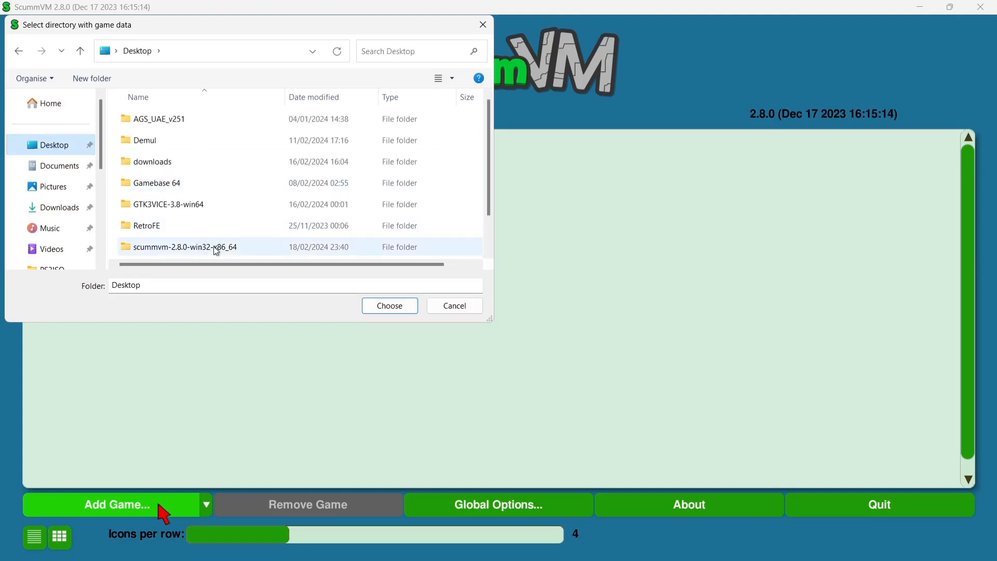
pyautogui.doubleClick(185, 247)
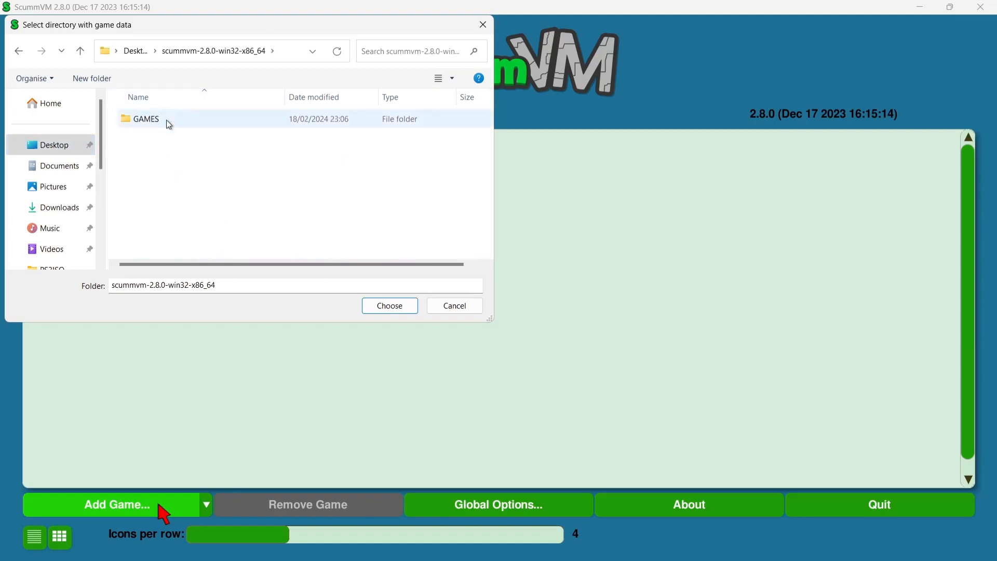
pyautogui.doubleClick(146, 118)
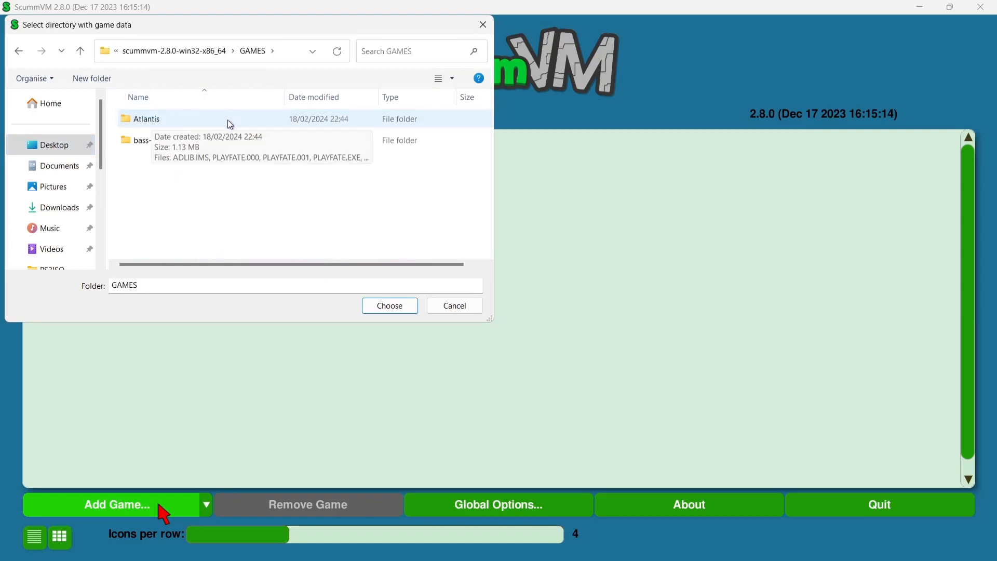
pyautogui.click(151, 140)
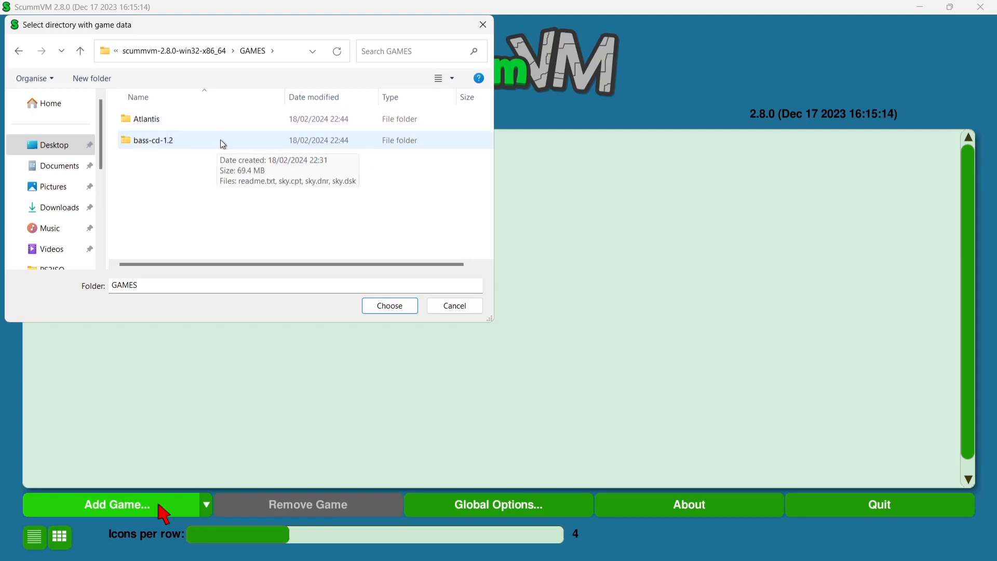
pyautogui.click(147, 118)
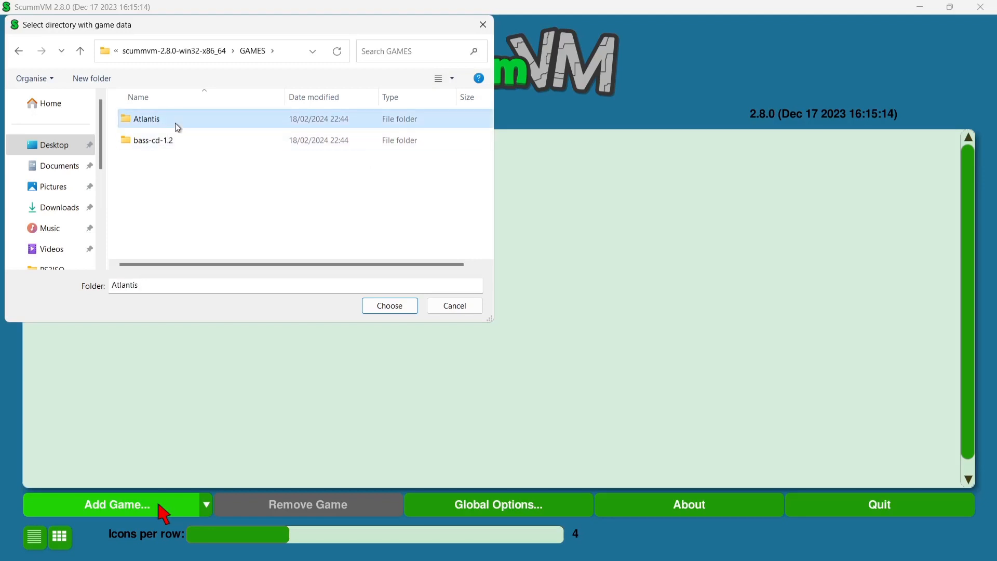
# Step: Add the Atlantis folder as a game and set its music device to Microsoft GS Wavetable Synth
pyautogui.click(389, 305)
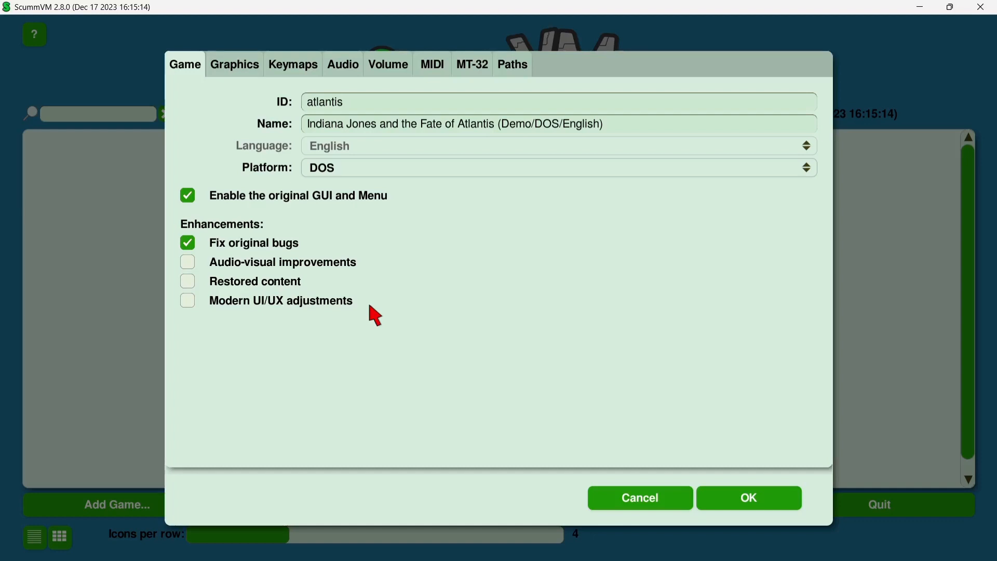
pyautogui.moveTo(380, 201)
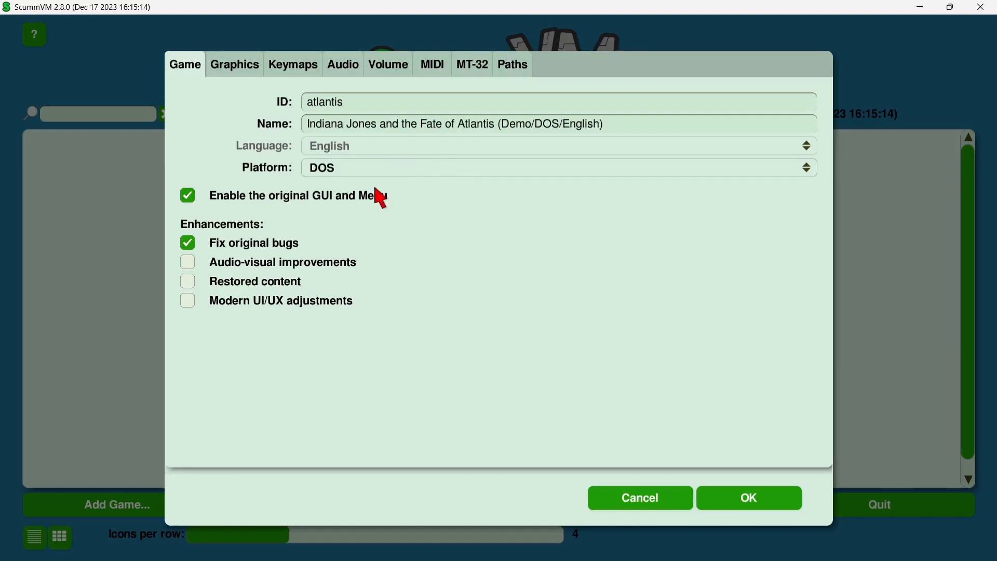
pyautogui.moveTo(370, 113)
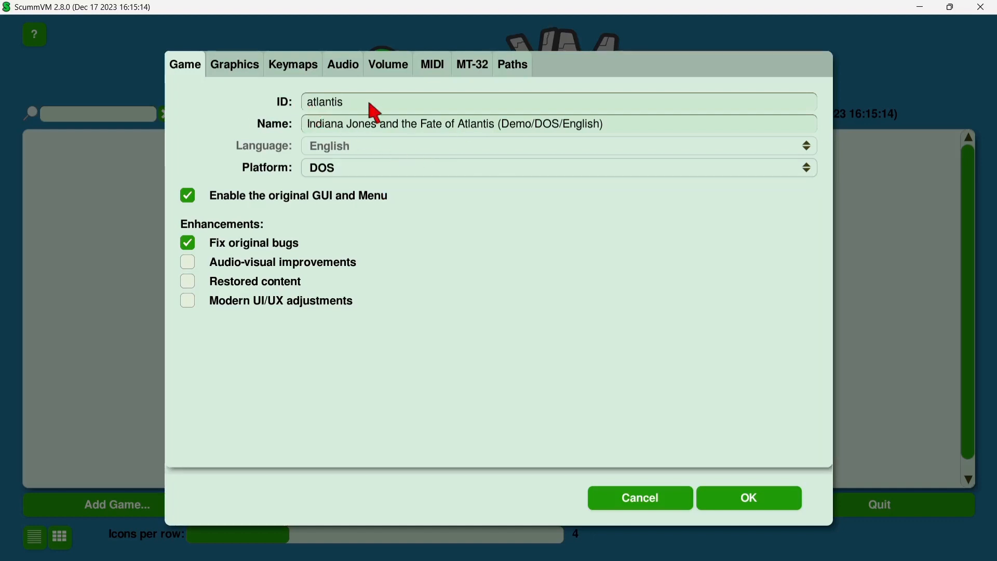
pyautogui.moveTo(355, 136)
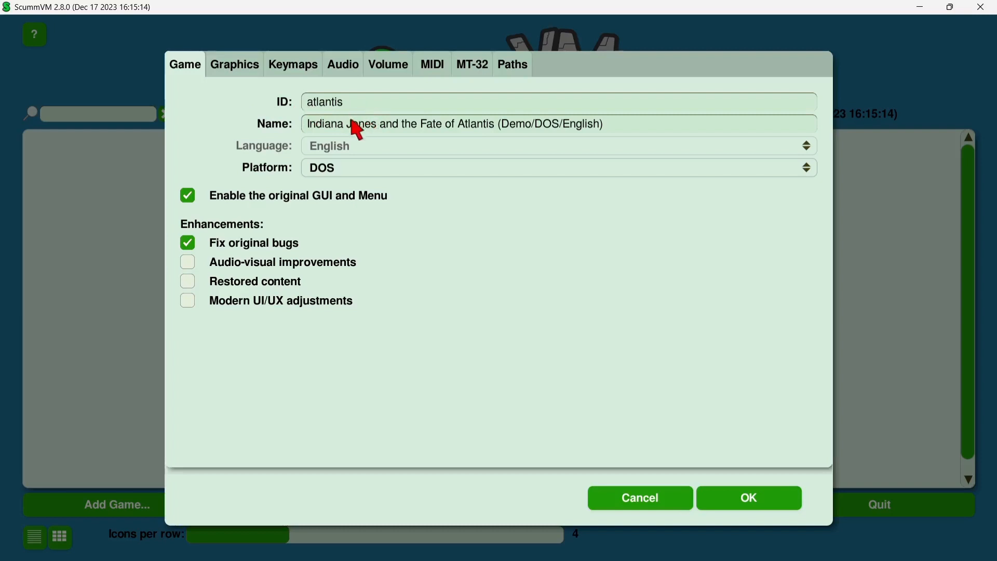
pyautogui.moveTo(484, 193)
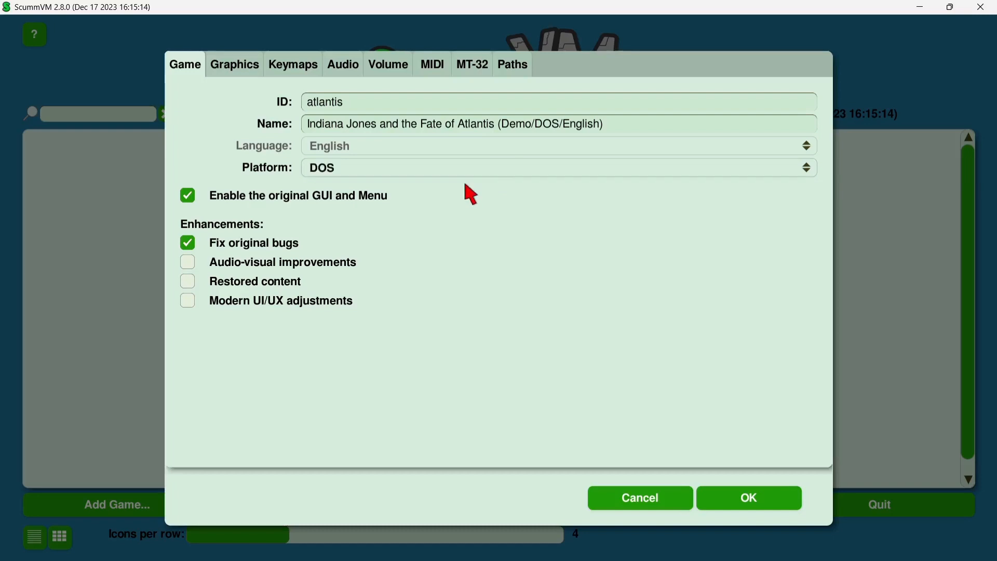
pyautogui.moveTo(229, 276)
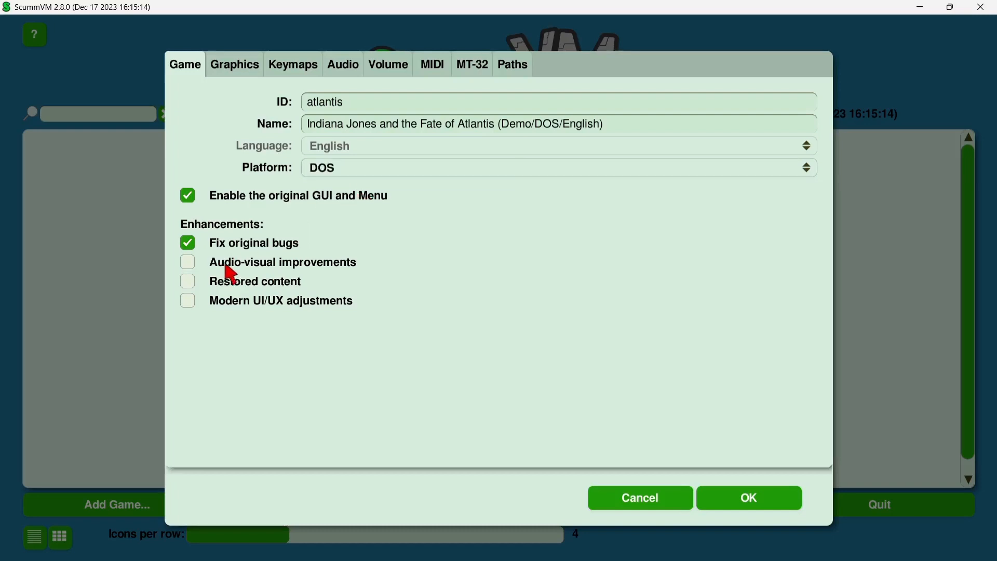
pyautogui.moveTo(249, 295)
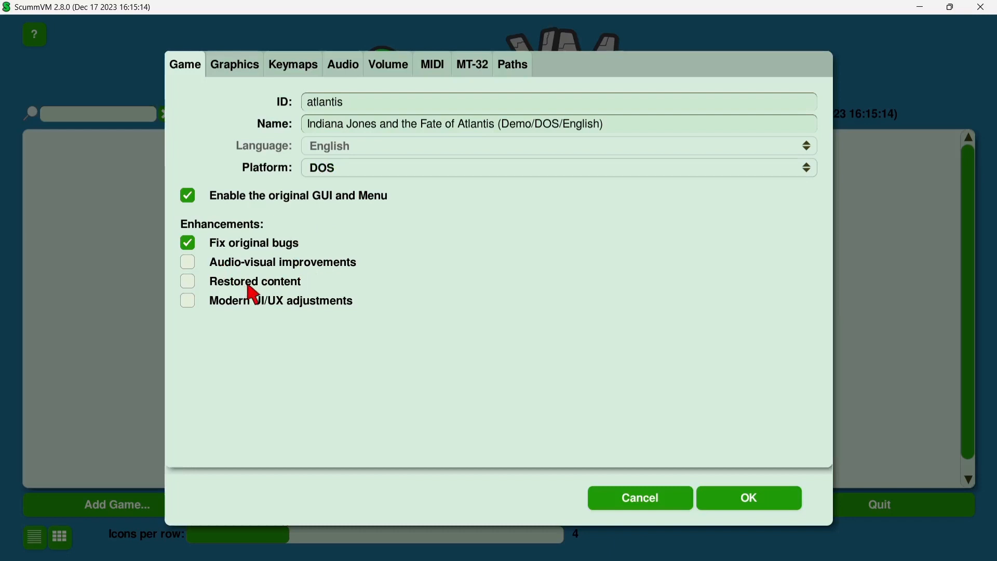
pyautogui.moveTo(285, 309)
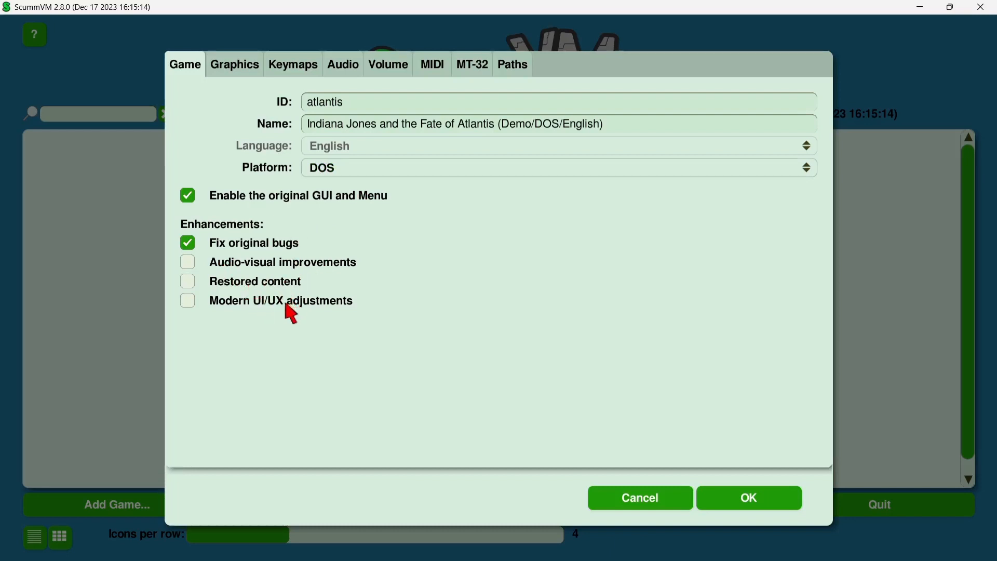
pyautogui.moveTo(261, 322)
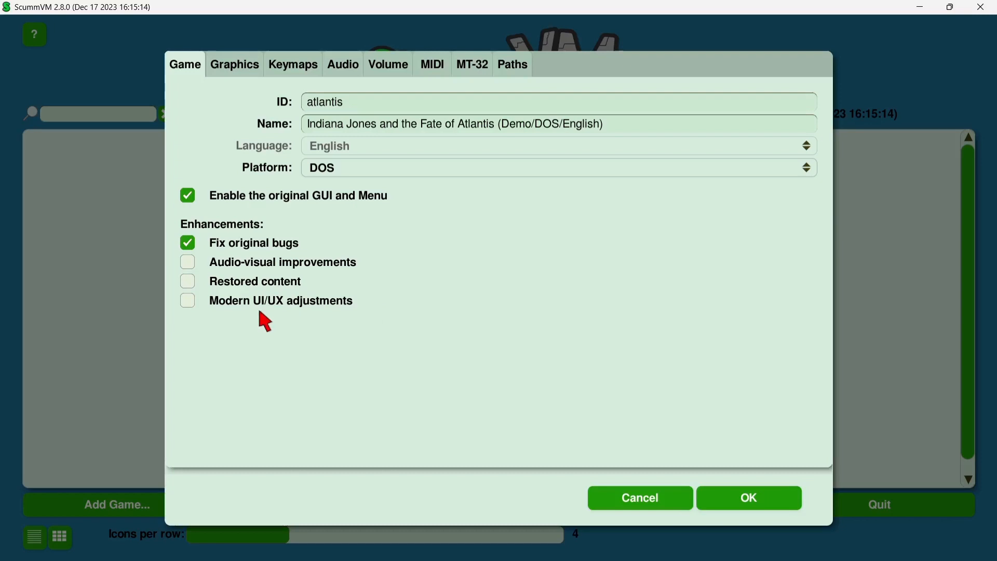
pyautogui.moveTo(187, 327)
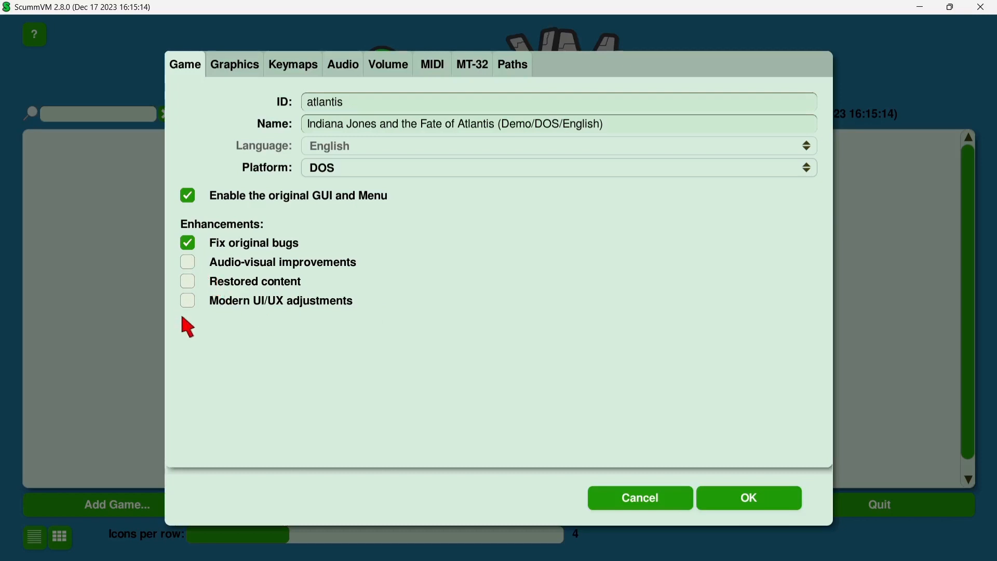
pyautogui.moveTo(288, 340)
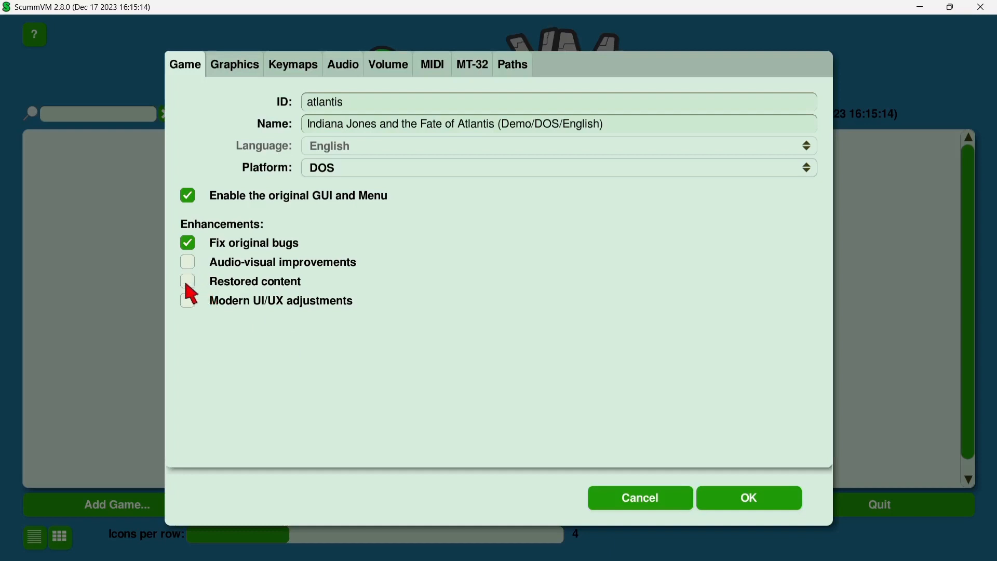
pyautogui.click(343, 65)
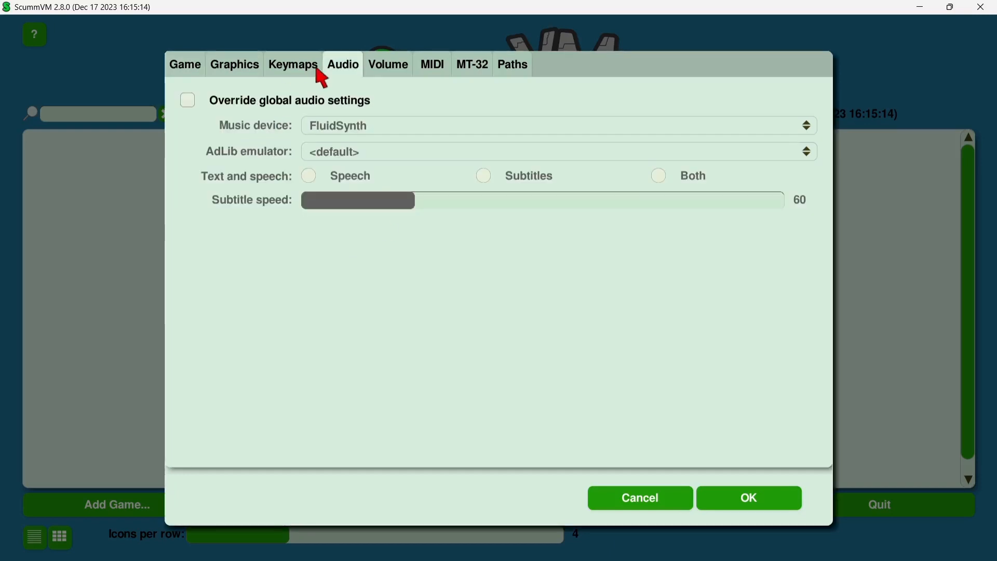
pyautogui.moveTo(349, 75)
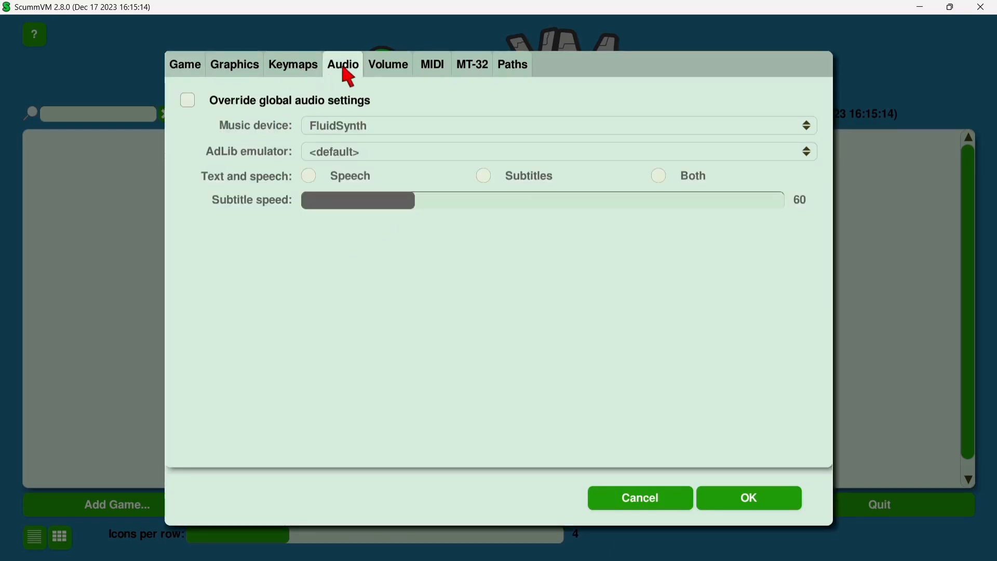
pyautogui.moveTo(314, 126)
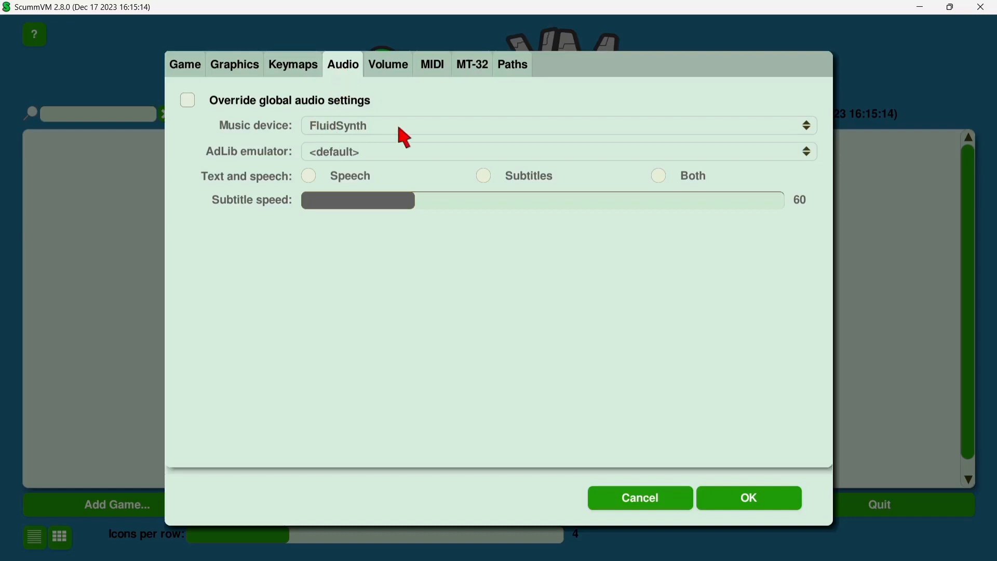
pyautogui.moveTo(402, 134)
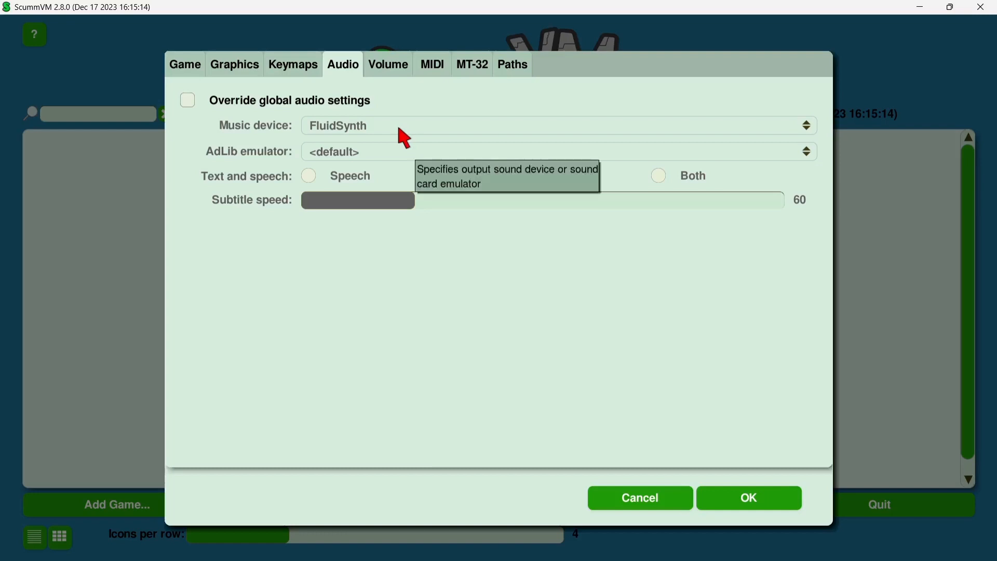
pyautogui.click(187, 100)
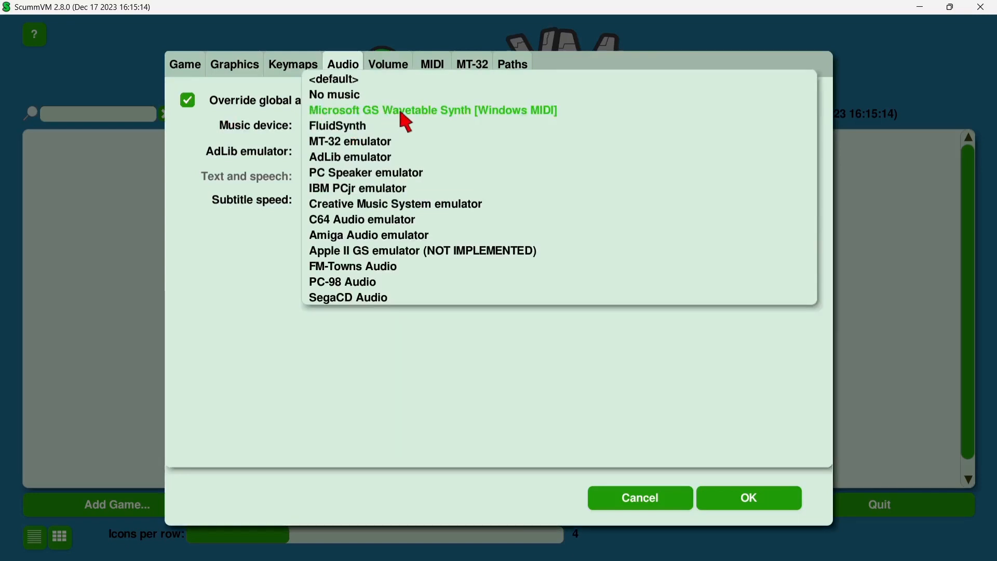
pyautogui.moveTo(509, 121)
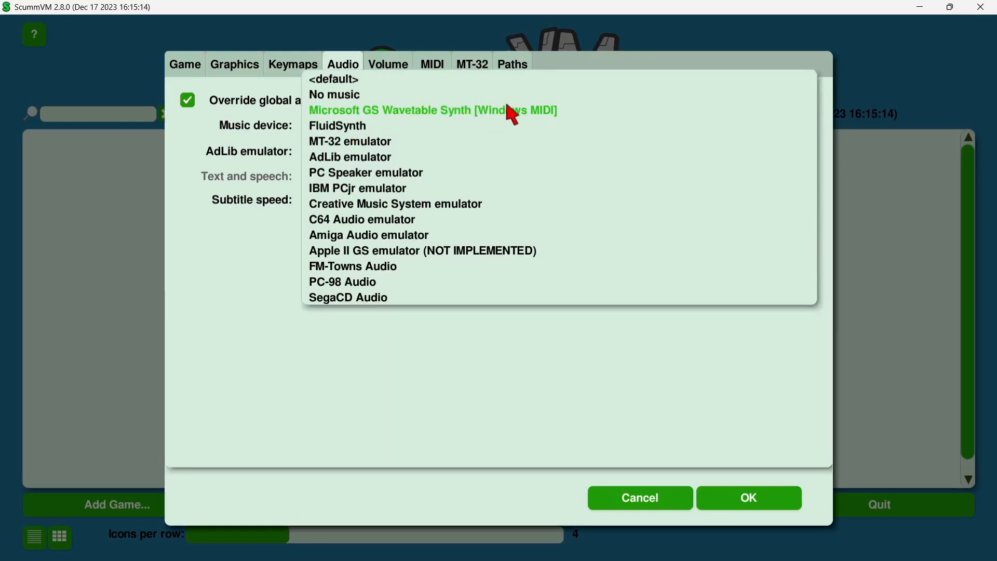
pyautogui.click(429, 110)
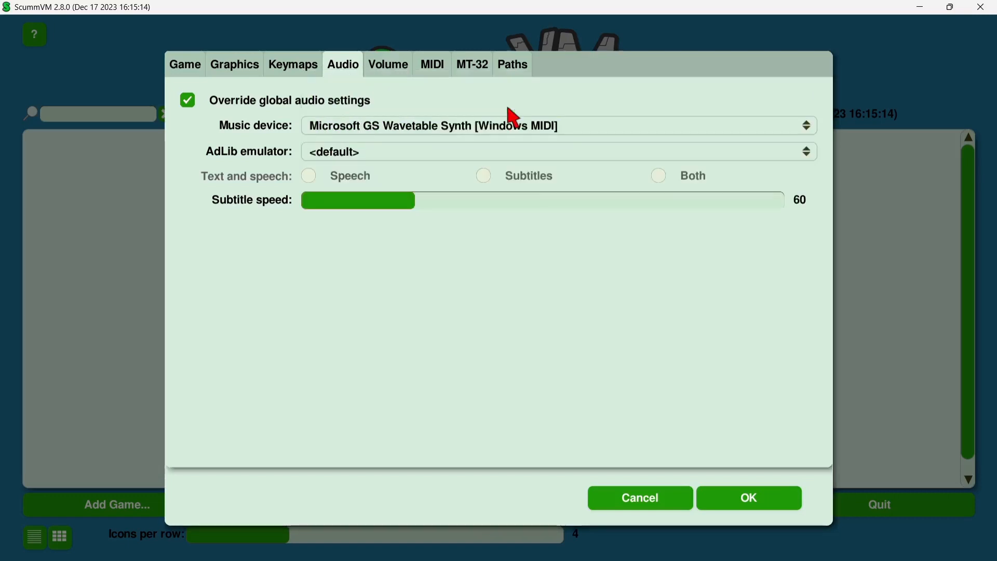
pyautogui.moveTo(522, 304)
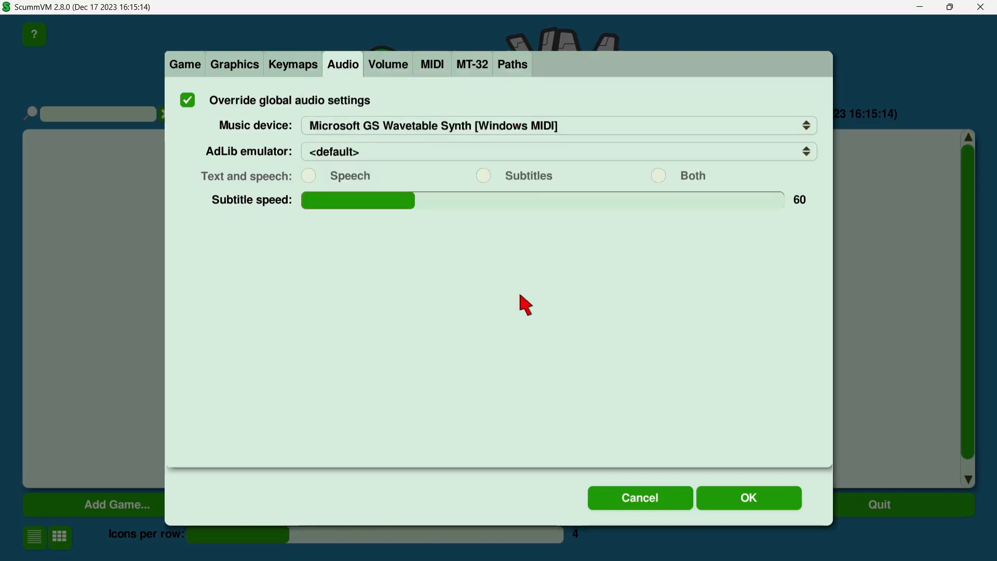
pyautogui.moveTo(318, 84)
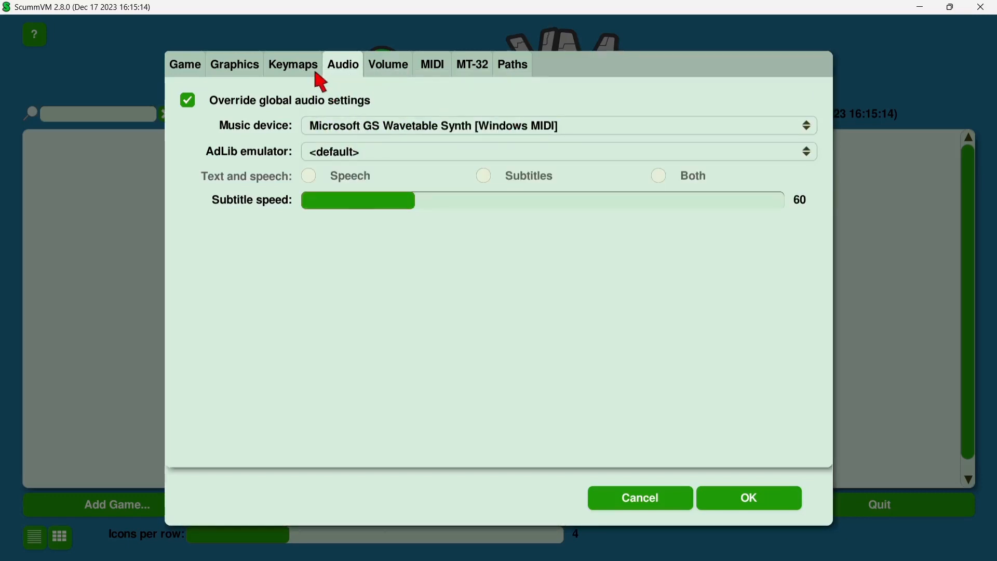
pyautogui.click(293, 65)
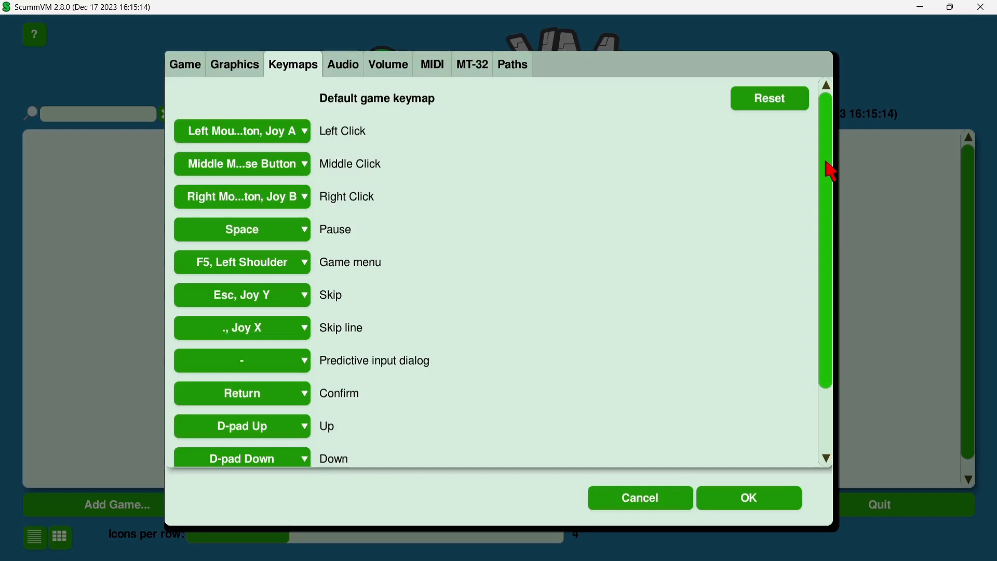
pyautogui.moveTo(652, 295)
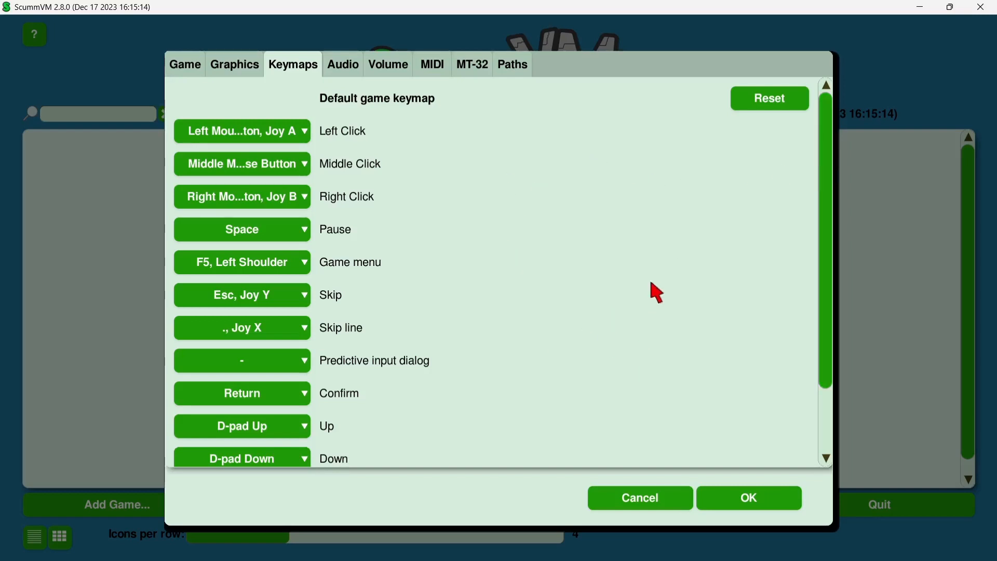
pyautogui.moveTo(607, 125)
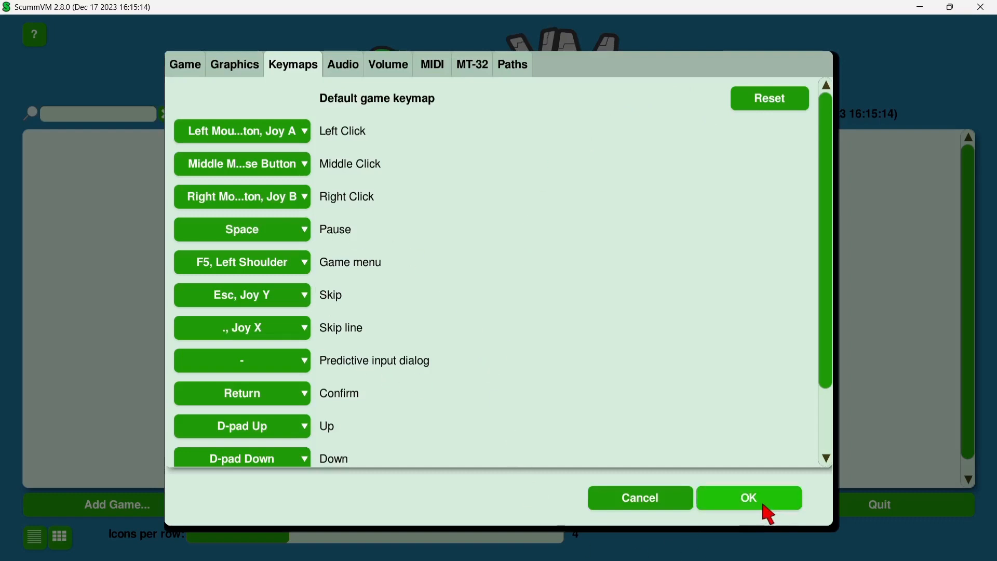
# Step: Confirm the game options so the Fate of Atlantis demo appears under LucasArts
pyautogui.click(748, 498)
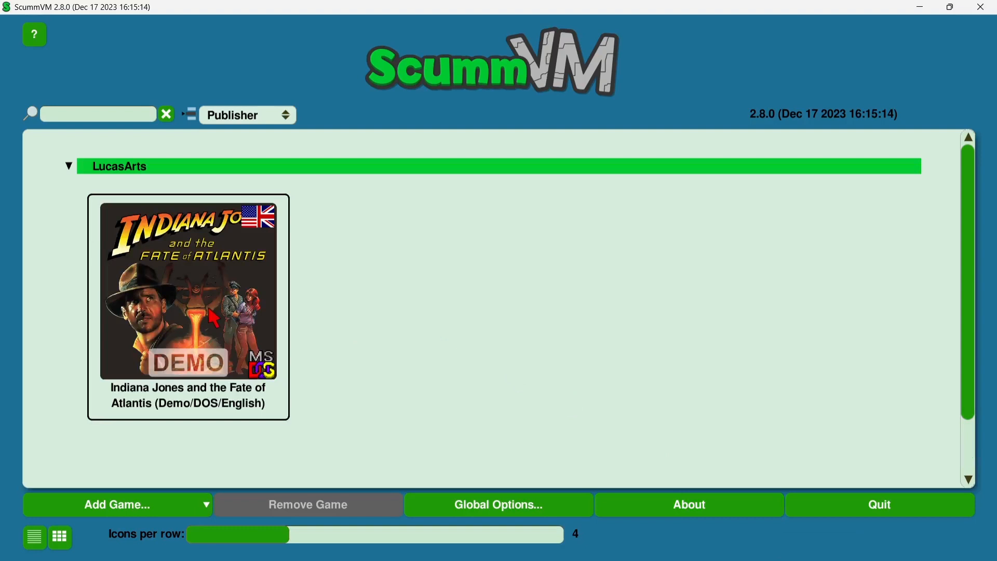
pyautogui.moveTo(187, 312)
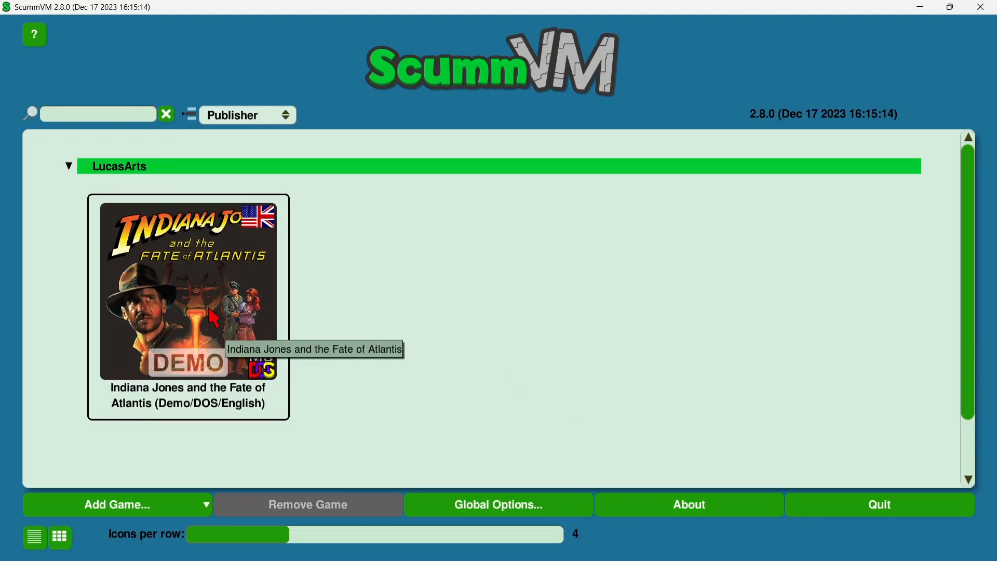
pyautogui.moveTo(185, 243)
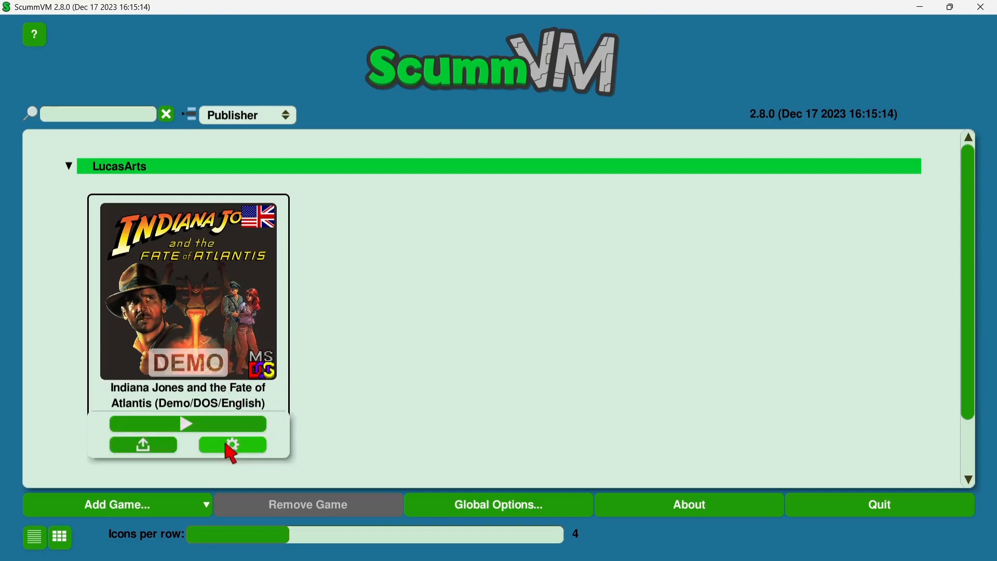
# Step: Reopen the Indiana Jones demo's options and review its Audio, Volume and Graphics settings
pyautogui.click(232, 445)
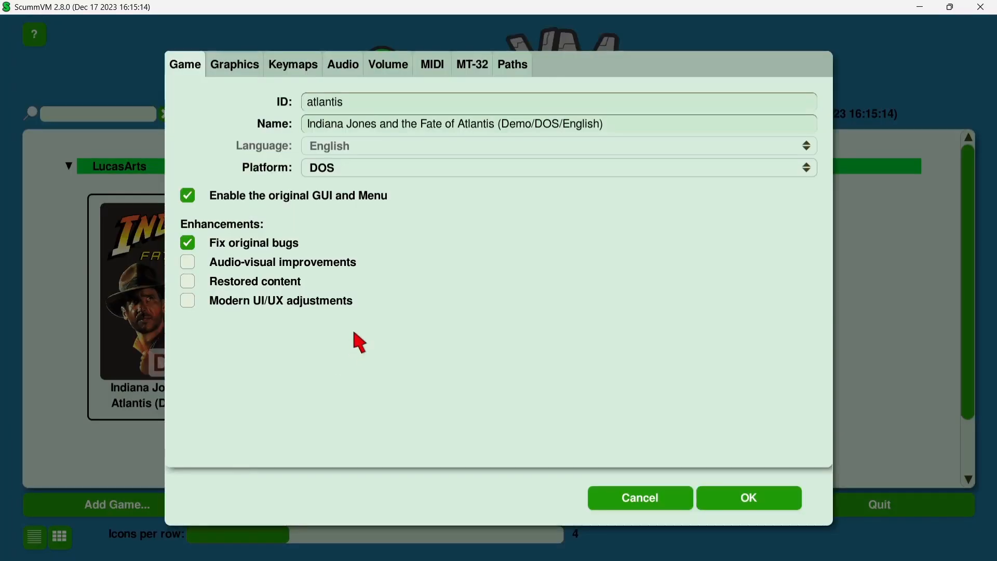
pyautogui.moveTo(227, 70)
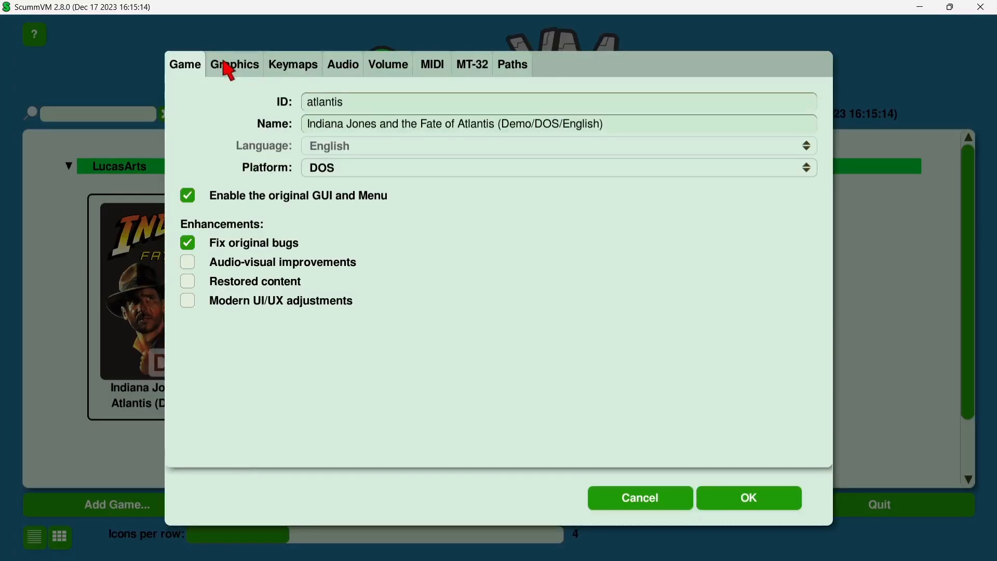
pyautogui.click(342, 64)
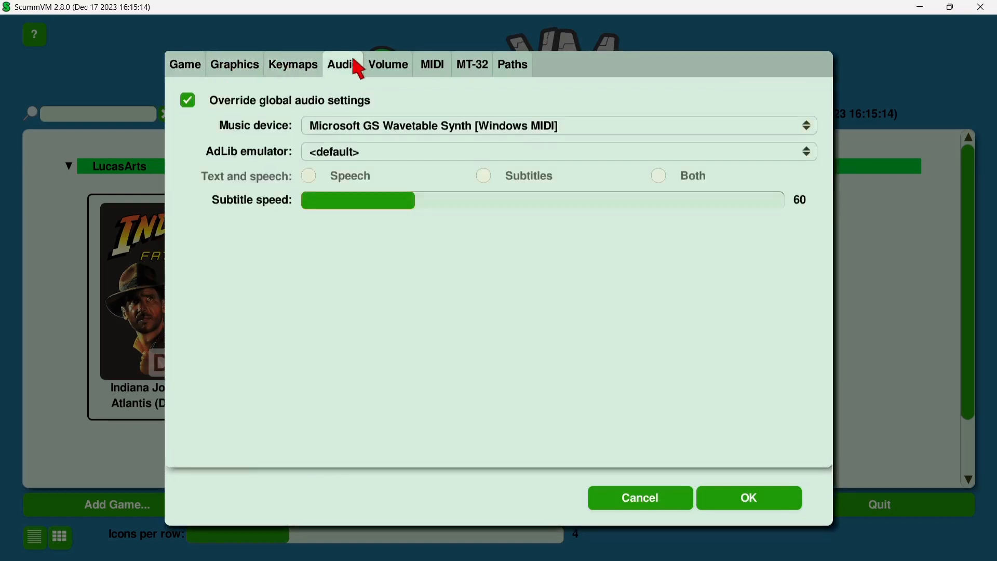
pyautogui.click(388, 65)
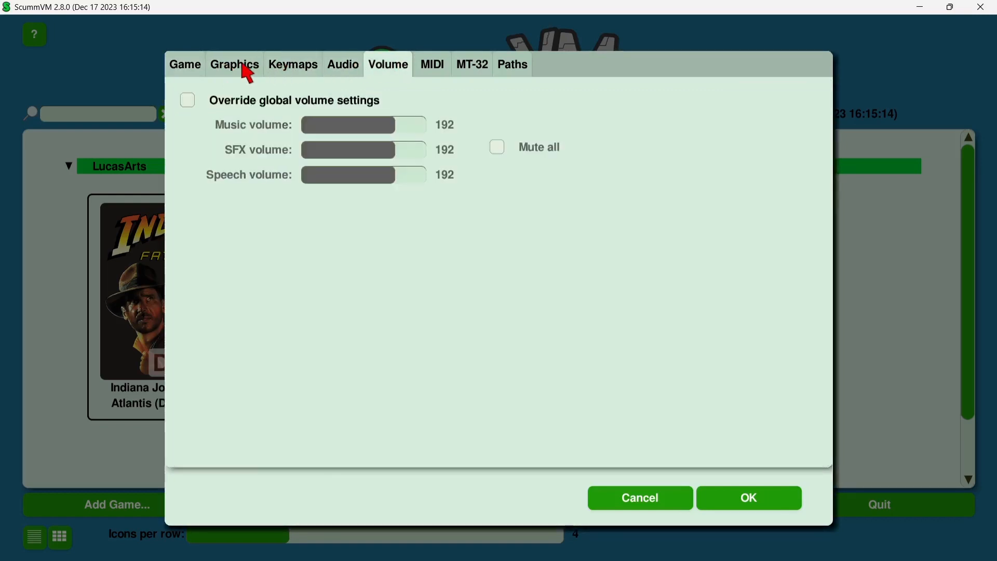
pyautogui.click(235, 64)
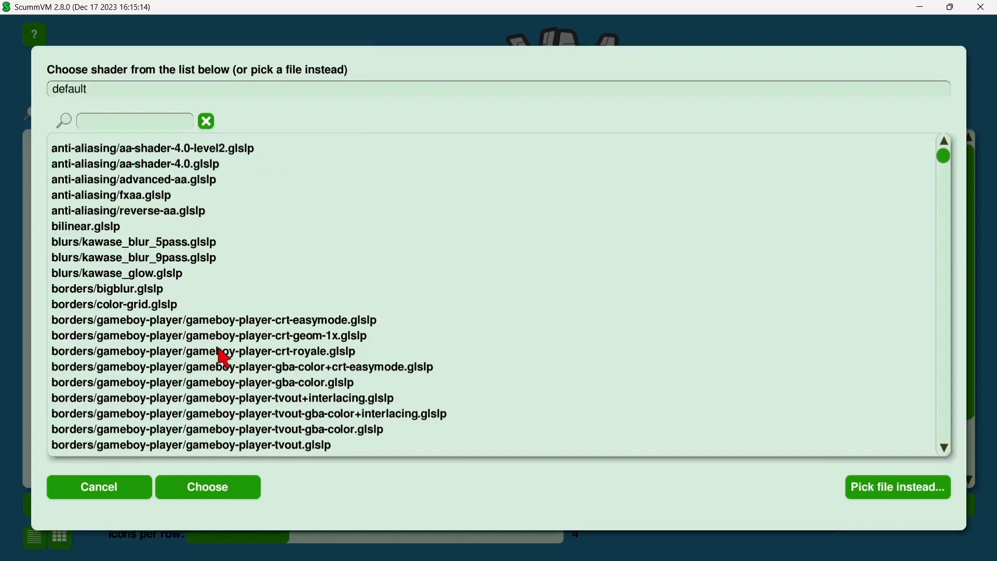
# Step: Choose anti-aliasing/advanced-aa.glslp as the game's shader
pyautogui.moveTo(944, 154); pyautogui.dragTo(944, 225)
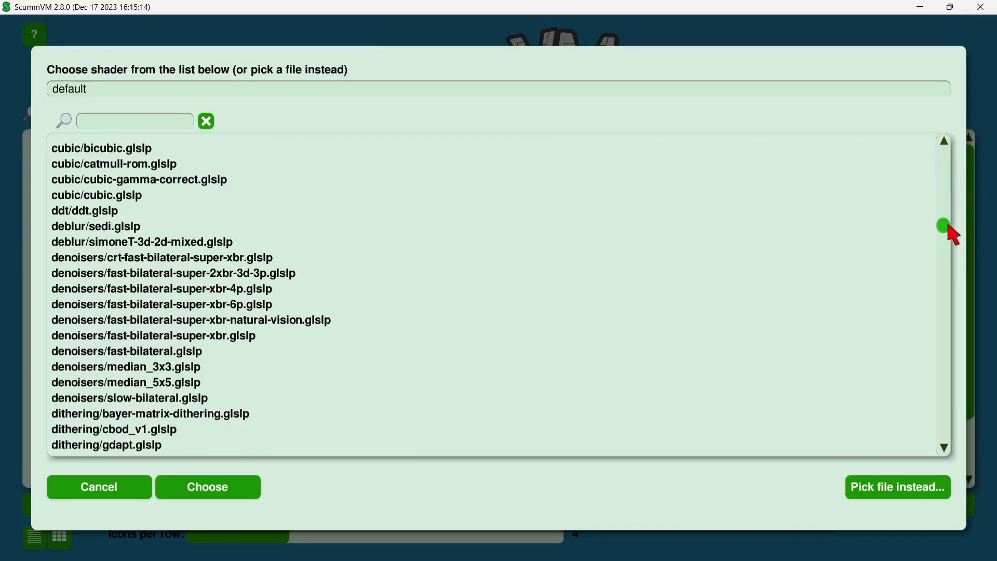
pyautogui.moveTo(944, 226); pyautogui.dragTo(945, 359)
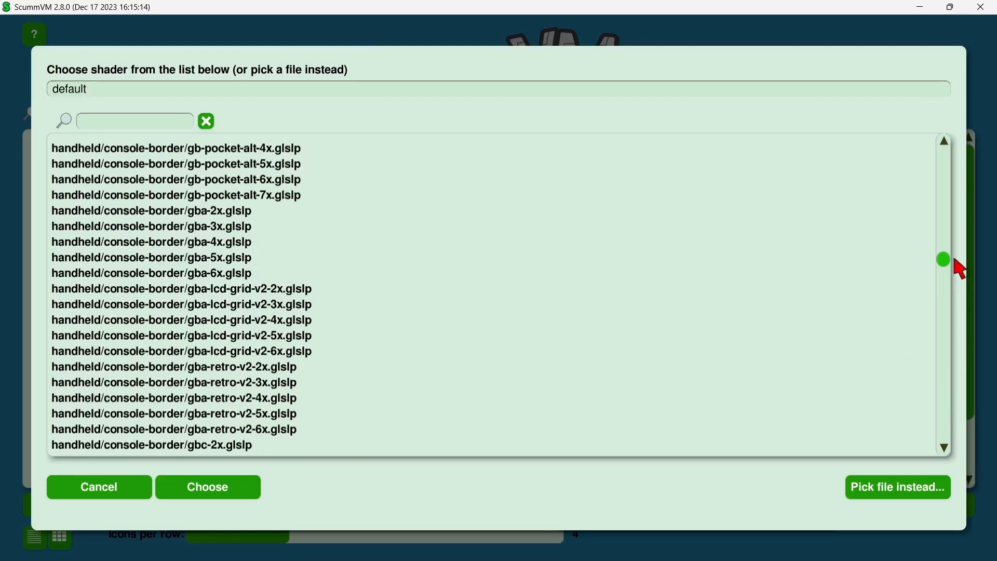
pyautogui.moveTo(945, 258); pyautogui.dragTo(945, 237)
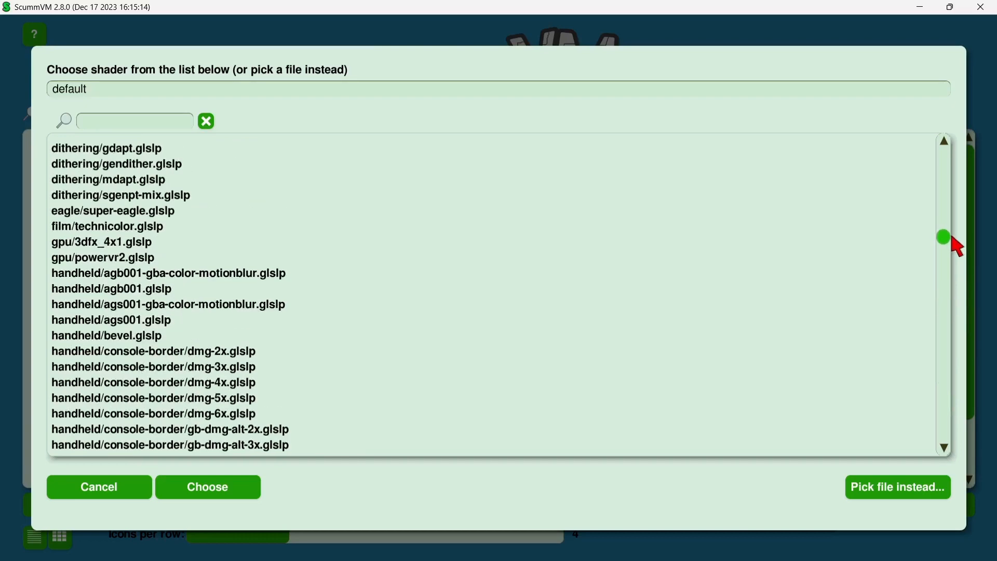
pyautogui.scroll(-3)
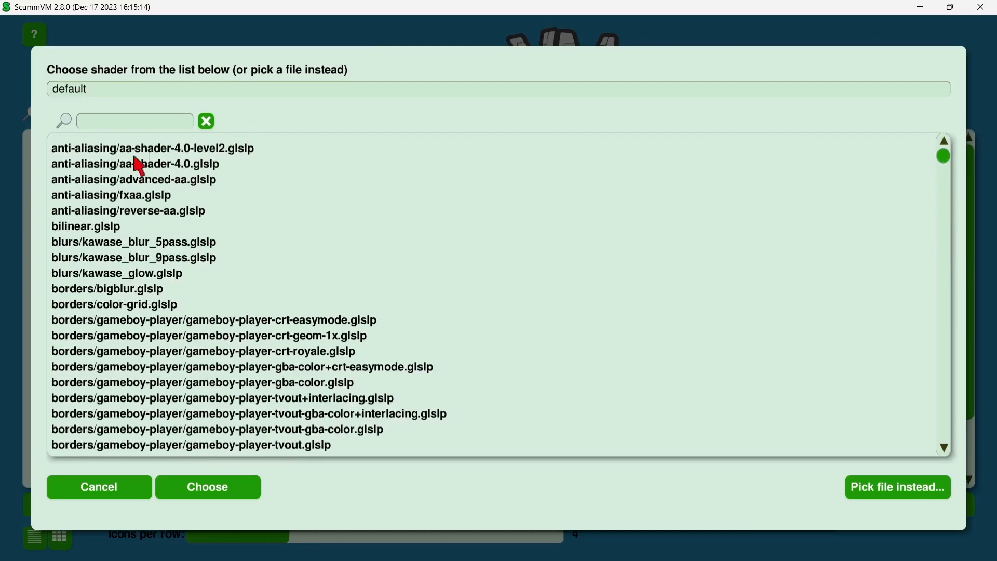
pyautogui.click(133, 178)
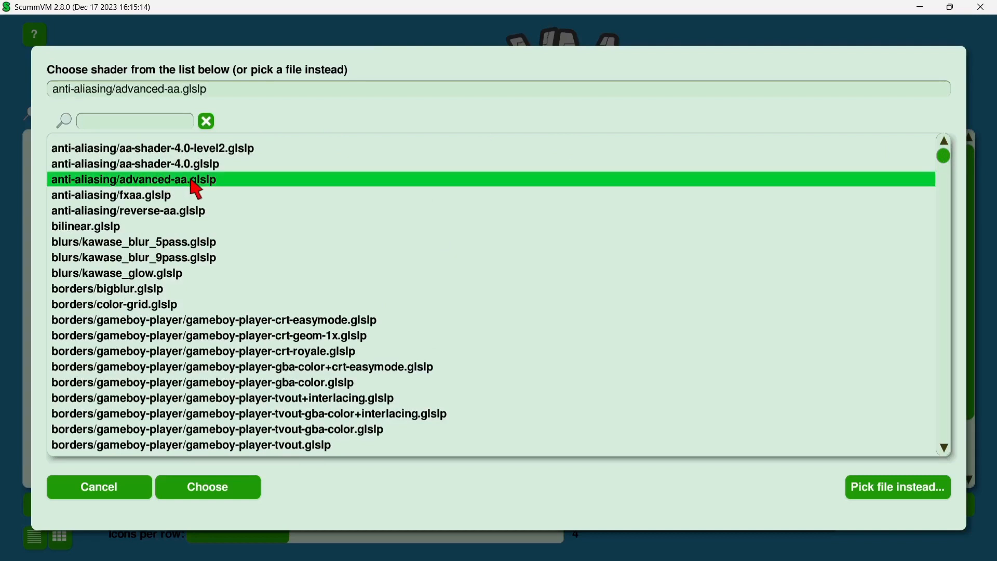
pyautogui.moveTo(397, 451)
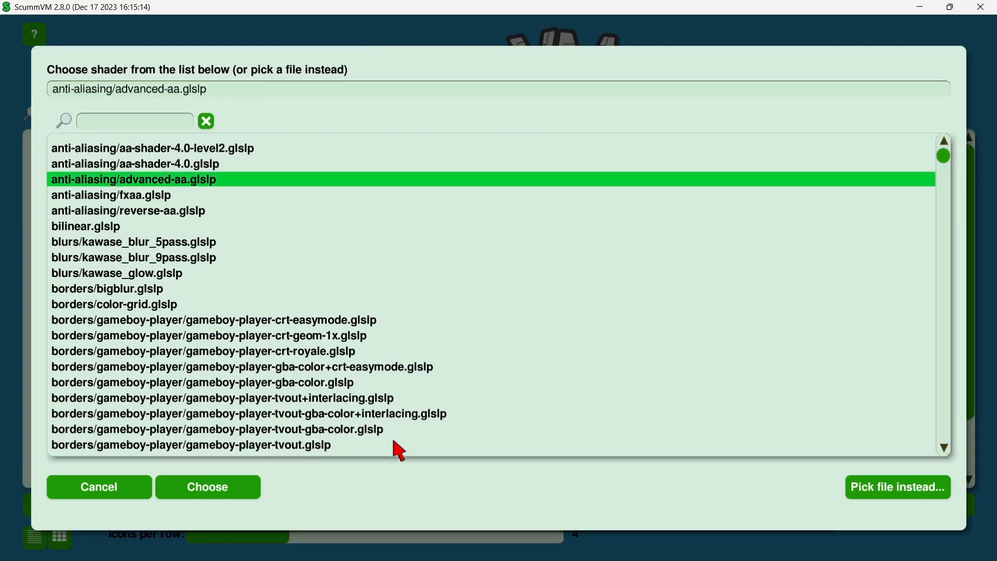
pyautogui.click(207, 486)
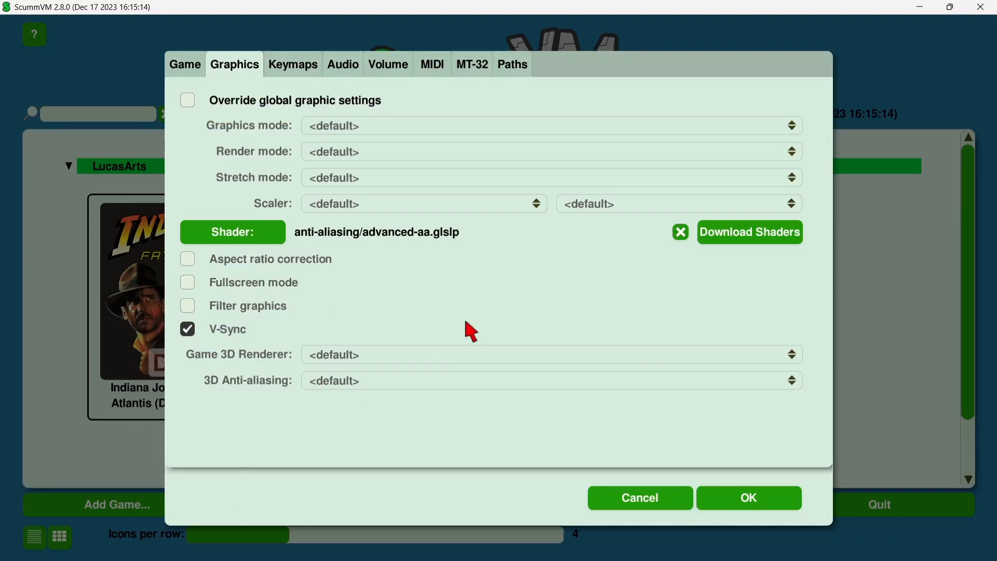
pyautogui.moveTo(216, 103)
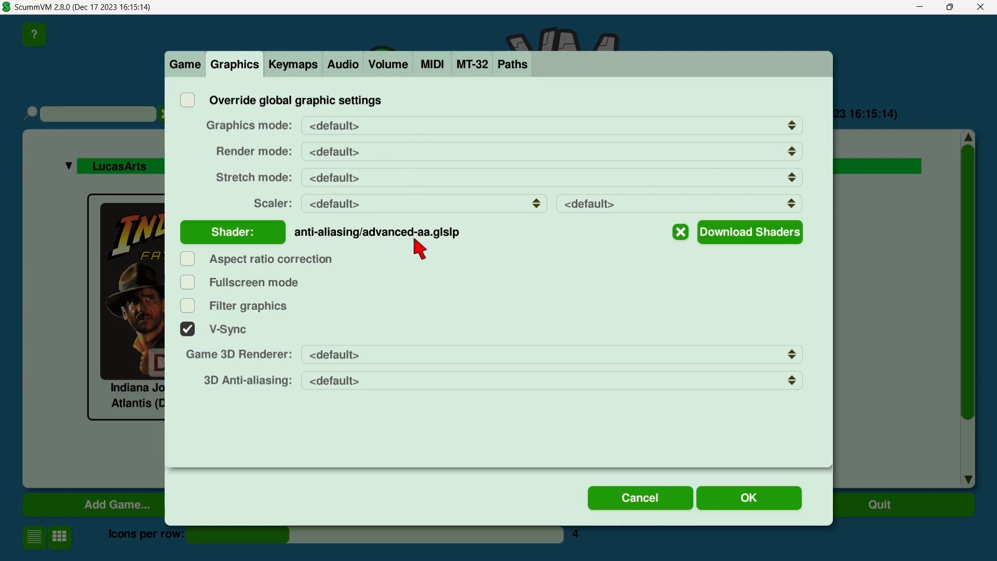
# Step: Enable the game's graphics override and set render mode to VGA
pyautogui.click(187, 99)
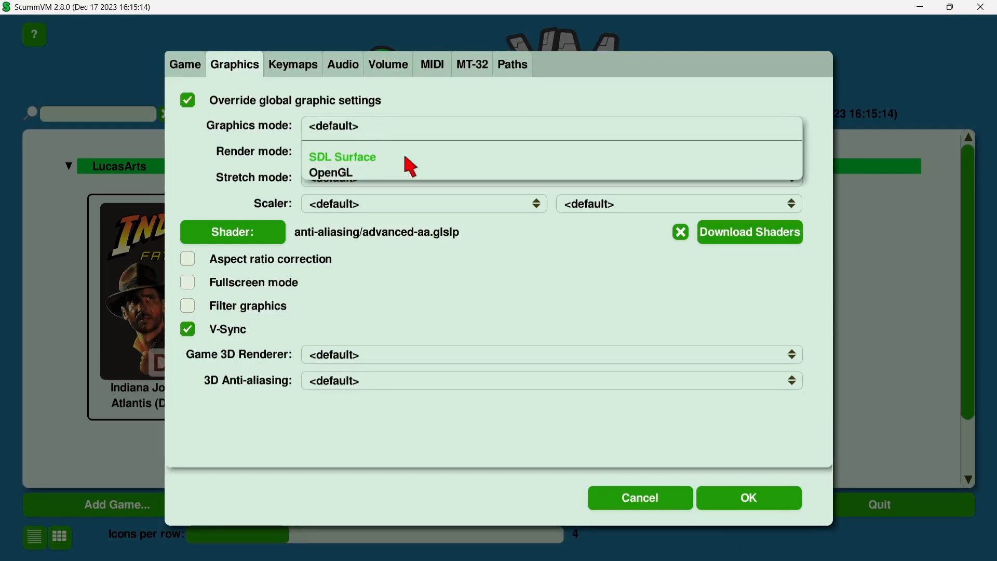
pyautogui.moveTo(434, 160)
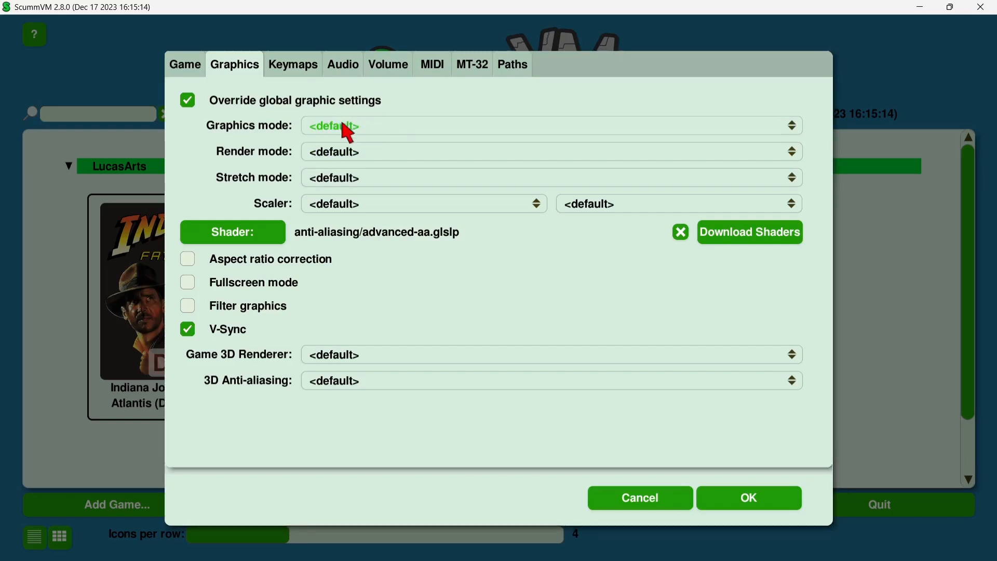
pyautogui.moveTo(383, 158)
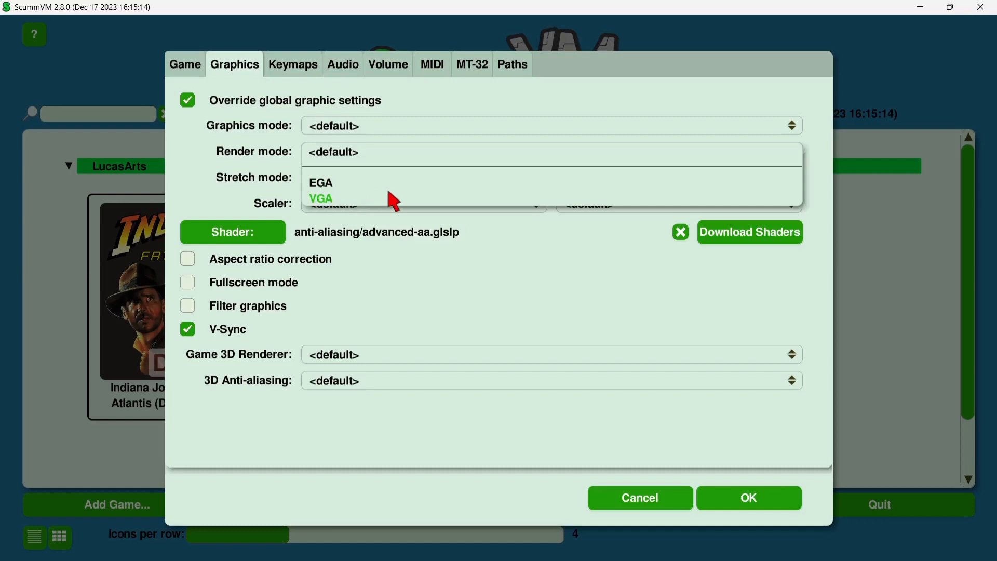
pyautogui.moveTo(351, 201)
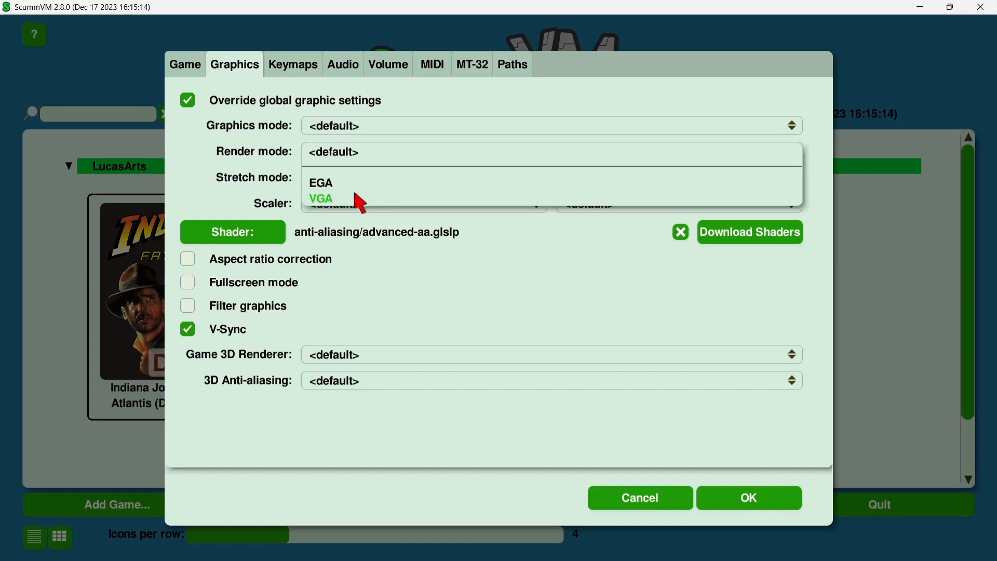
pyautogui.moveTo(327, 210)
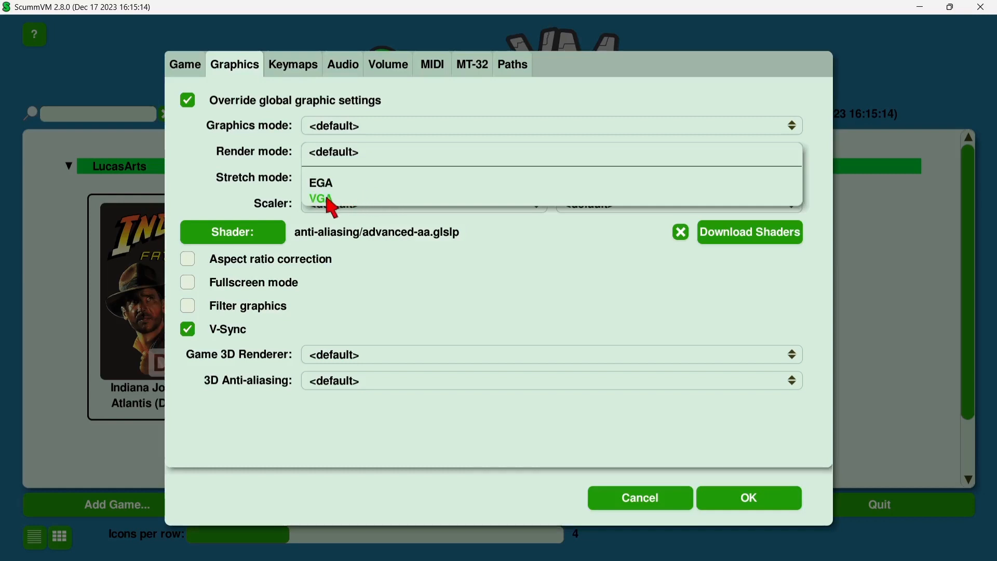
pyautogui.click(320, 198)
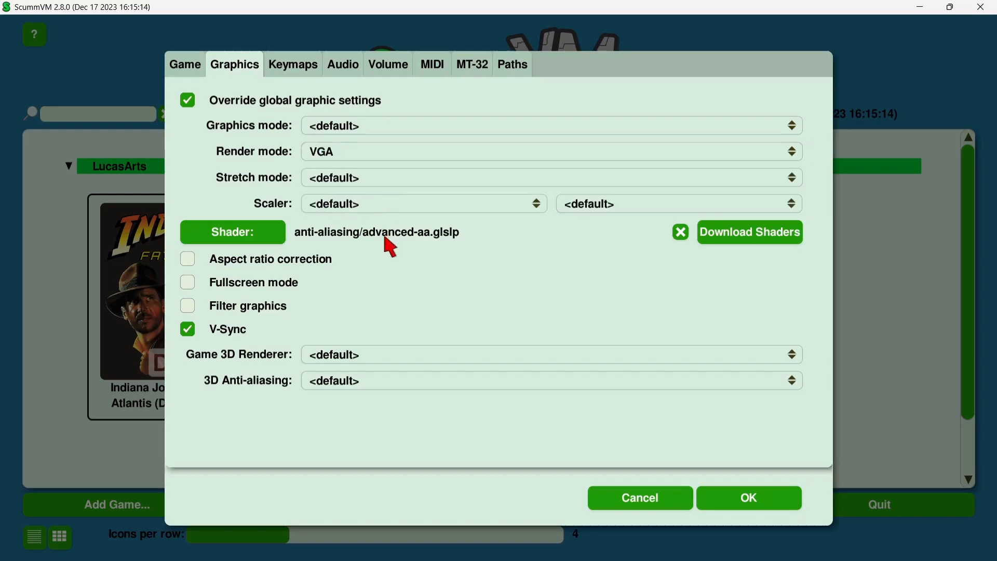
# Step: Set stretch mode to Fit to window (4:3) and turn on aspect ratio correction
pyautogui.click(548, 171)
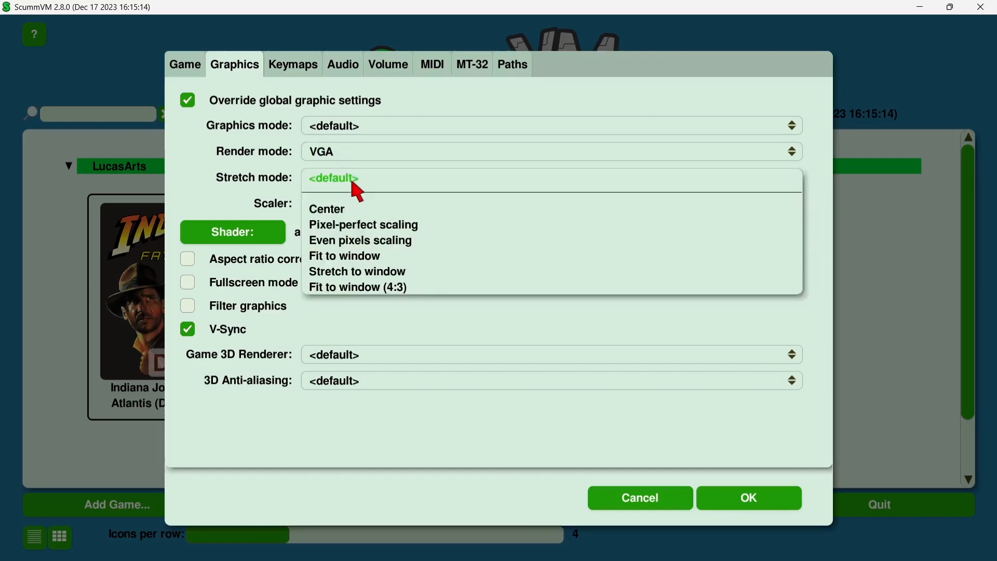
pyautogui.moveTo(367, 301)
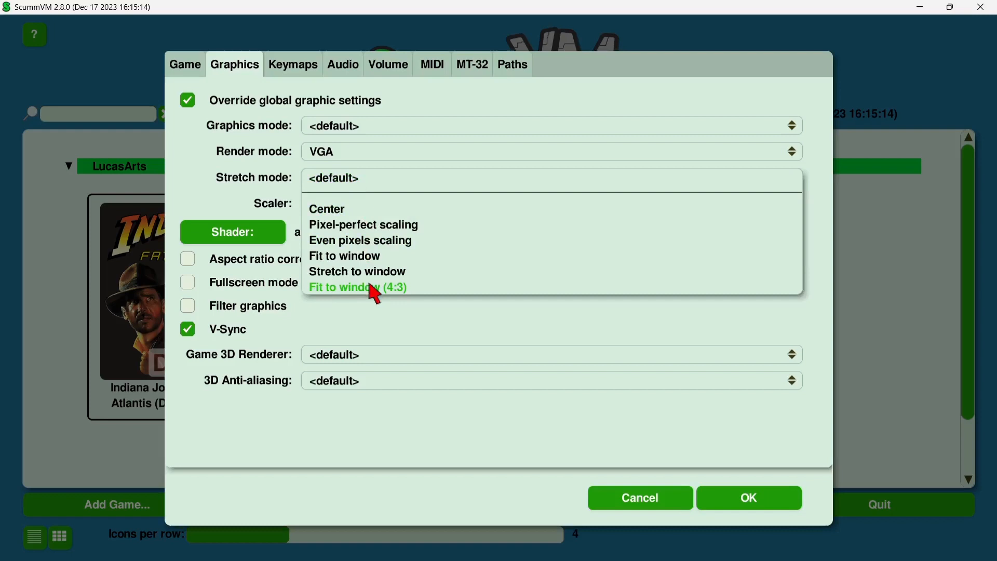
pyautogui.moveTo(407, 299)
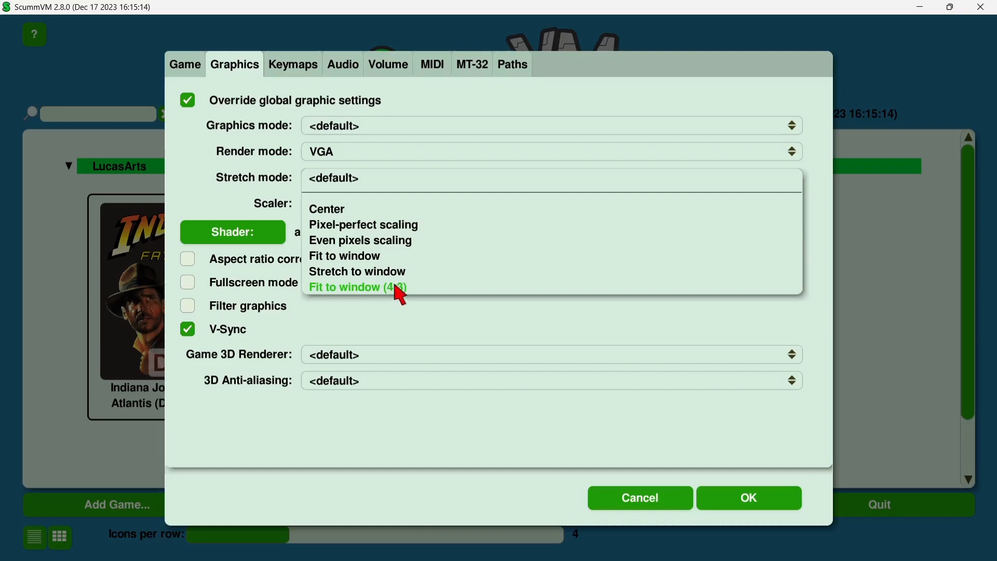
pyautogui.moveTo(393, 278)
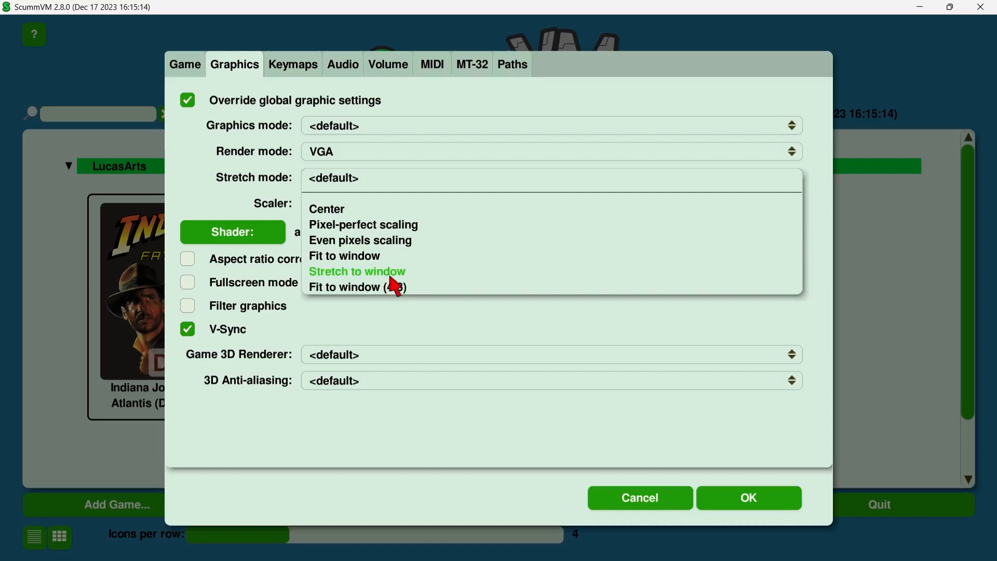
pyautogui.moveTo(370, 299)
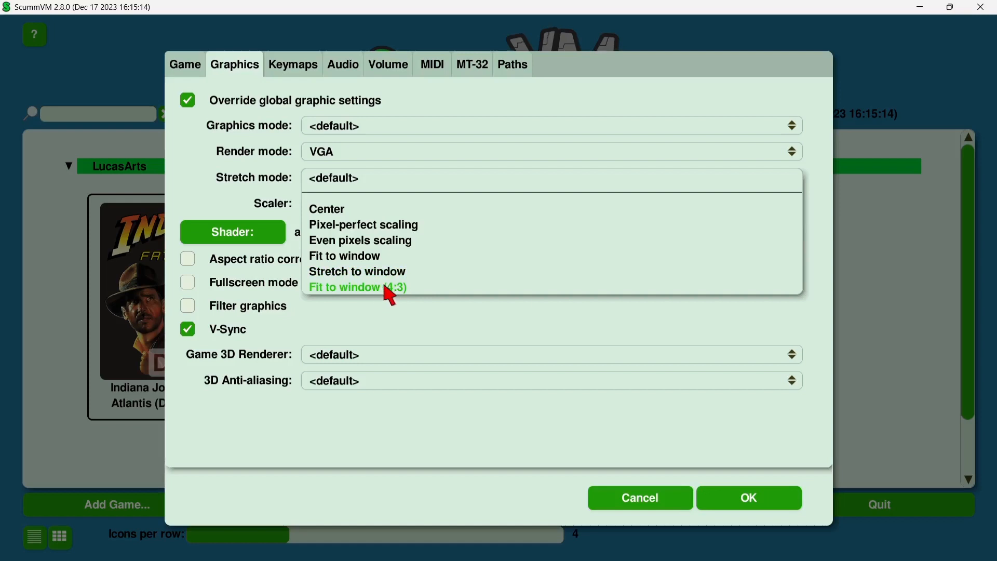
pyautogui.click(358, 287)
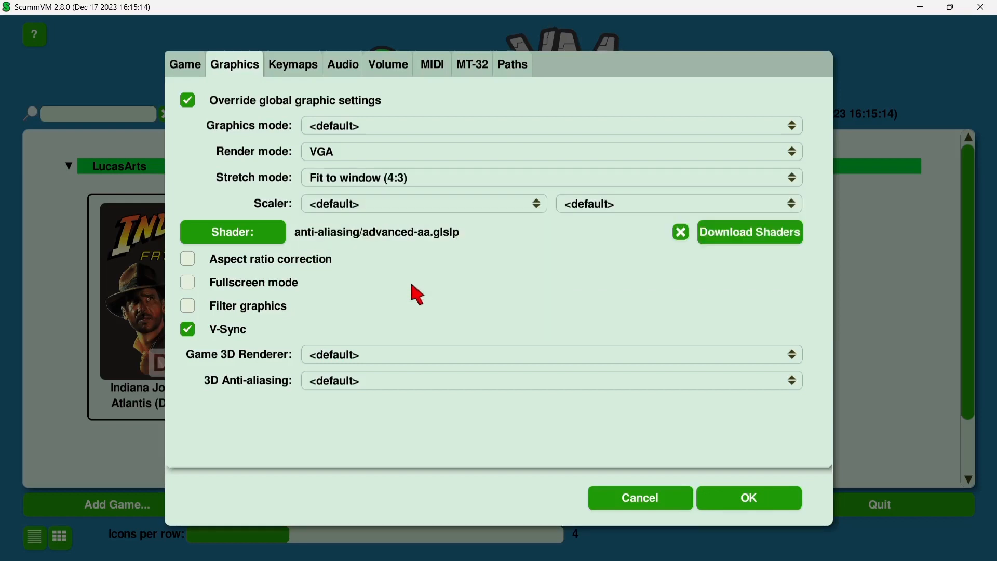
pyautogui.moveTo(285, 268)
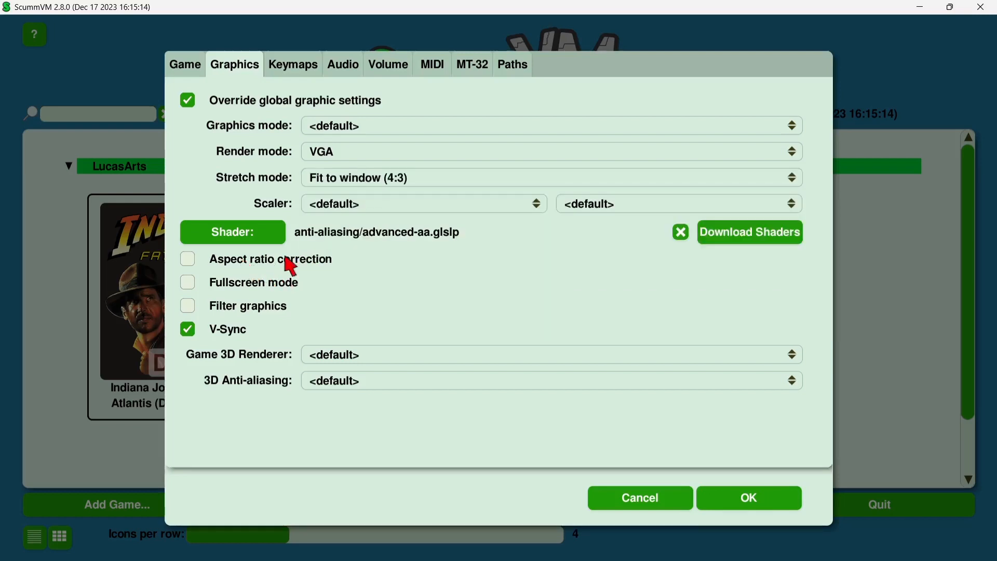
pyautogui.click(187, 259)
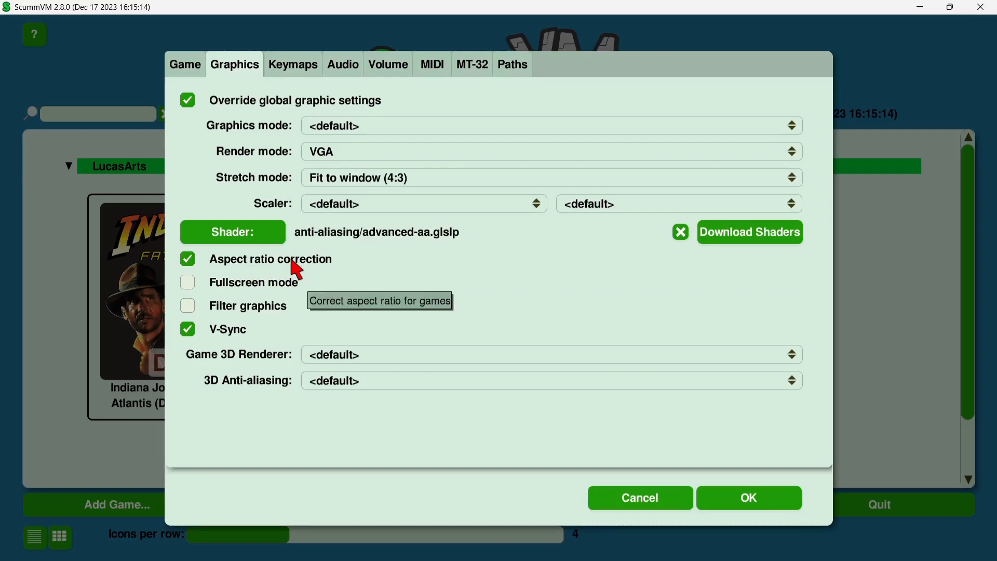
pyautogui.moveTo(269, 291)
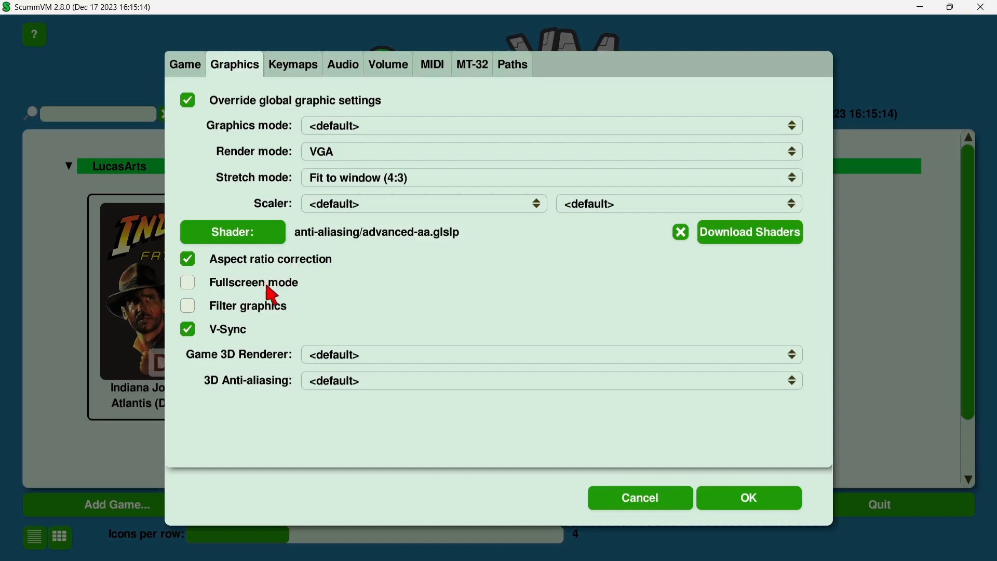
# Step: Leave fullscreen off and the 3D renderer at default, and set 3D anti-aliasing to 16x
pyautogui.click(187, 283)
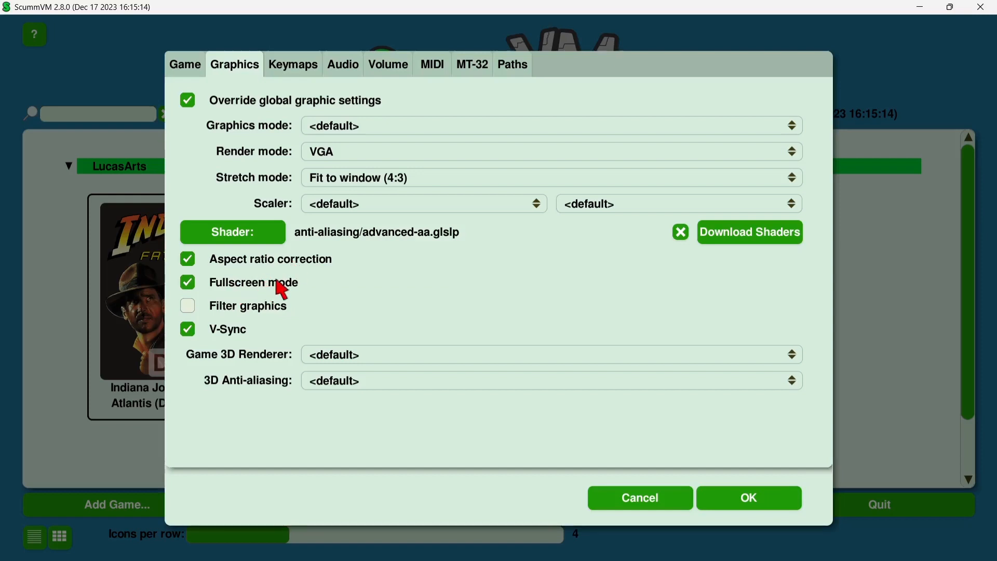
pyautogui.click(187, 283)
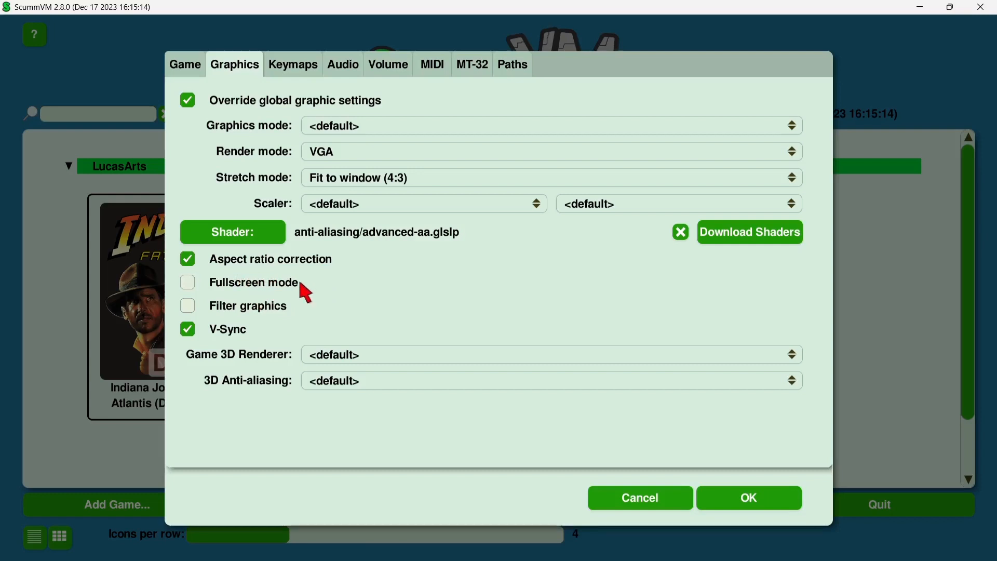
pyautogui.moveTo(265, 315)
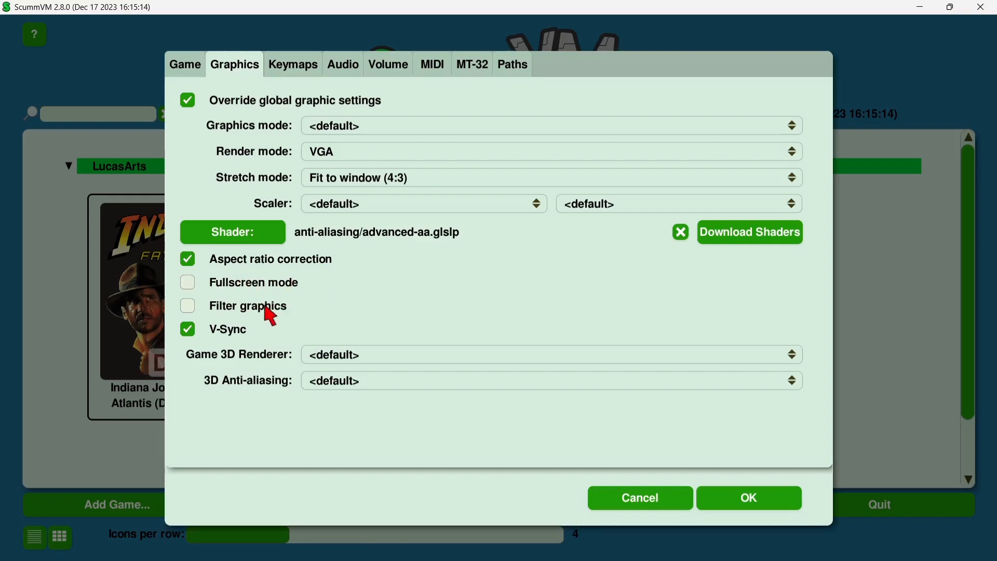
pyautogui.click(550, 365)
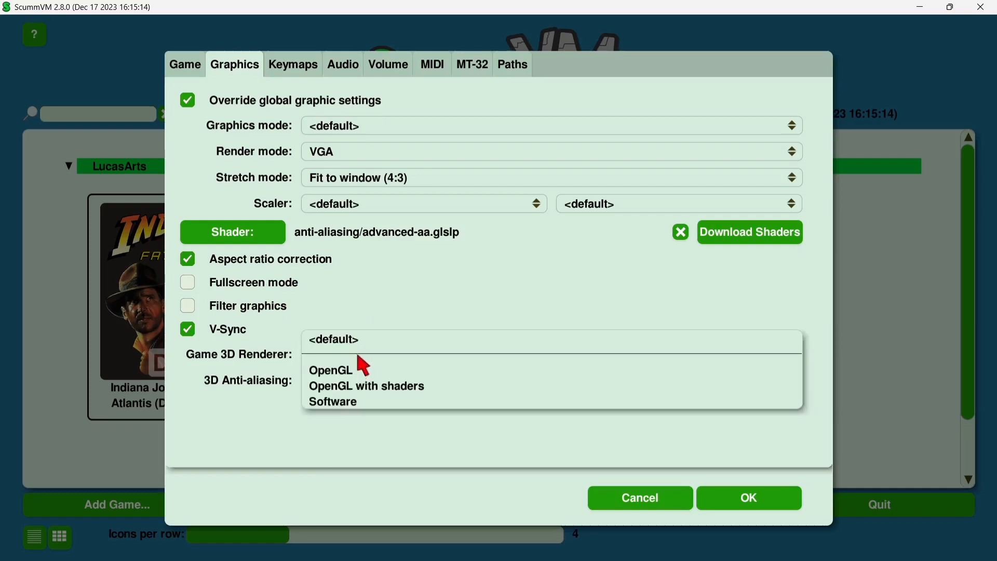
pyautogui.click(332, 338)
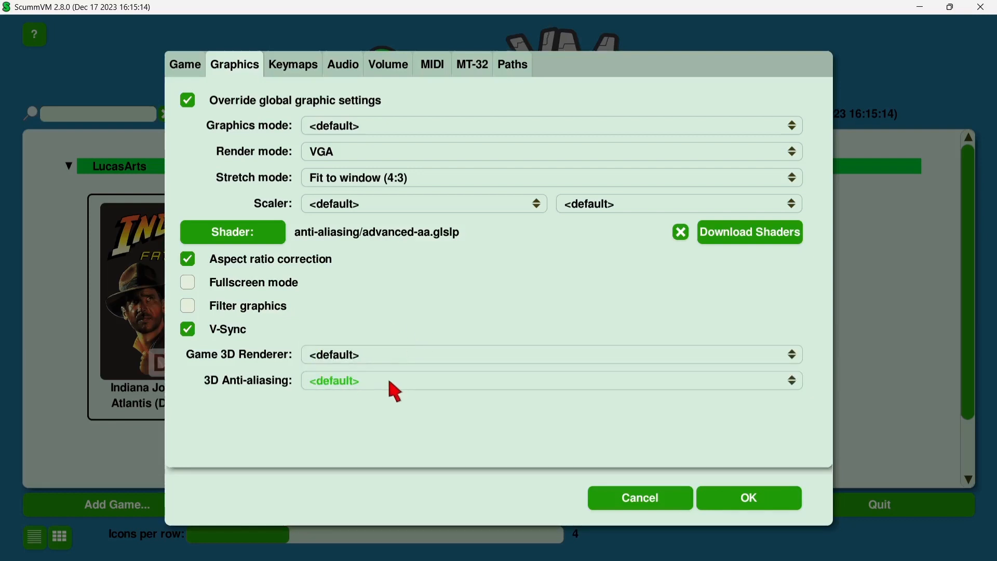
pyautogui.click(551, 393)
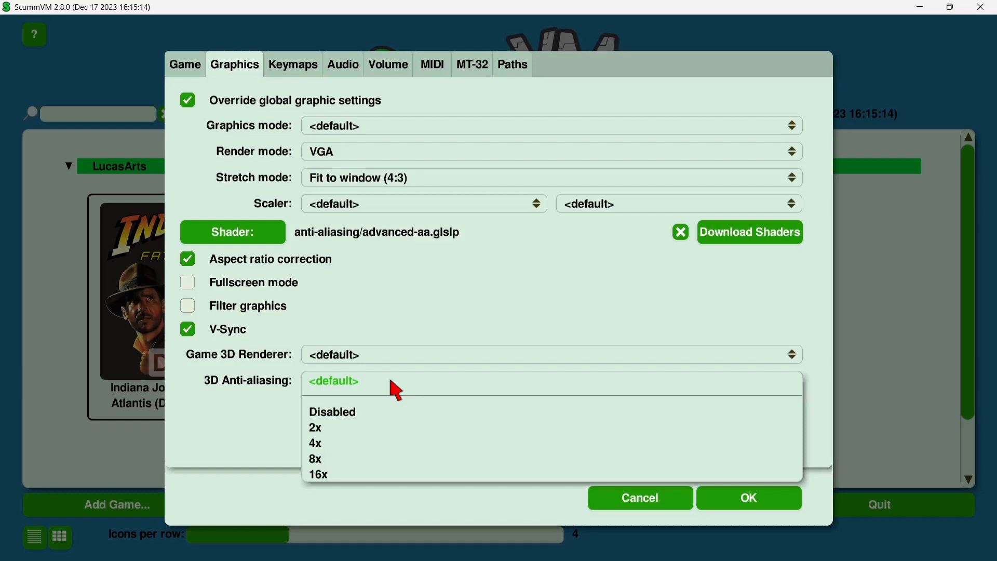
pyautogui.moveTo(337, 475)
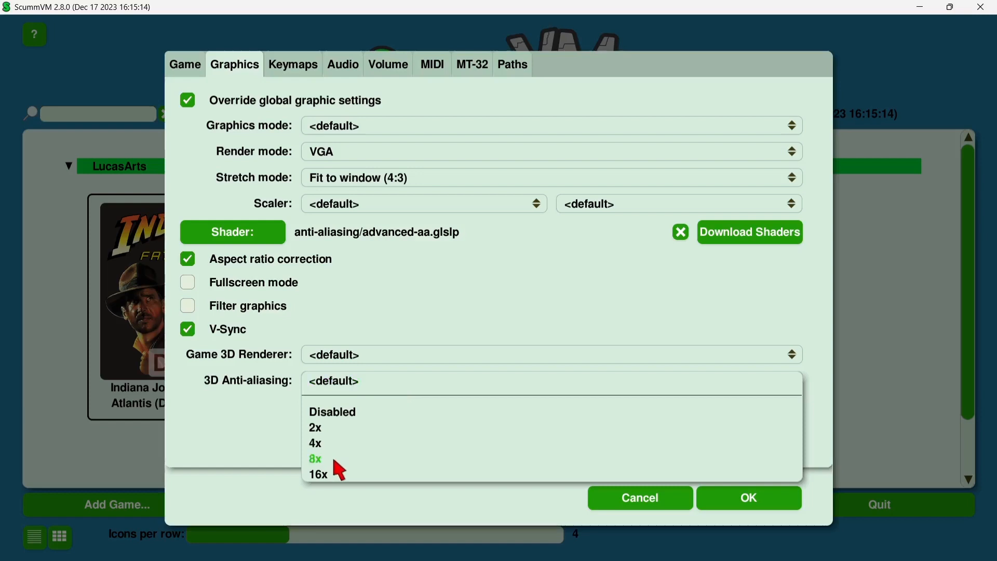
pyautogui.click(317, 474)
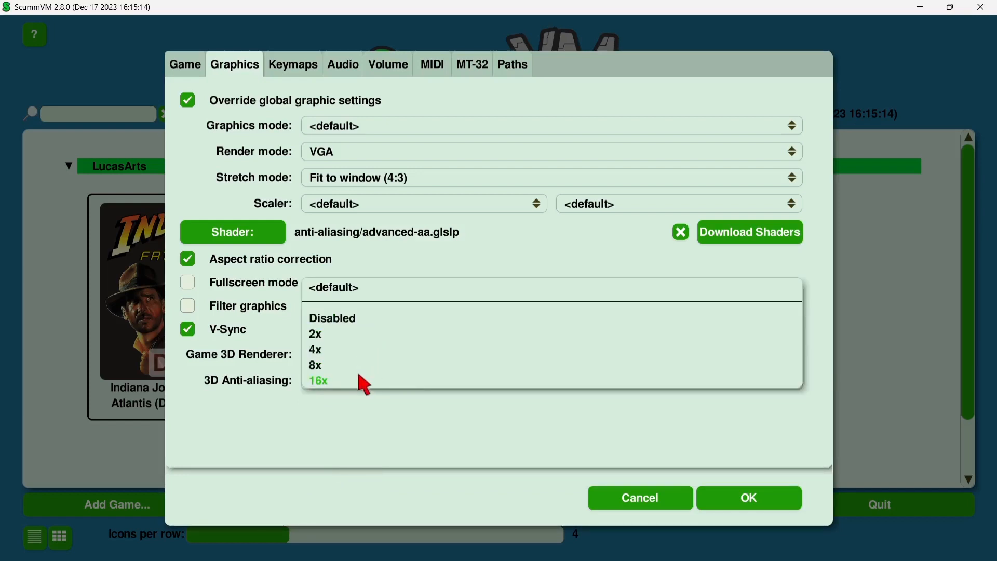
pyautogui.click(318, 380)
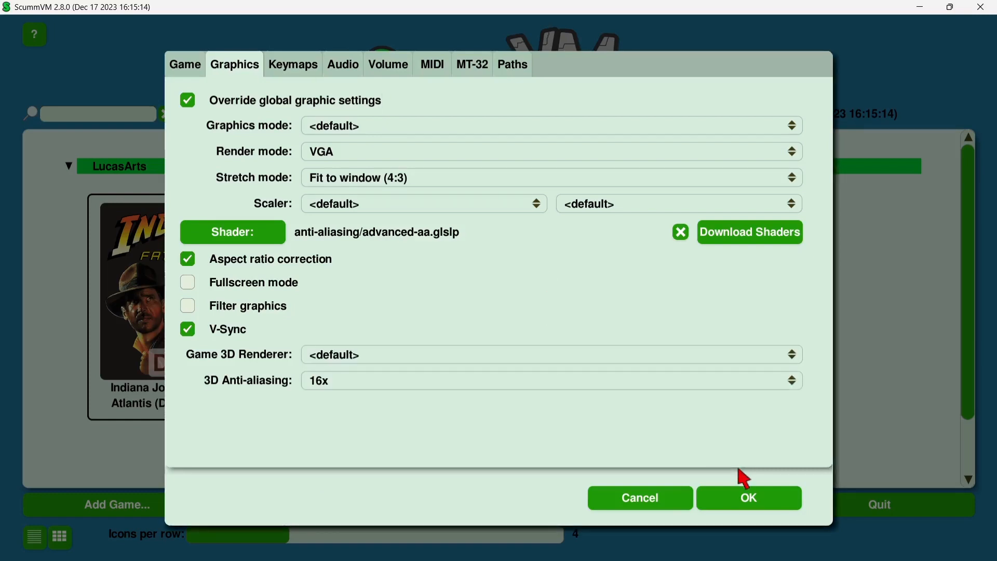
# Step: Save the settings, launch the Fate of Atlantis demo and bring up the in-game ScummVM menu
pyautogui.click(748, 498)
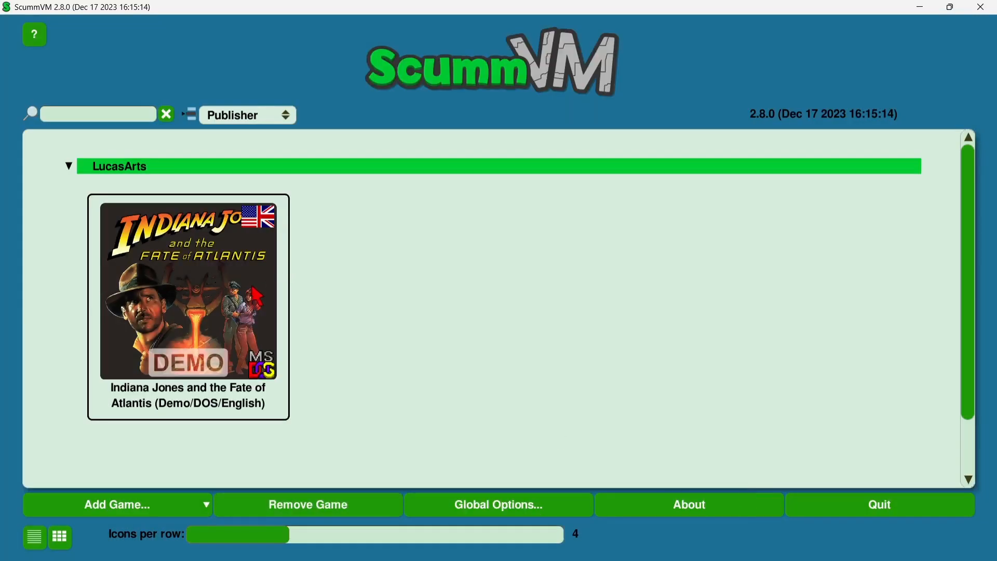
pyautogui.click(187, 306)
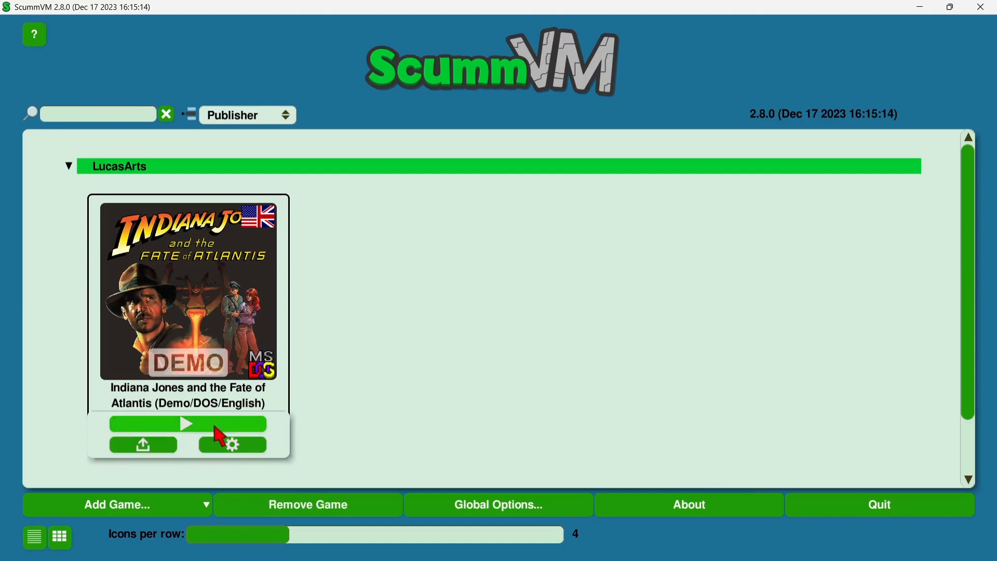
pyautogui.click(188, 424)
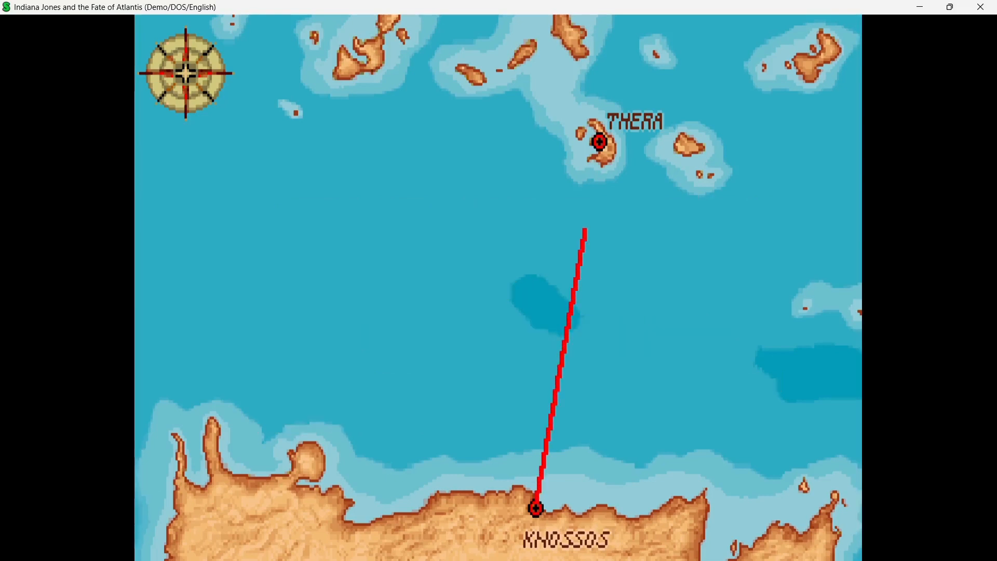
pyautogui.click(537, 508)
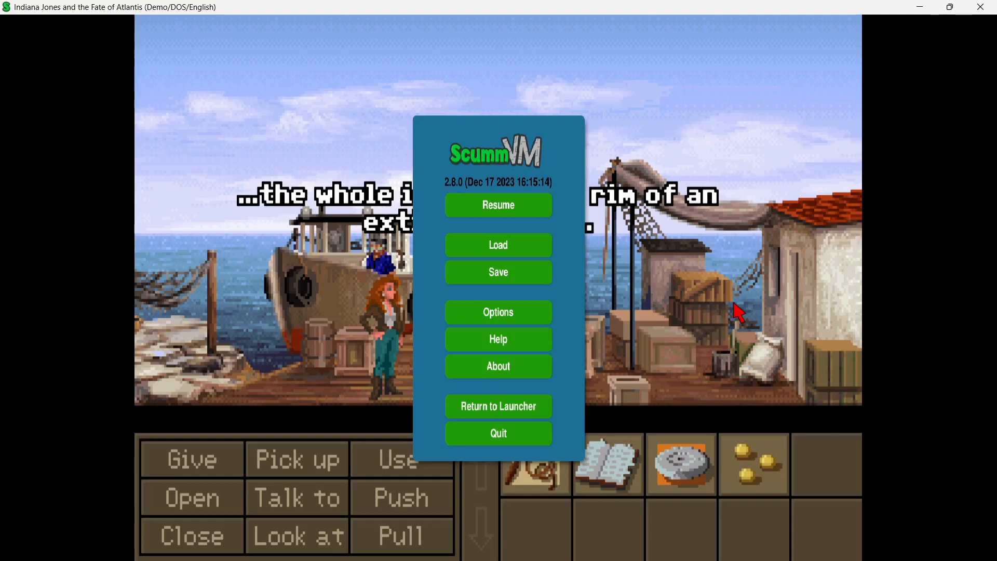
# Step: Check the in-game Keymaps options and the keyboard commands help, then return to the dock scene
pyautogui.click(499, 311)
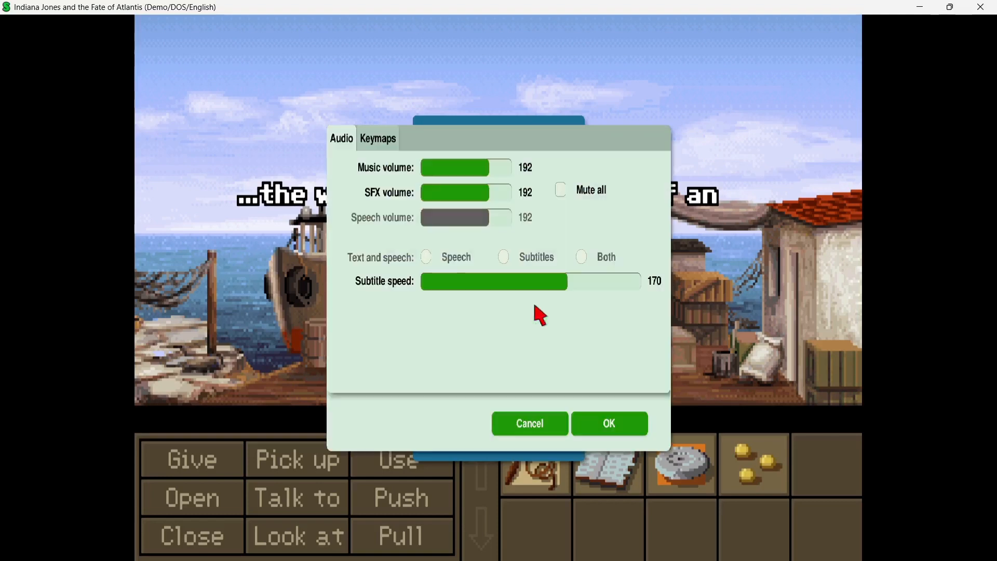
pyautogui.click(377, 138)
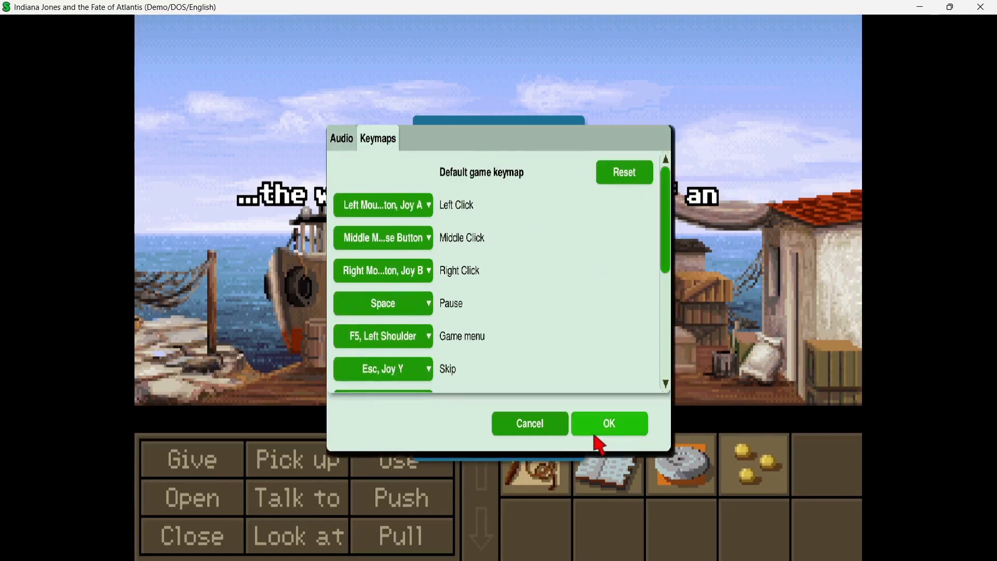
pyautogui.click(609, 424)
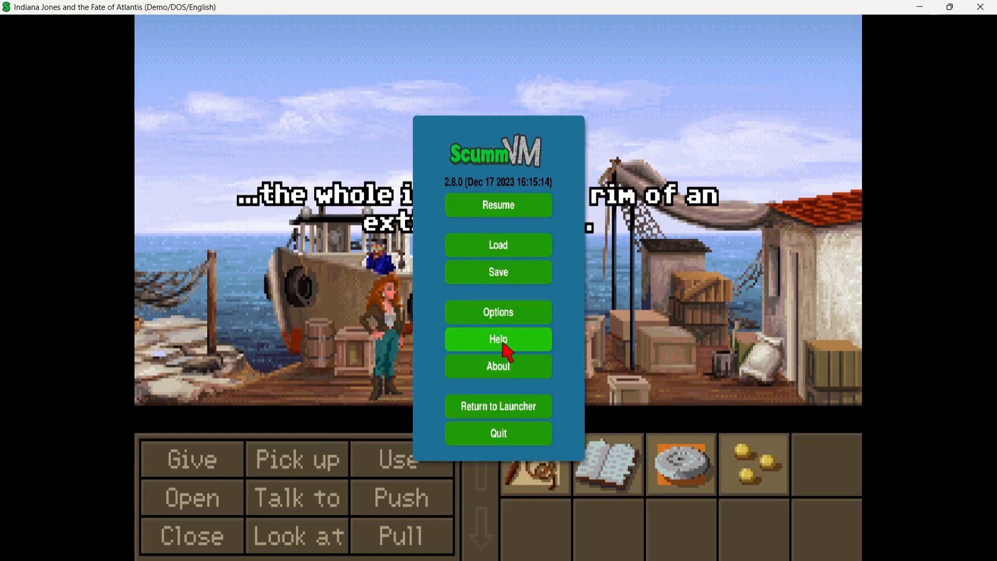
pyautogui.click(498, 339)
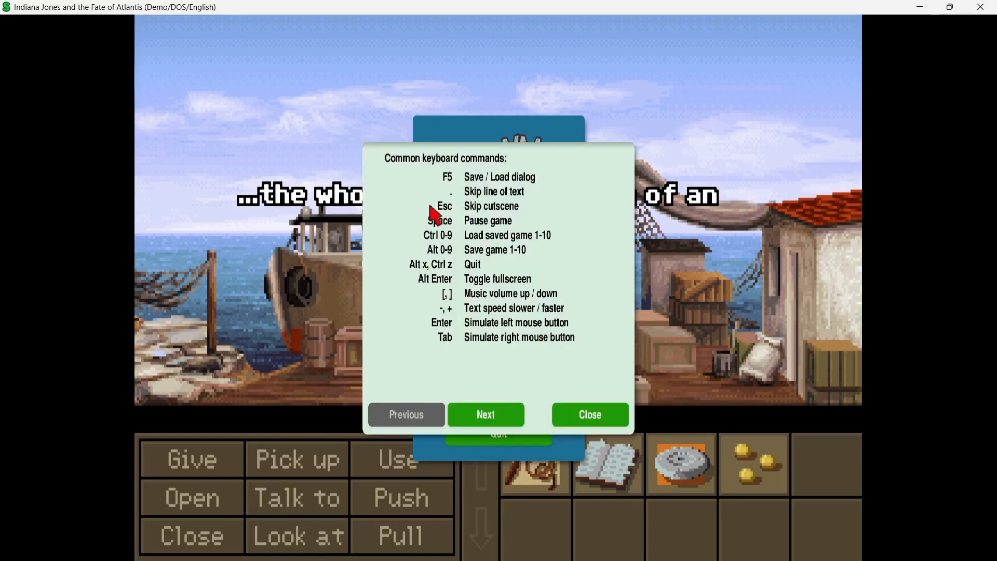
pyautogui.moveTo(464, 297)
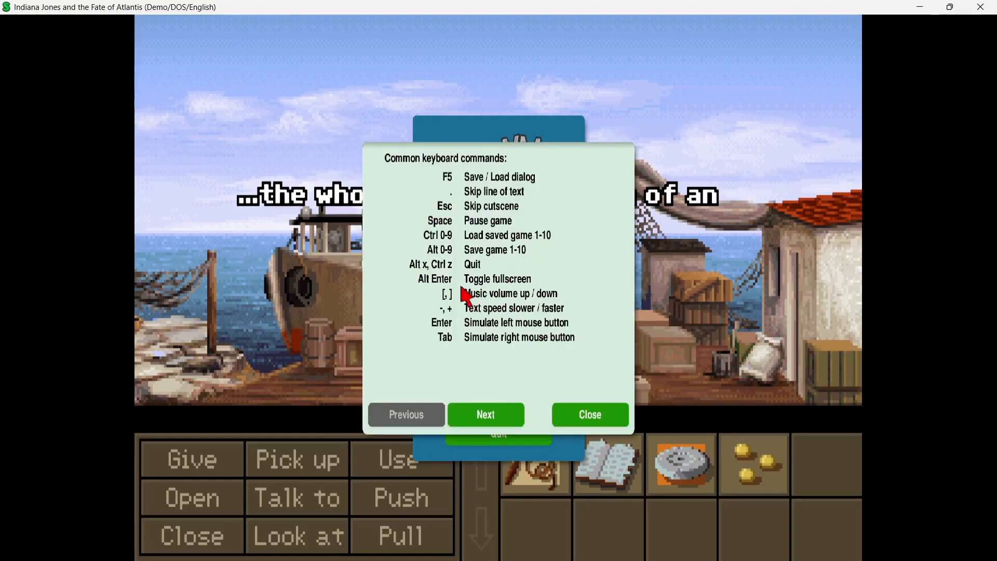
pyautogui.moveTo(545, 293)
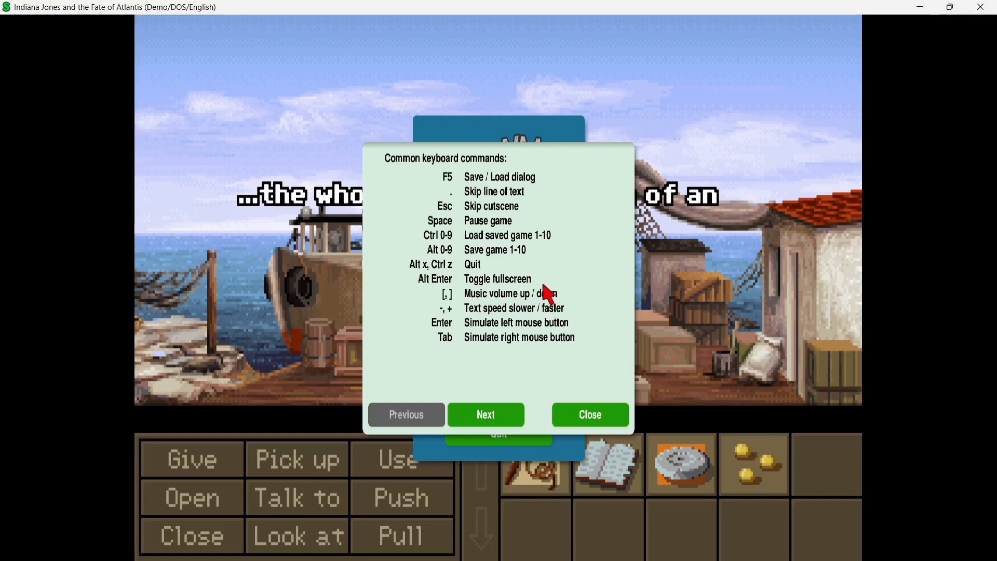
pyautogui.moveTo(569, 304)
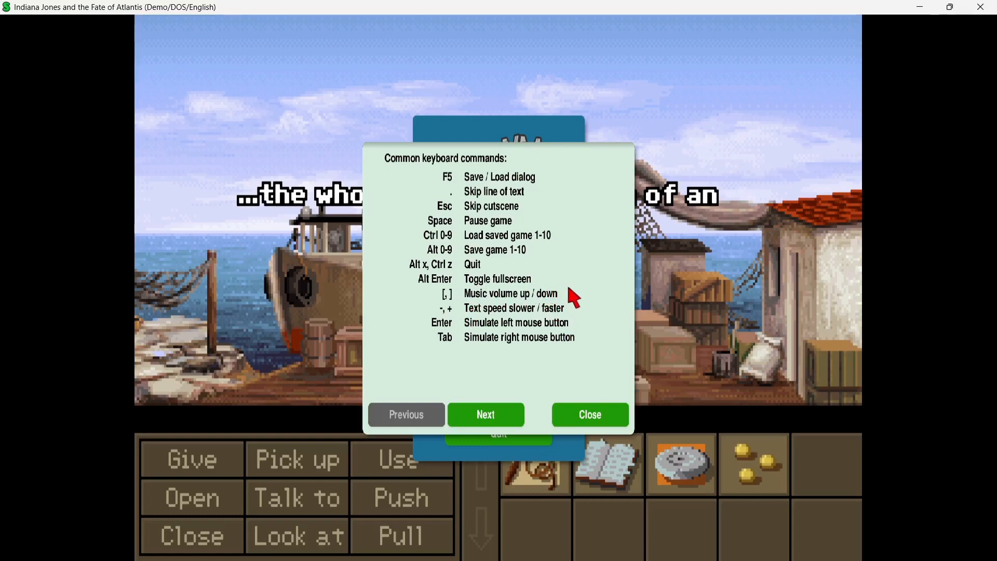
pyautogui.moveTo(511, 251)
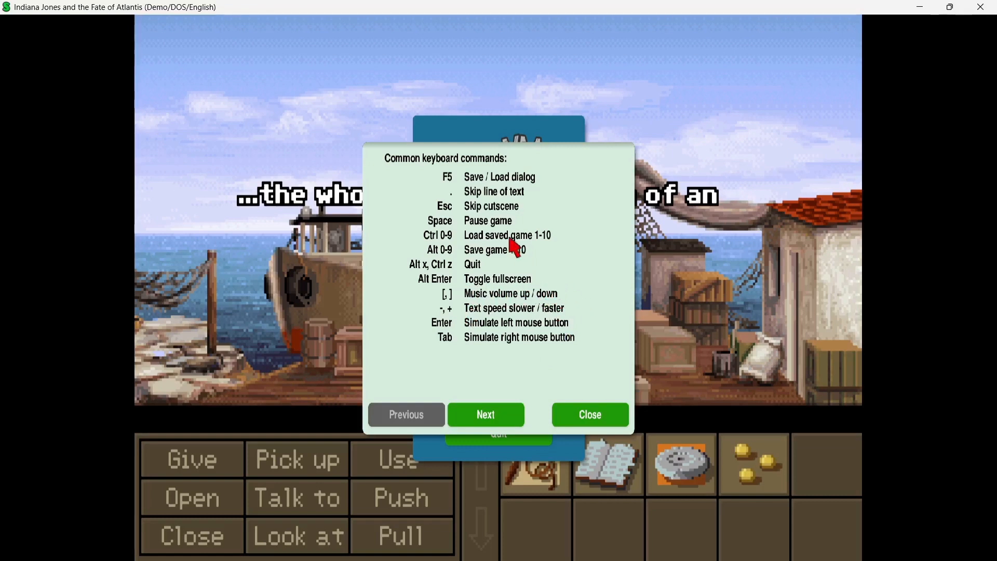
pyautogui.moveTo(560, 328)
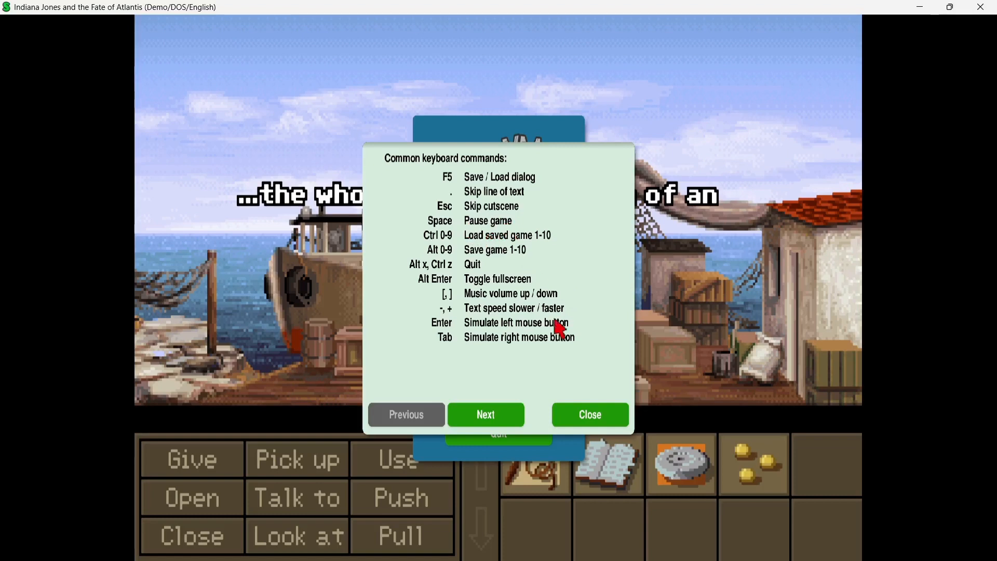
pyautogui.click(590, 414)
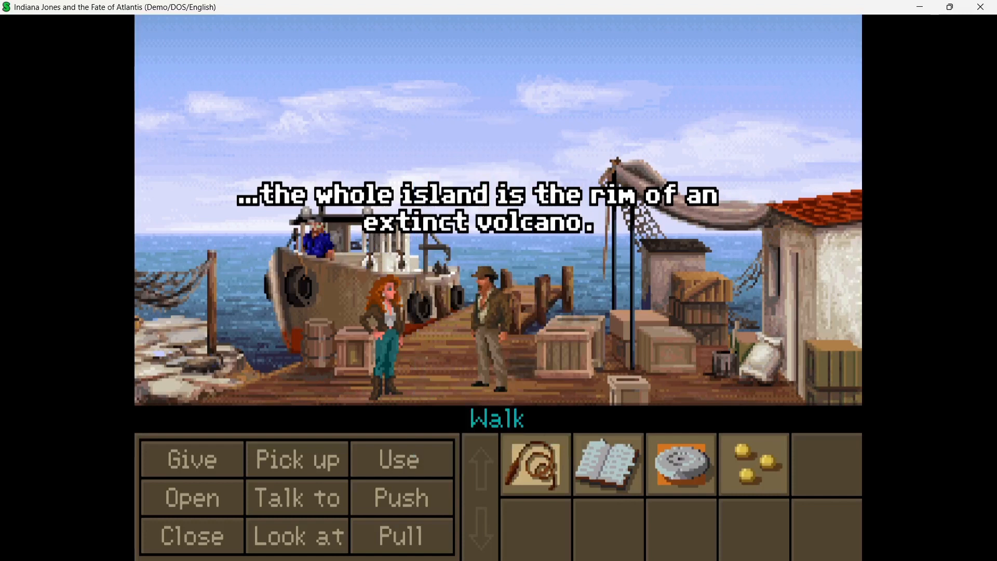
# Step: Pause and resume the demo with Space, then pick a dialogue response for Indy
pyautogui.press('Space')
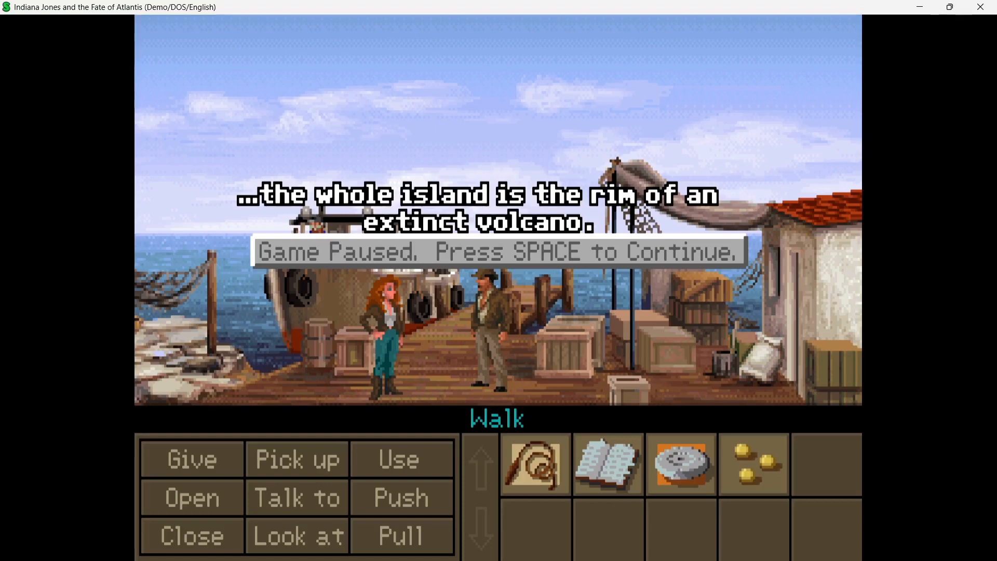
pyautogui.press('space')
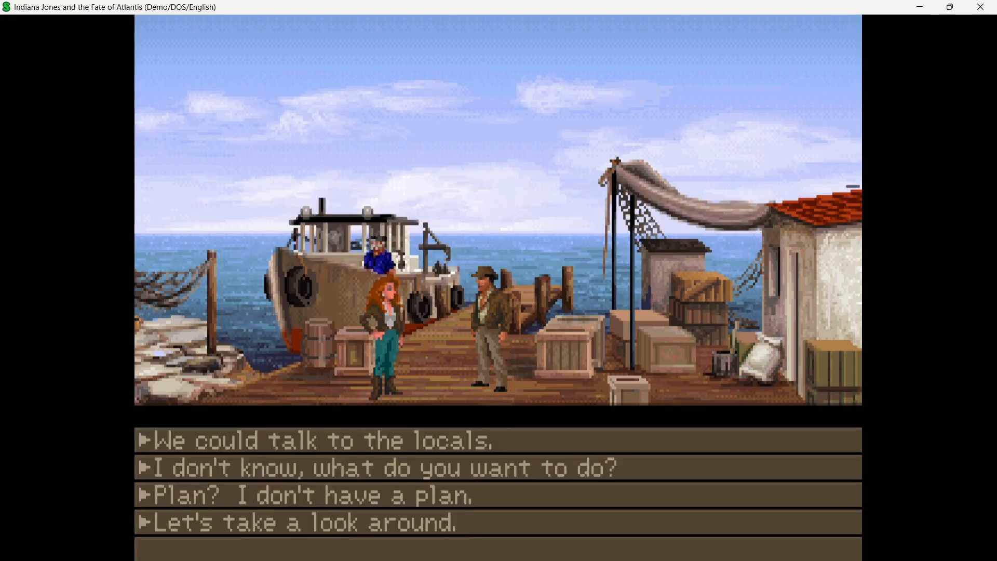
pyautogui.click(307, 520)
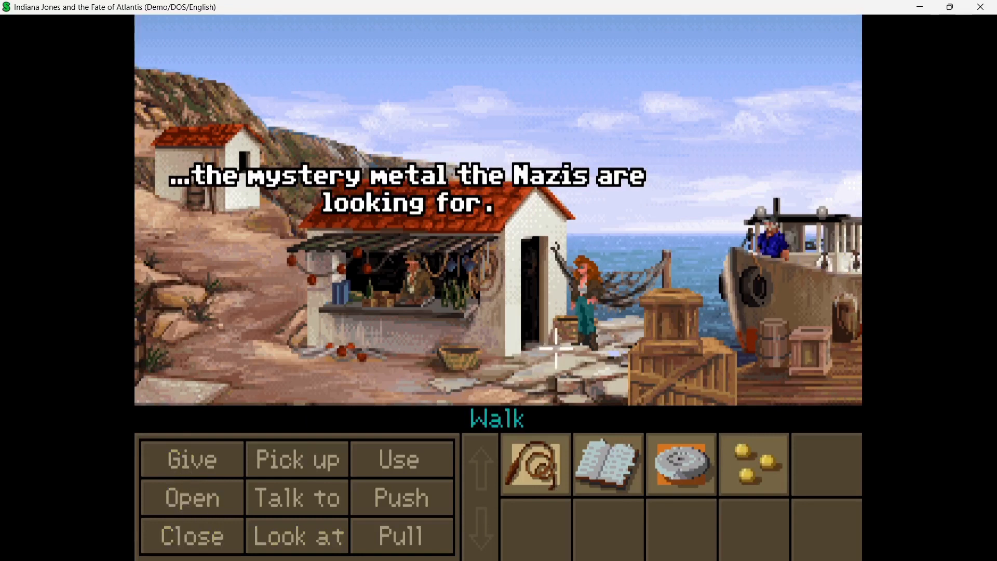
pyautogui.moveTo(295, 498)
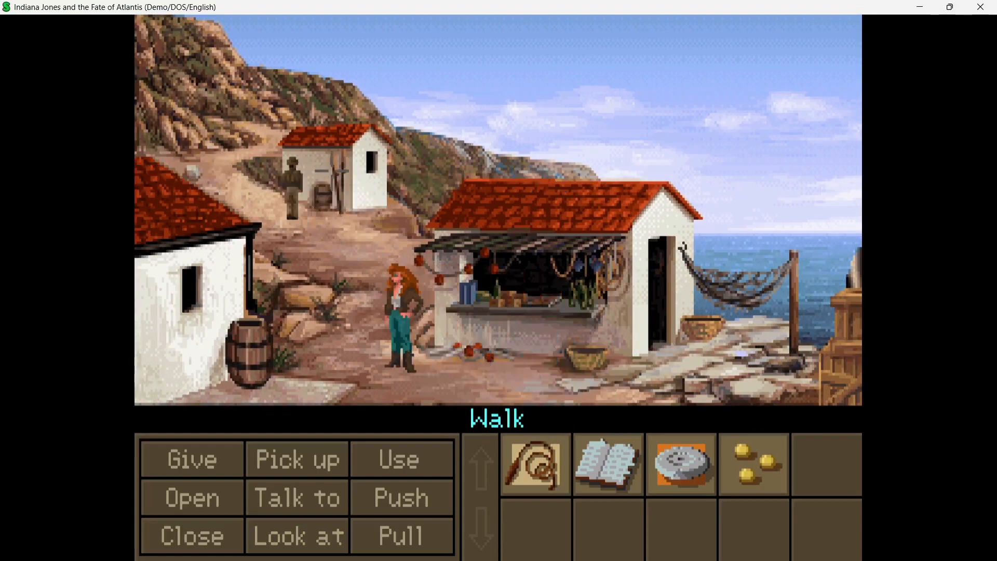
pyautogui.moveTo(200, 157)
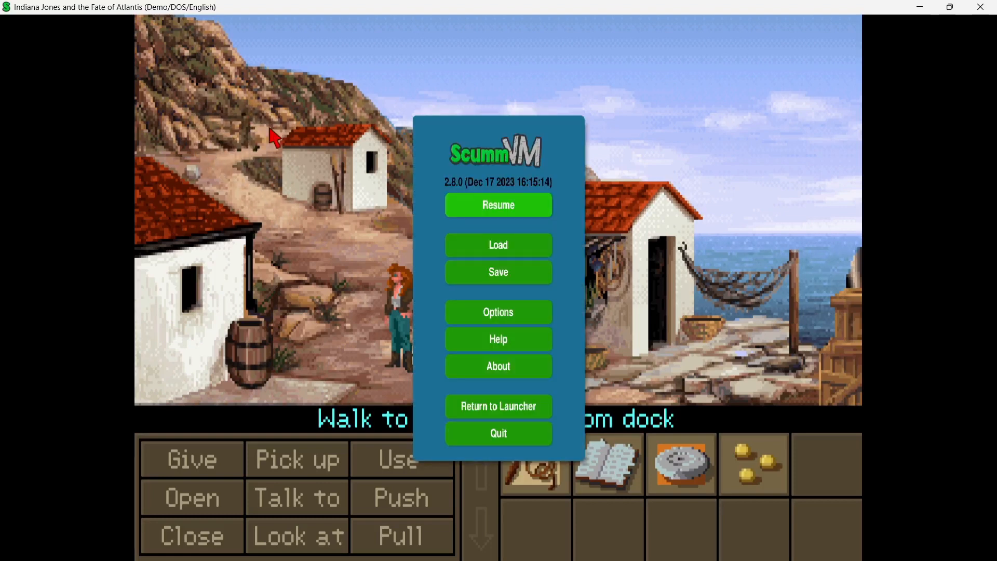
pyautogui.moveTo(571, 219)
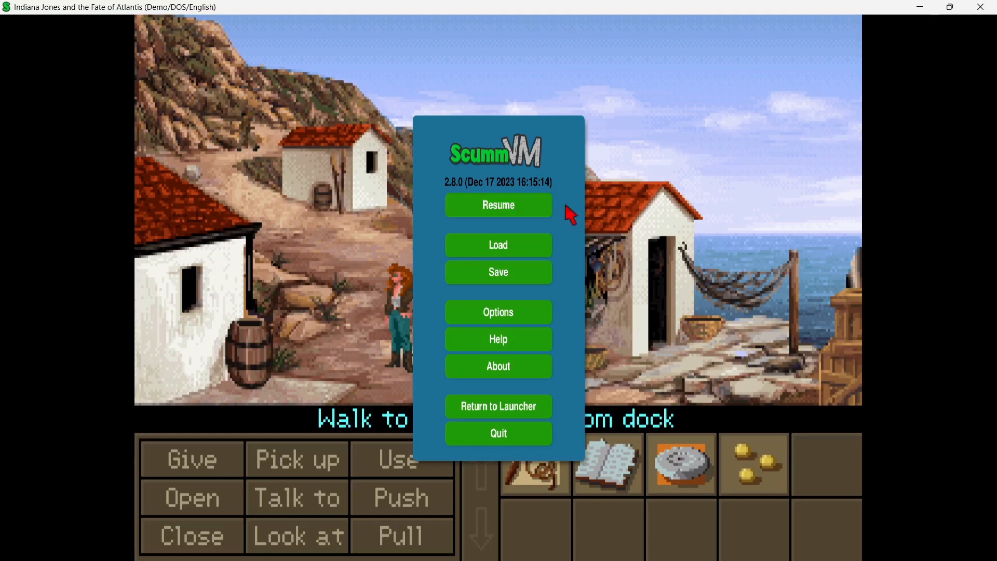
pyautogui.moveTo(504, 287)
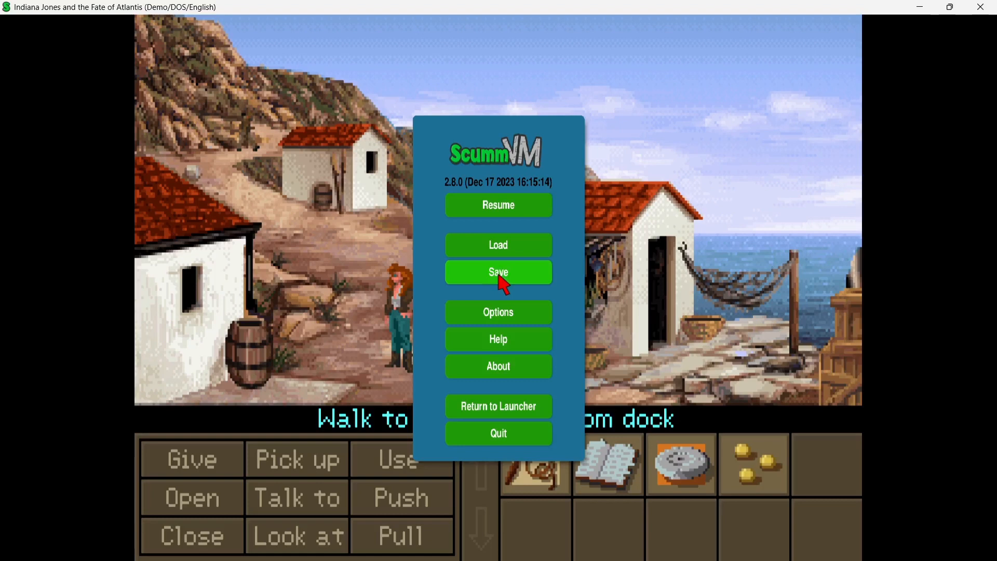
# Step: Attempt a save, dismiss the cannot-save message and return to the launcher
pyautogui.click(498, 272)
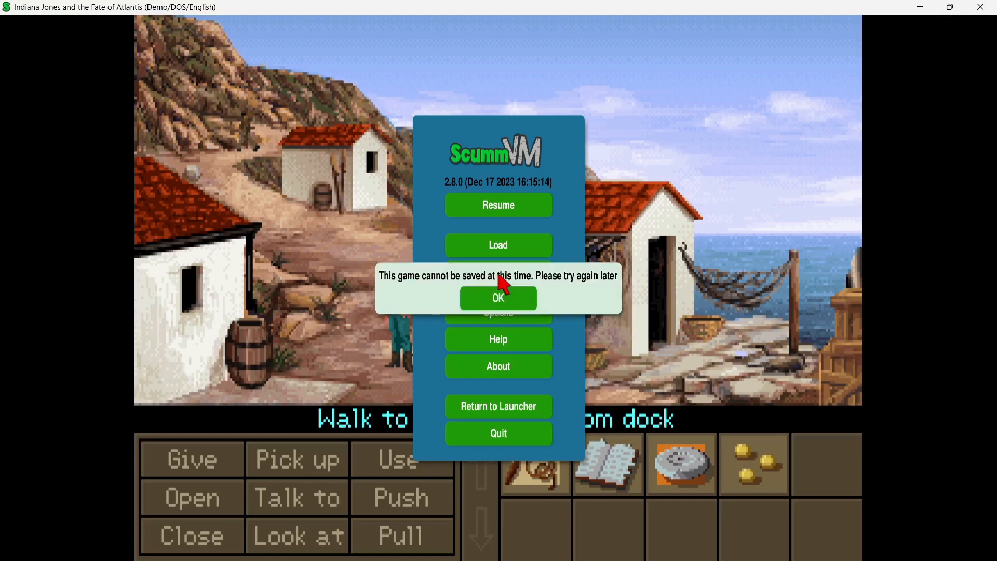
pyautogui.moveTo(512, 309)
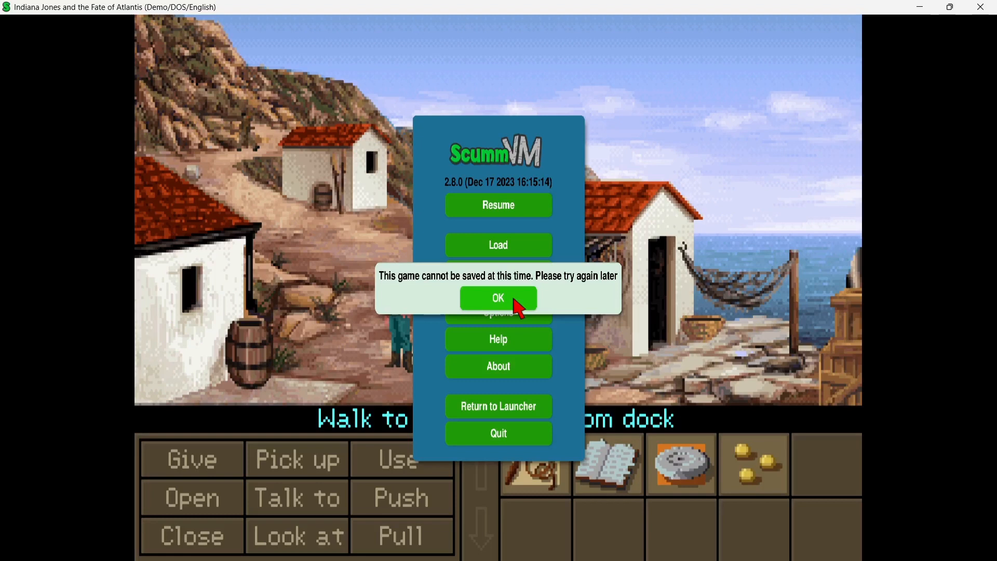
pyautogui.click(498, 299)
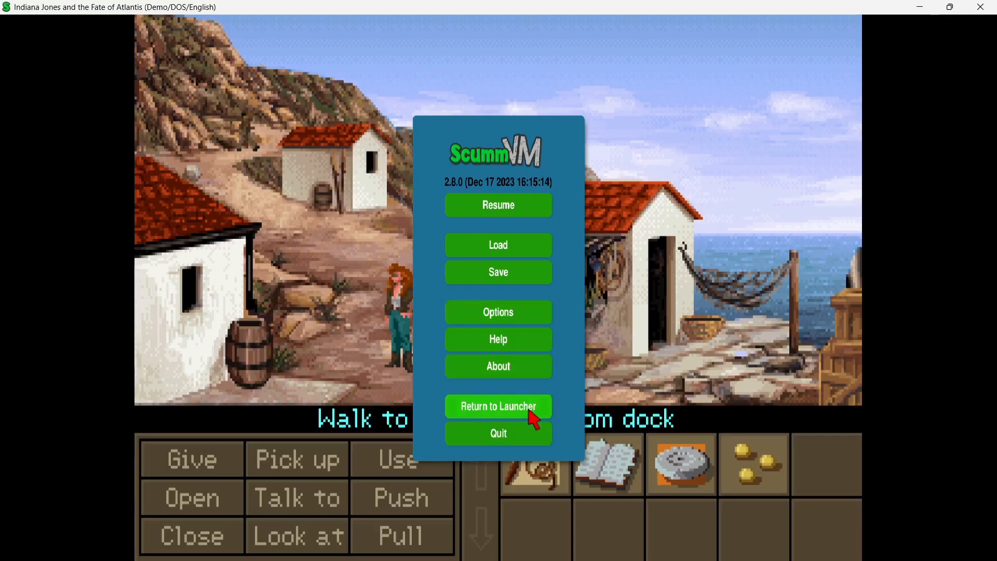
pyautogui.click(499, 408)
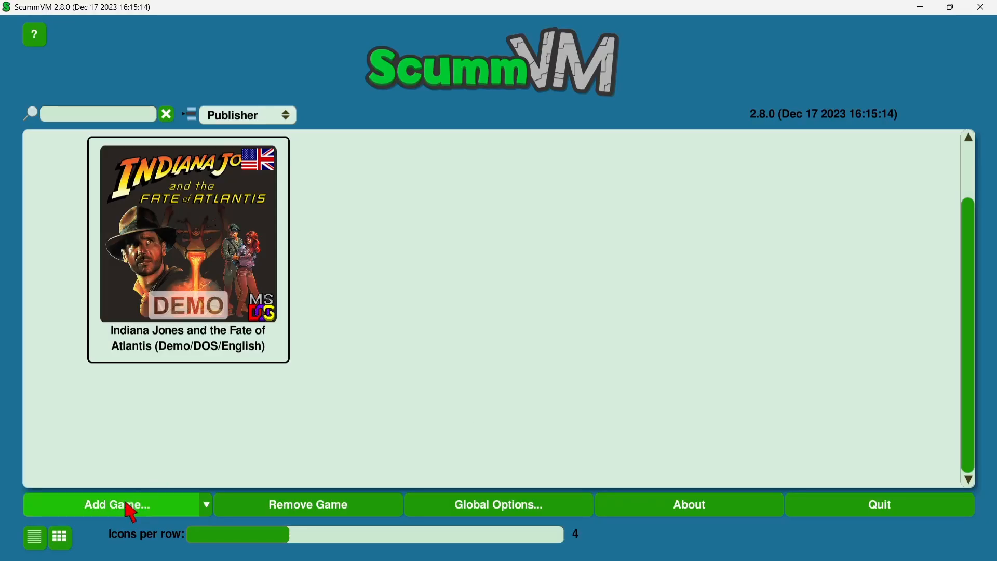
# Step: Start Add Game and browse from Desktop into GAMES, choosing the bass-cd-1.2 folder
pyautogui.click(117, 505)
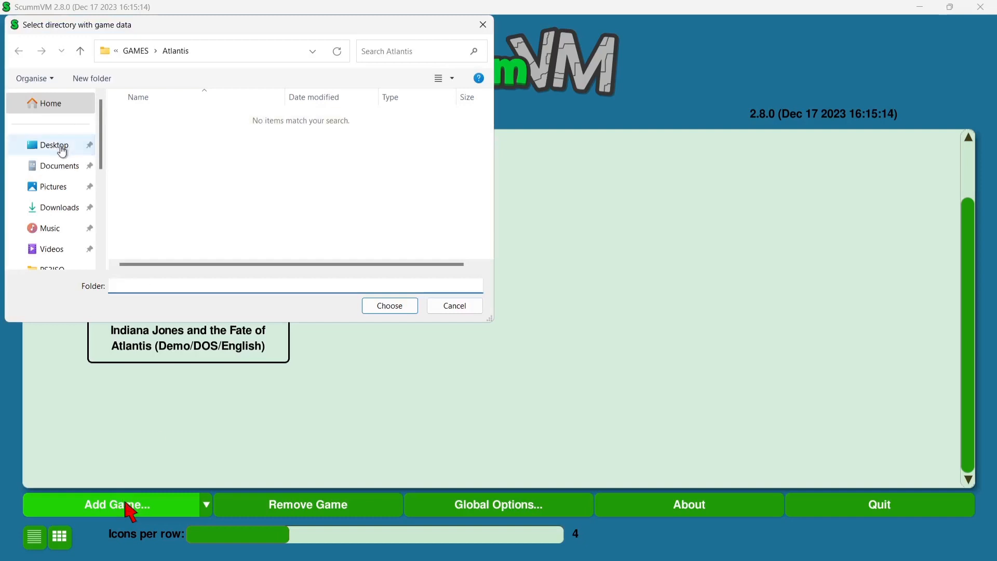
pyautogui.click(52, 144)
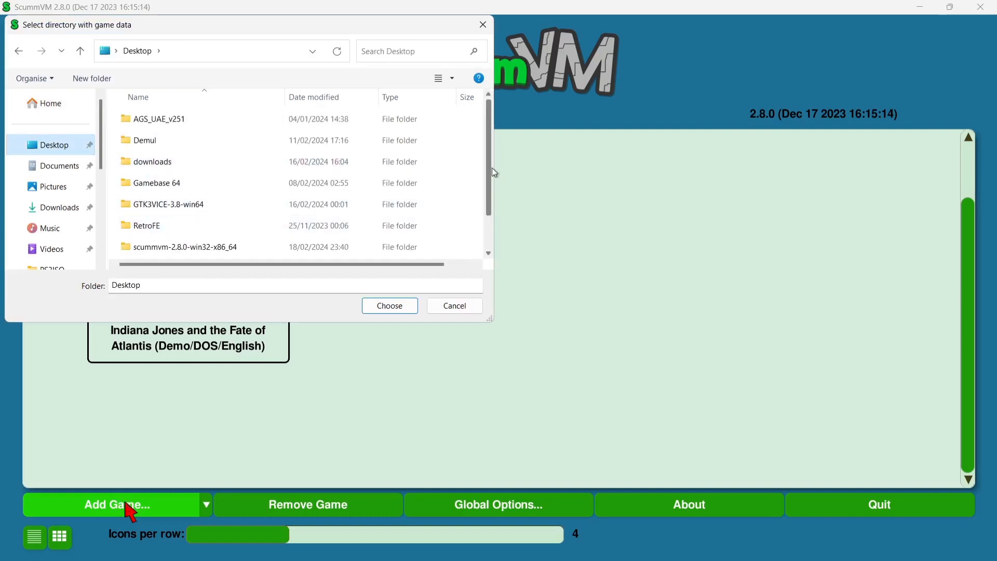
pyautogui.scroll(-3)
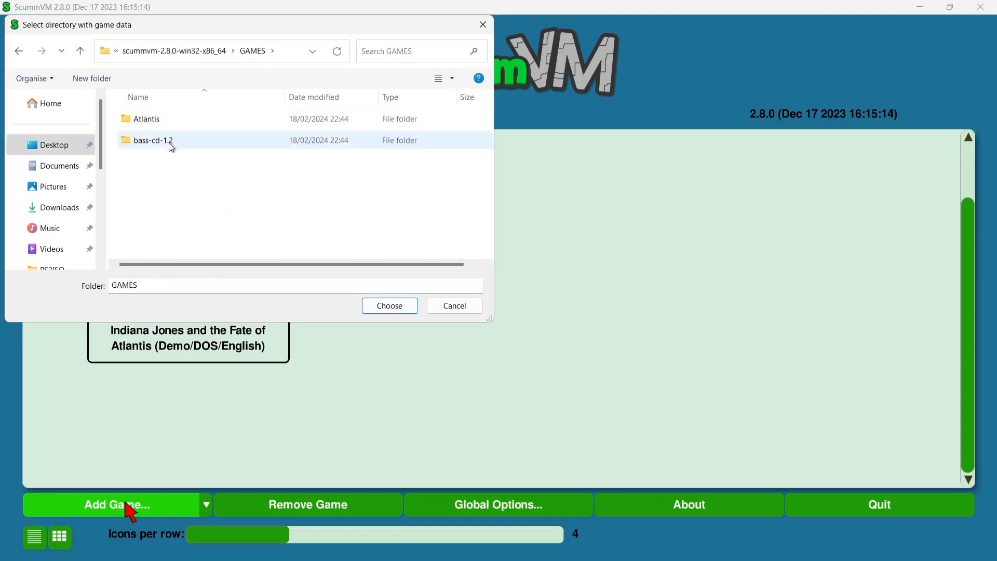
pyautogui.moveTo(262, 140)
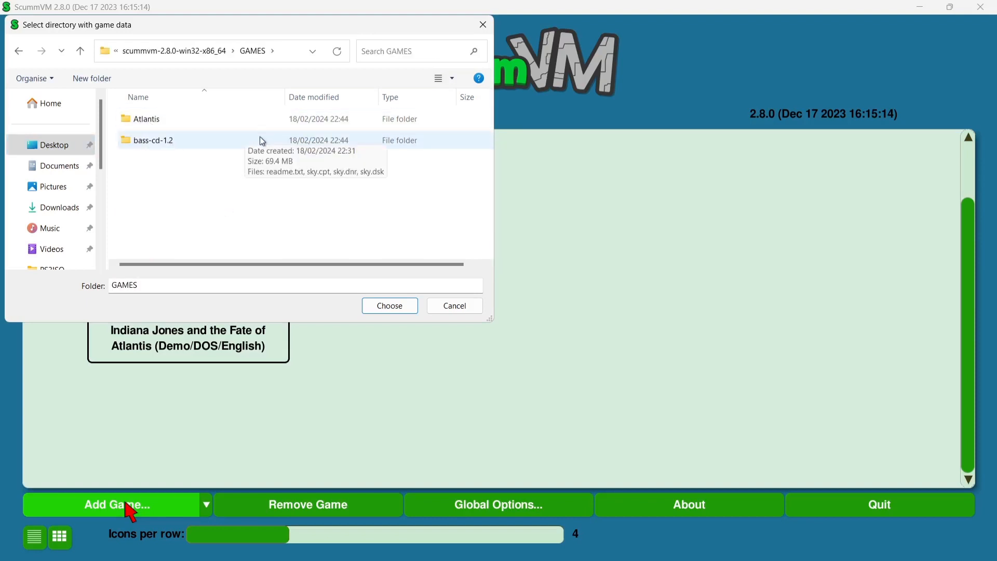
pyautogui.click(153, 140)
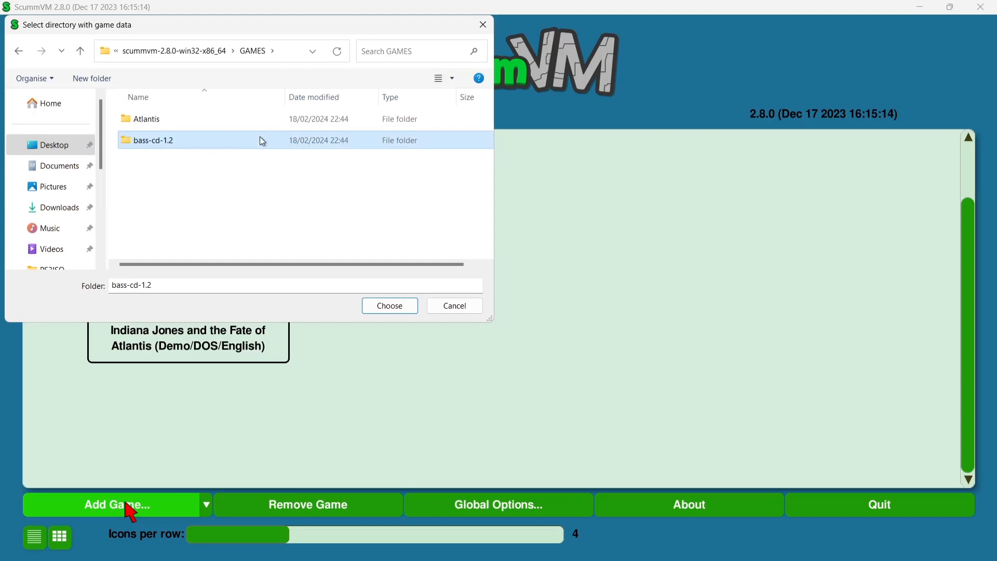
pyautogui.doubleClick(151, 140)
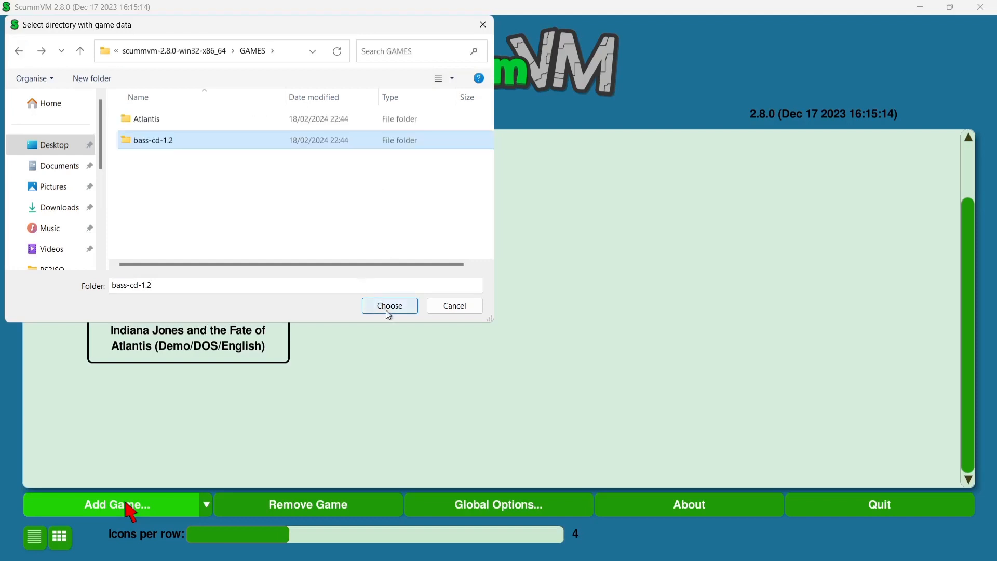
# Step: Confirm bass-cd-1.2 as the data folder and set the language to English (GB)
pyautogui.click(389, 305)
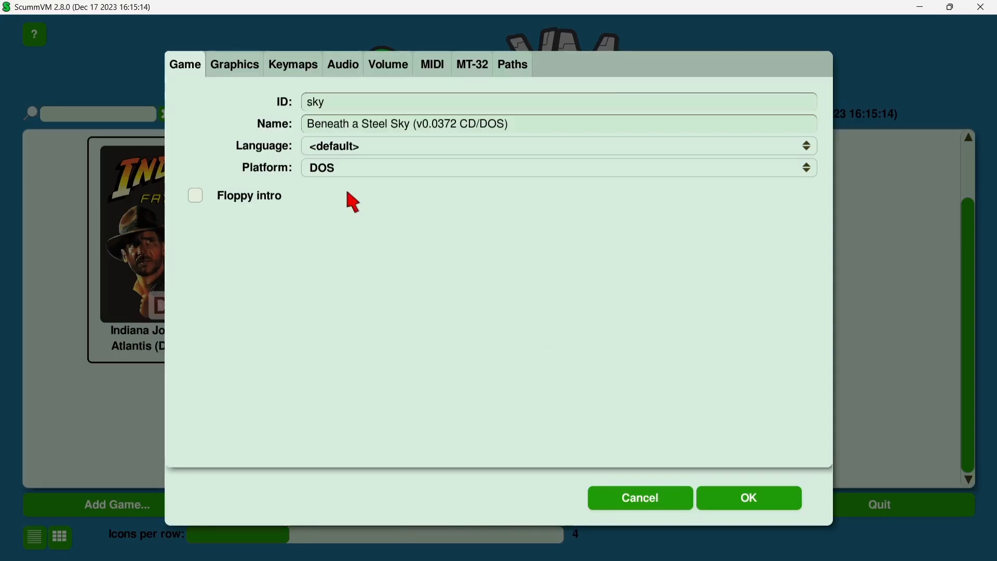
pyautogui.moveTo(372, 143)
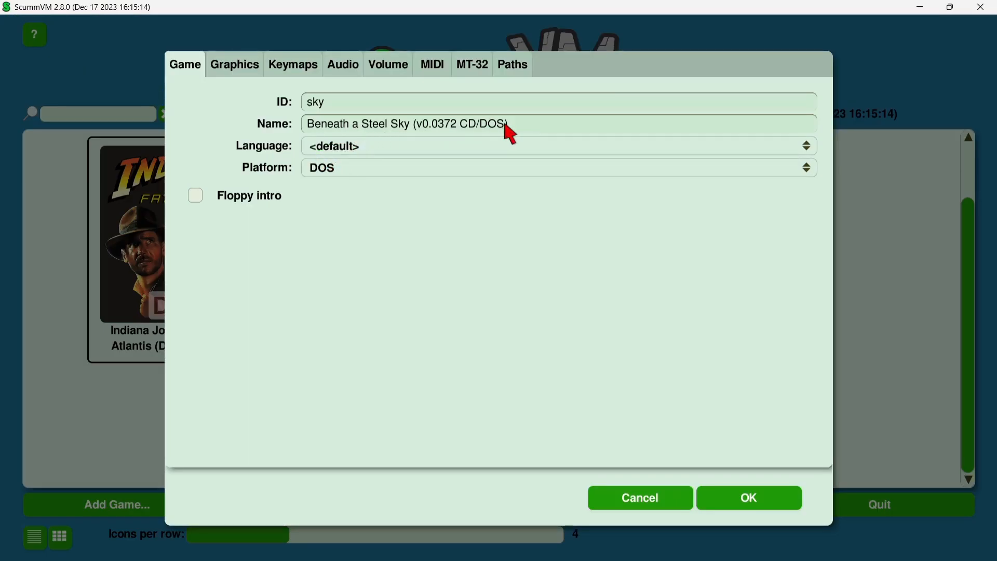
pyautogui.moveTo(509, 133)
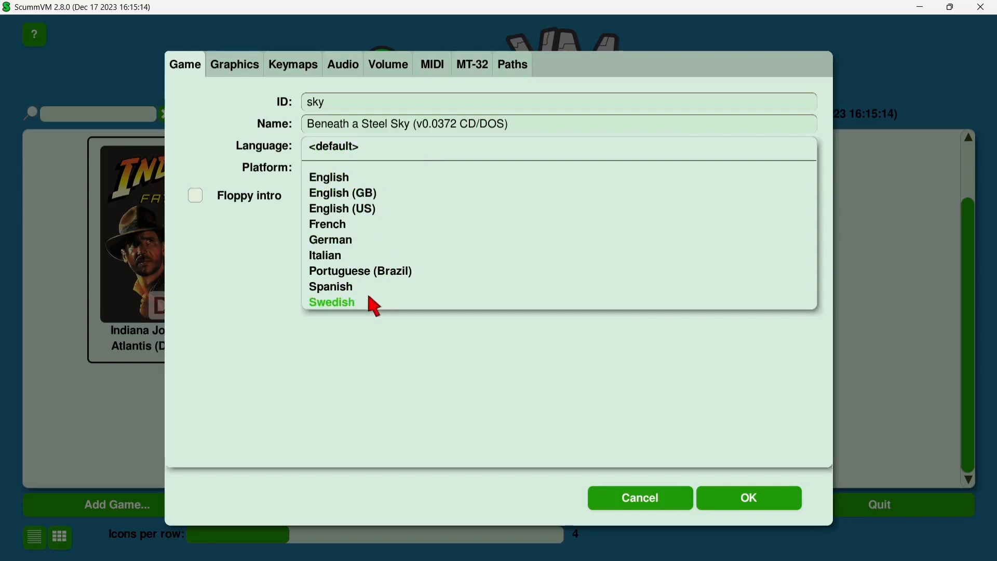
pyautogui.moveTo(342, 200)
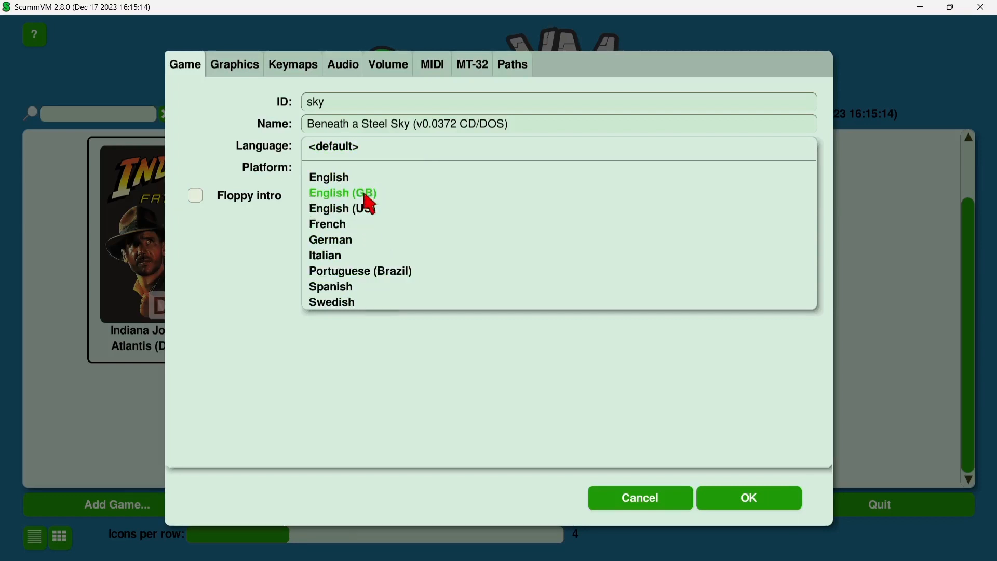
pyautogui.click(343, 193)
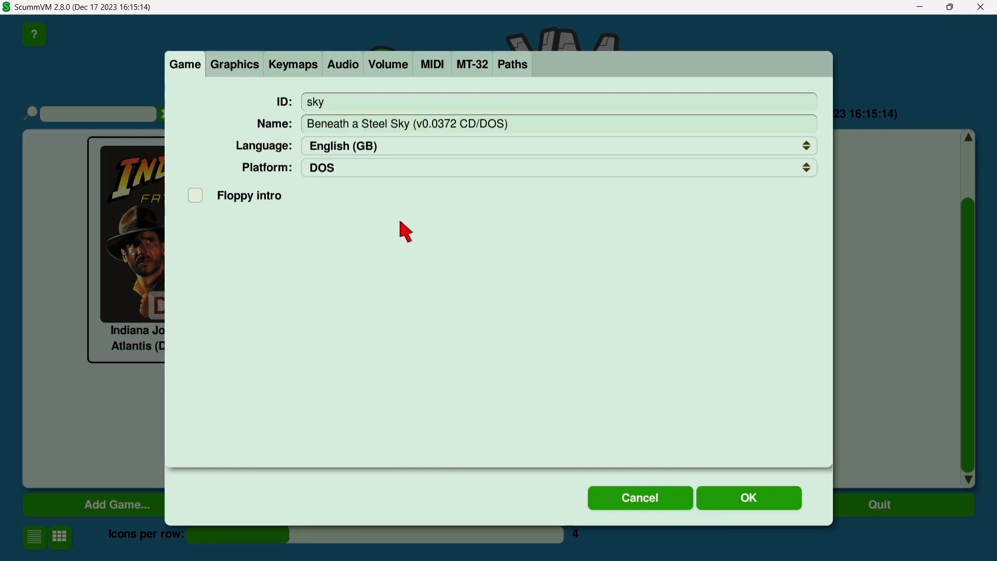
# Step: Review the Audio override, keep FluidSynth without overriding, and add Beneath a Steel Sky
pyautogui.click(343, 64)
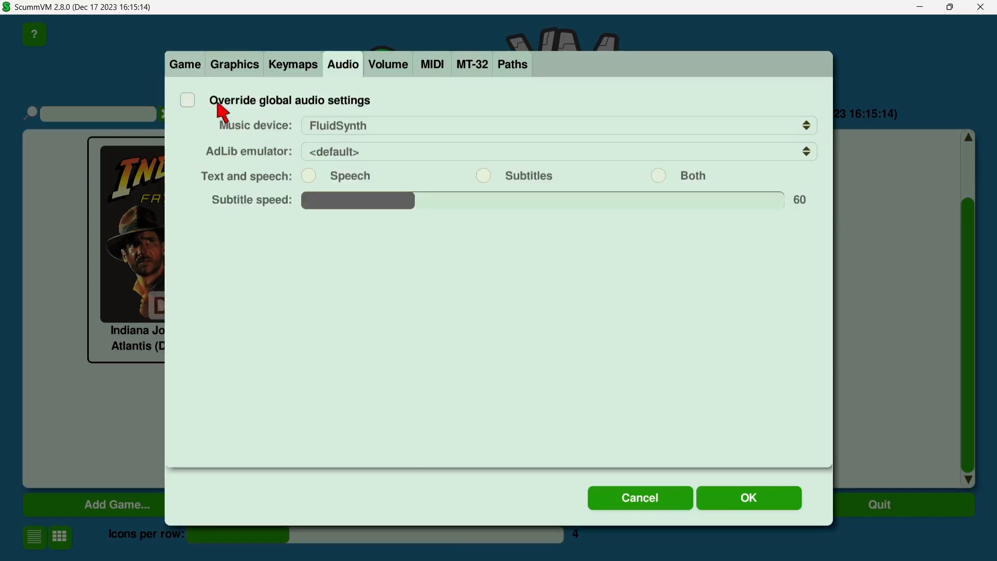
pyautogui.click(187, 100)
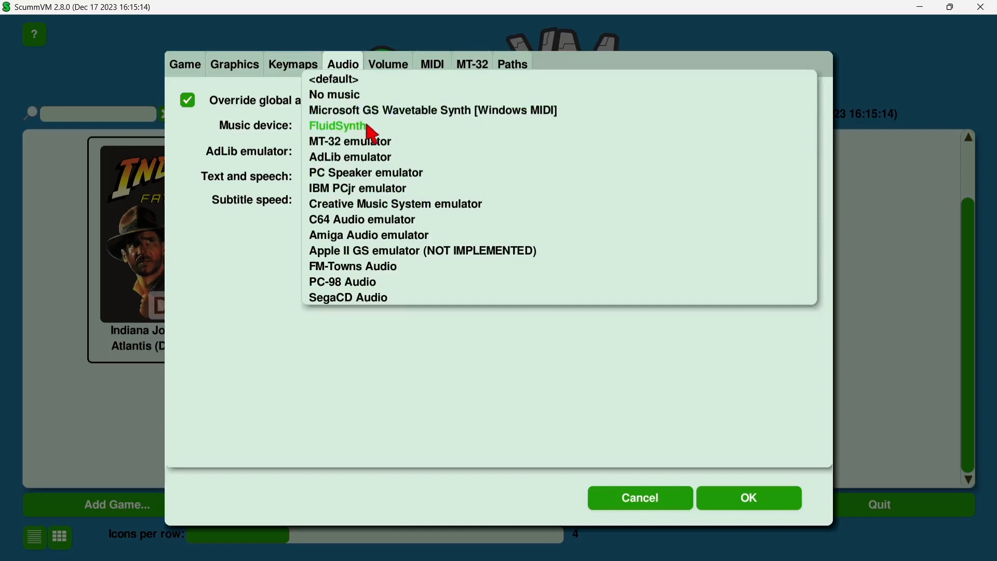
pyautogui.click(336, 126)
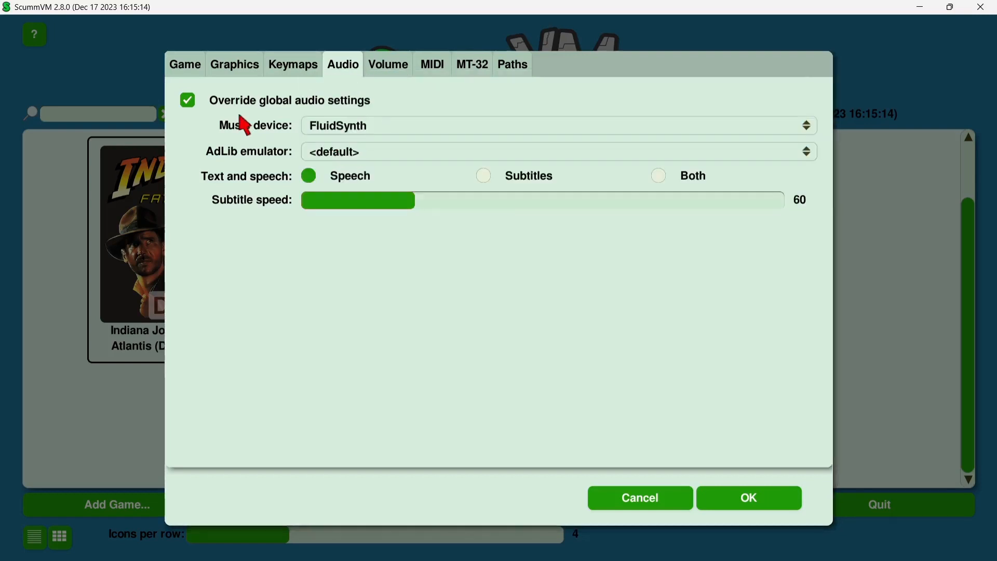
pyautogui.click(187, 99)
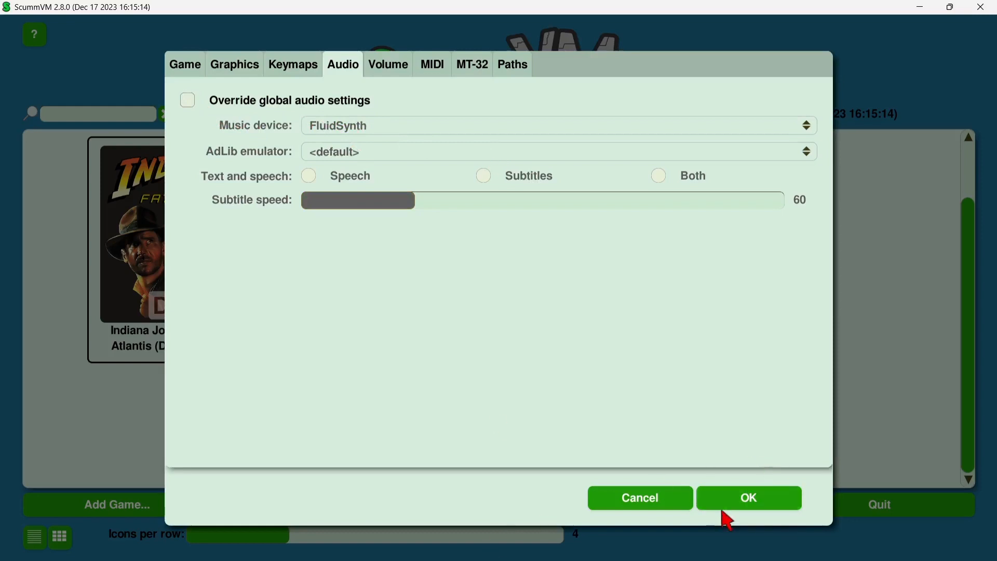
pyautogui.click(748, 497)
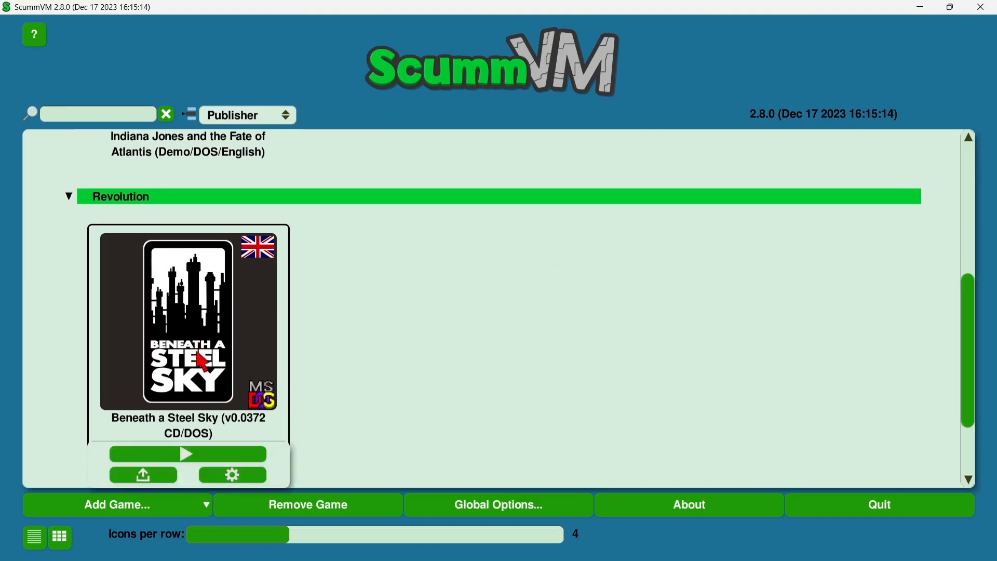
pyautogui.click(187, 454)
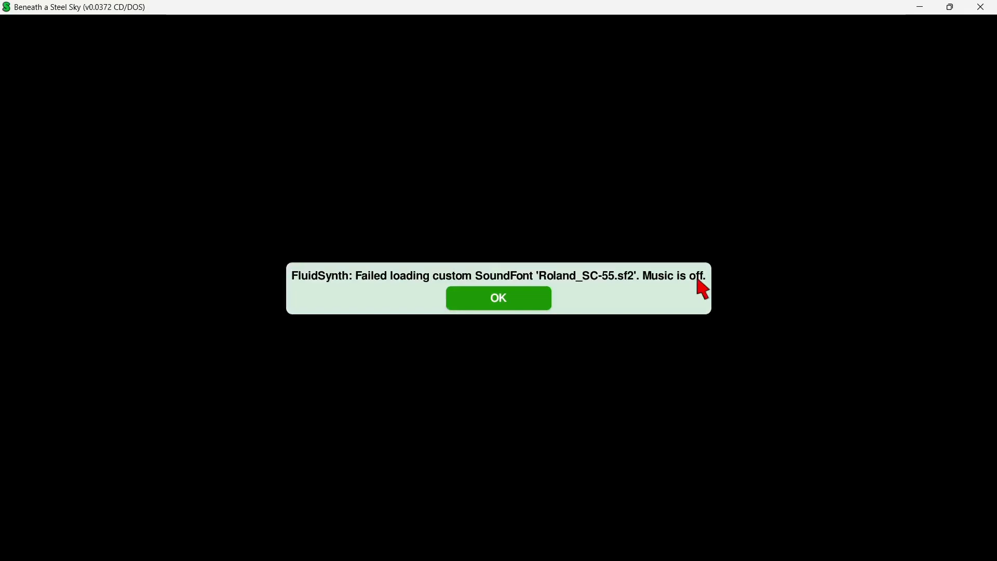
pyautogui.moveTo(532, 302)
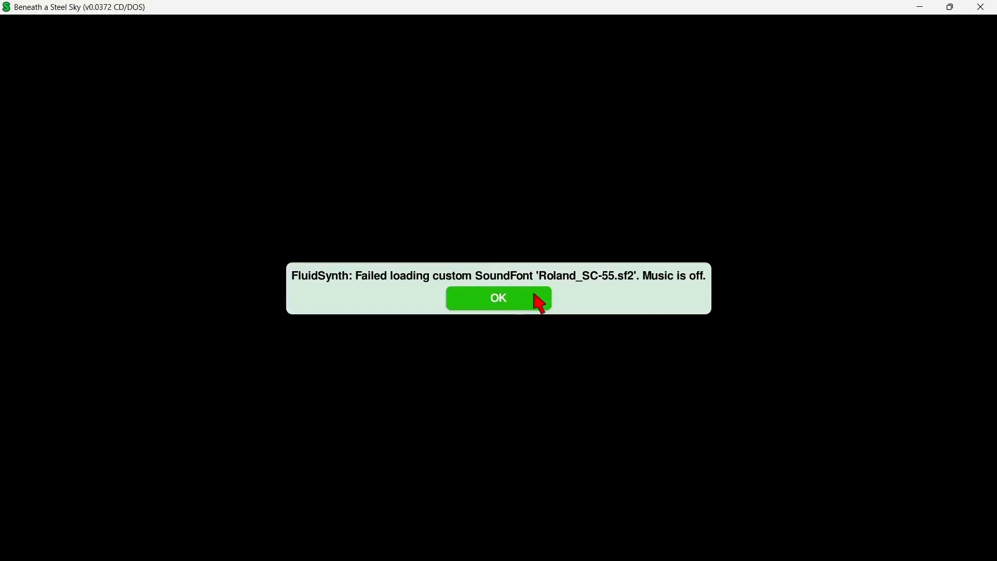
pyautogui.moveTo(536, 311)
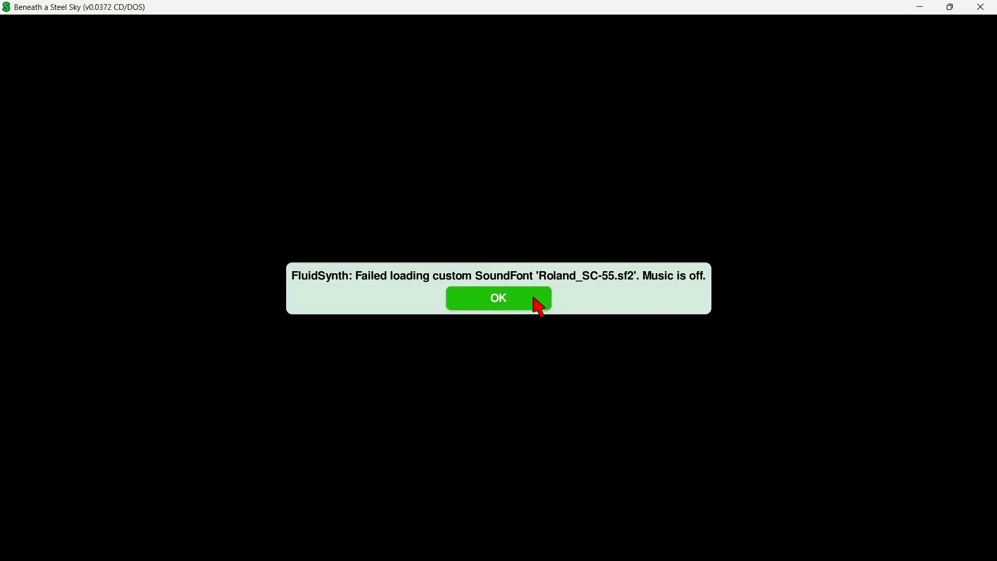
pyautogui.click(498, 298)
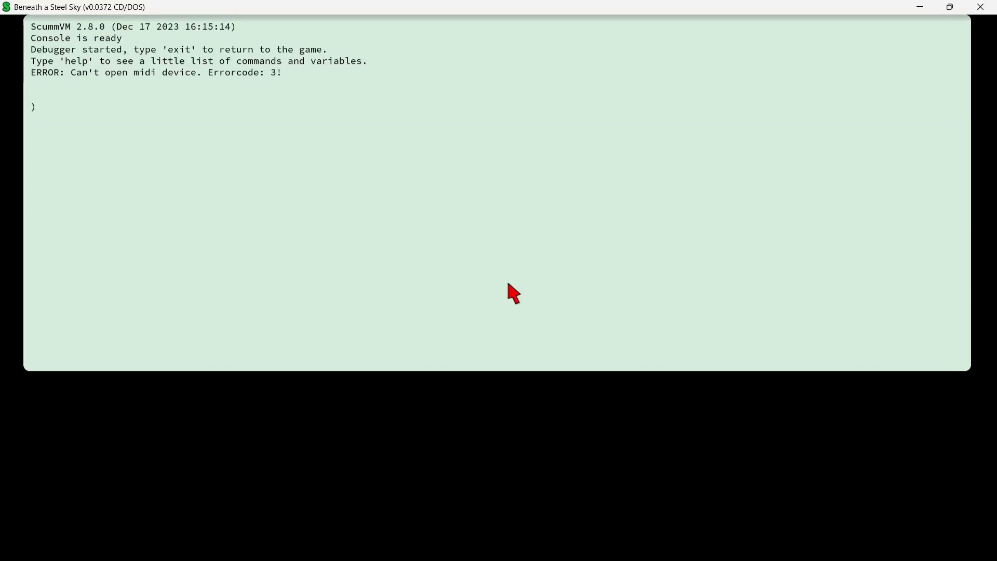
pyautogui.write('exit')
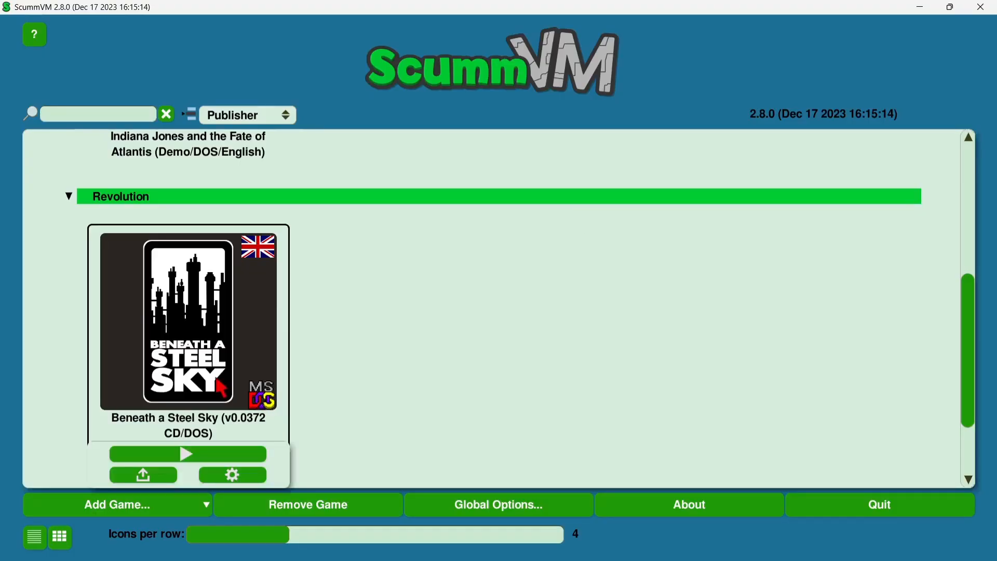
# Step: Override Beneath a Steel Sky's graphics settings with Stretch to window mode
pyautogui.click(231, 475)
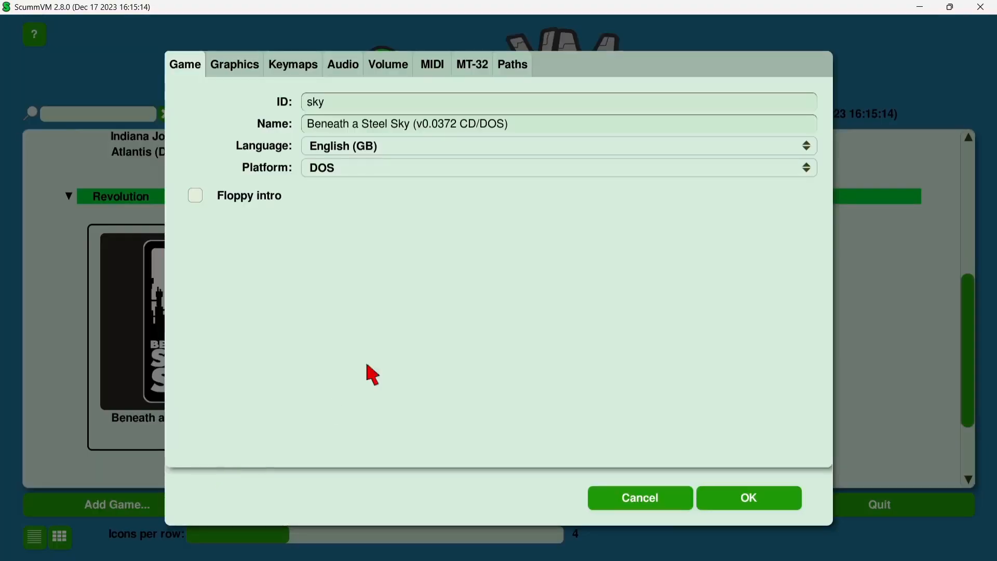
pyautogui.click(235, 65)
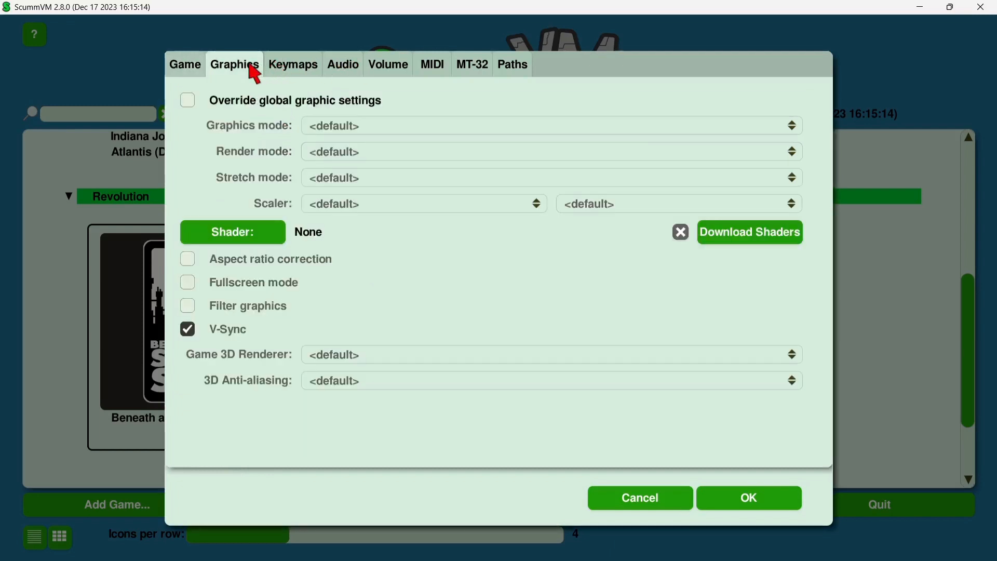
pyautogui.click(187, 100)
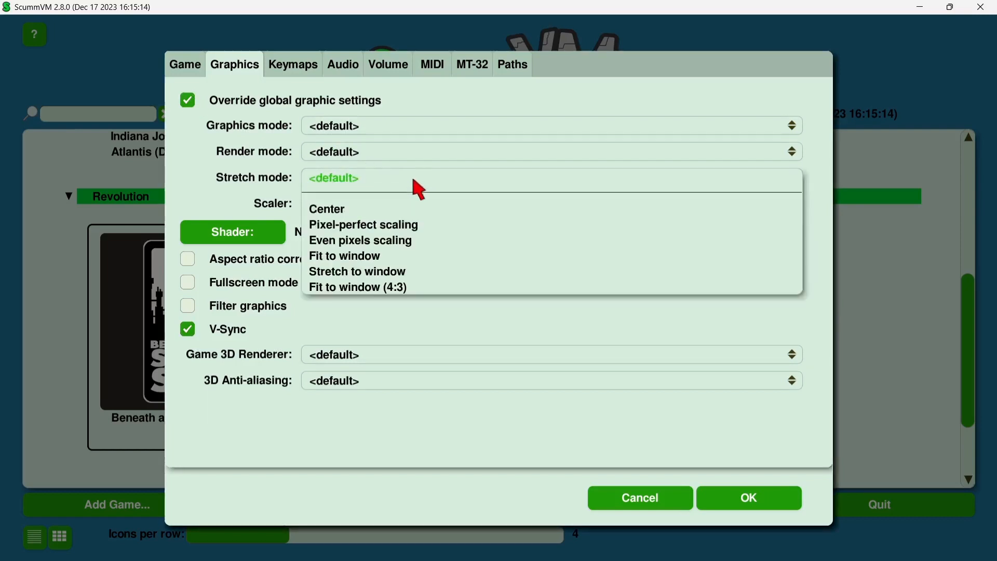
pyautogui.moveTo(391, 277)
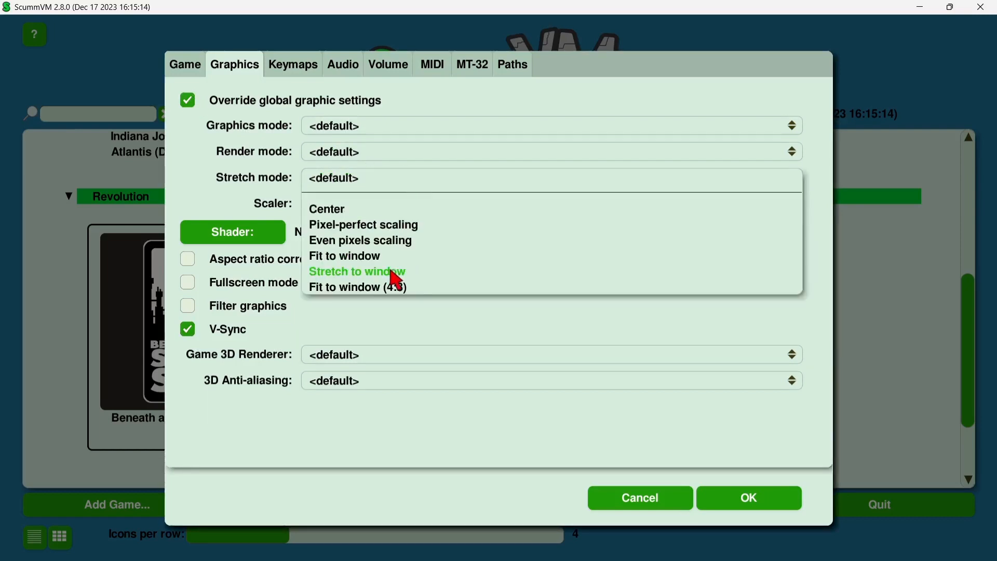
pyautogui.click(357, 271)
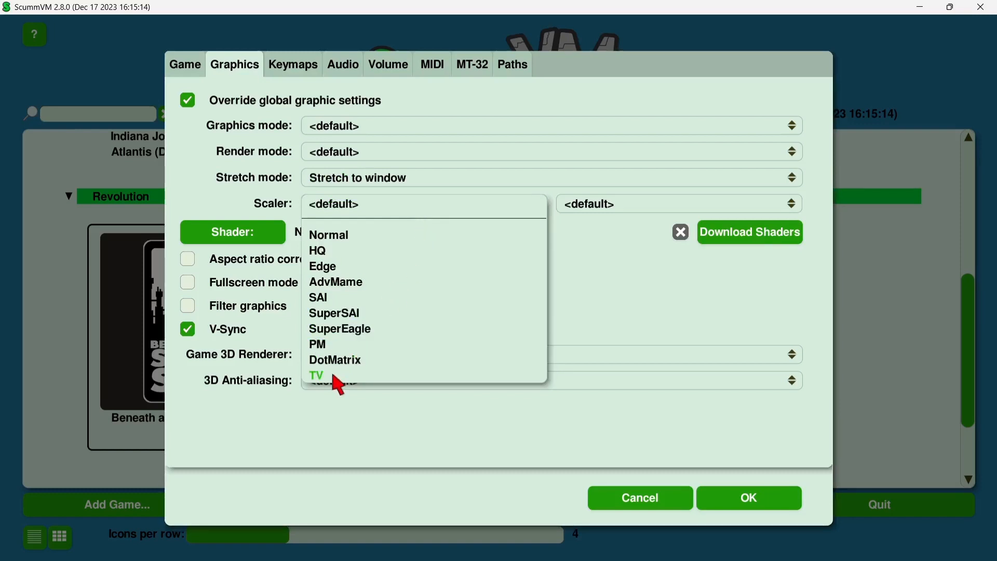
# Step: Apply the TV 2x scaler, keep the default 3D renderer and bring up the shader list
pyautogui.click(316, 375)
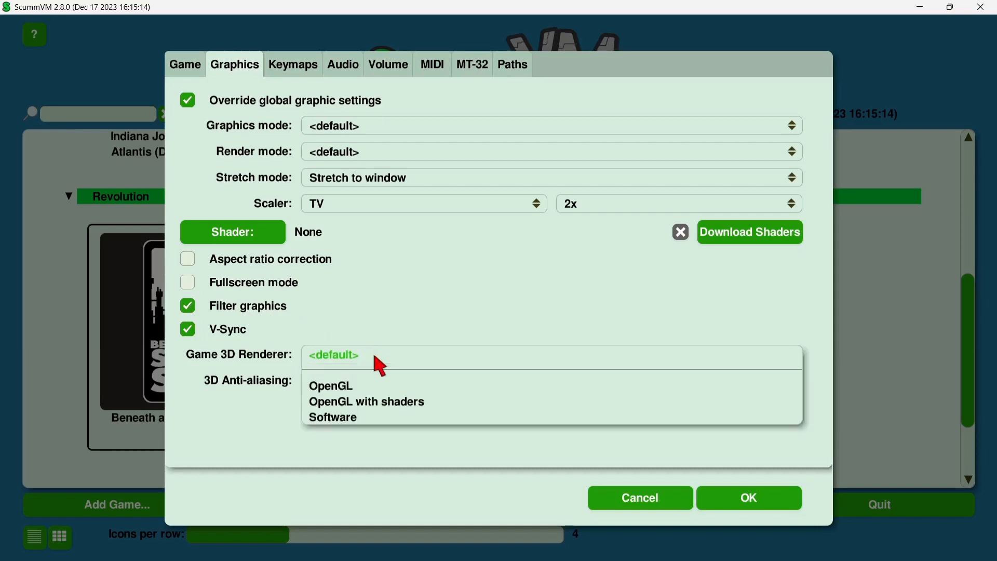
pyautogui.click(332, 355)
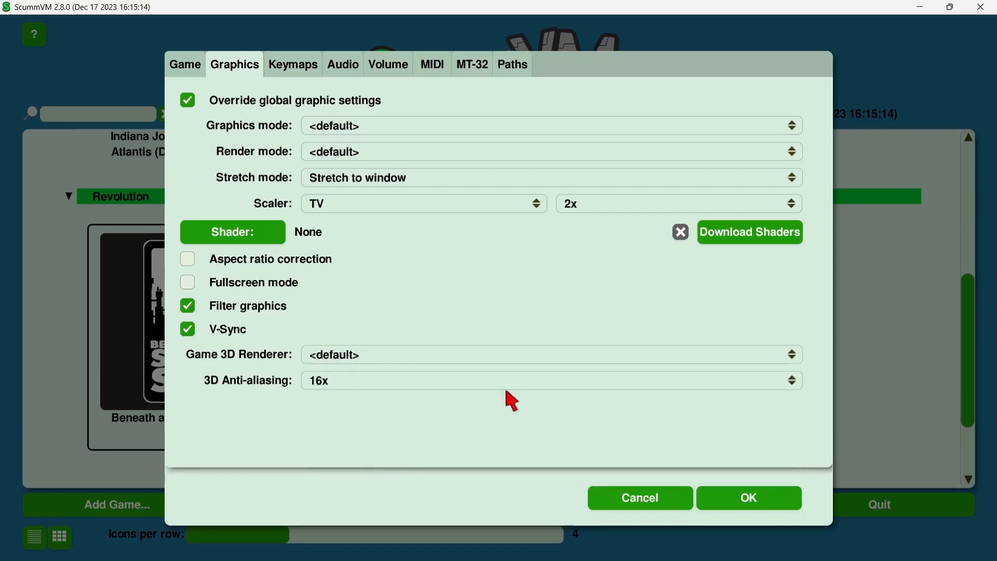
pyautogui.click(233, 232)
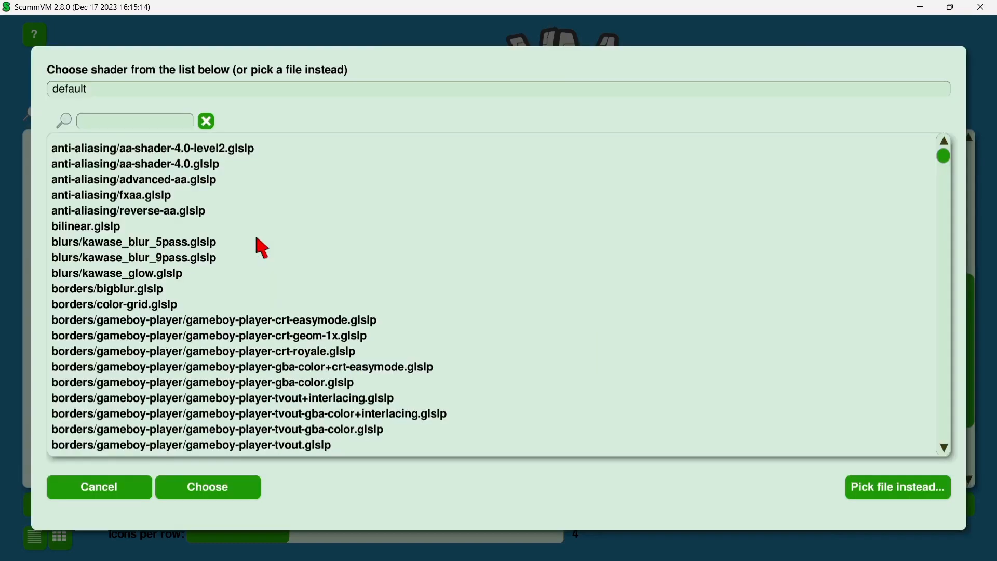
pyautogui.moveTo(978, 189)
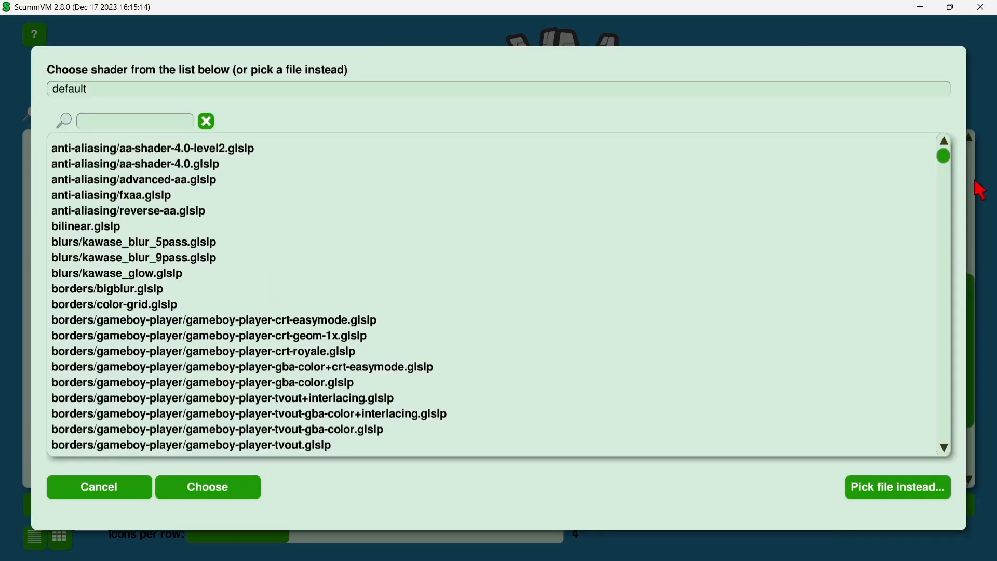
# Step: Choose crt/crt-VGA.glslp from the crt shaders as the game's shader
pyautogui.scroll(-3)
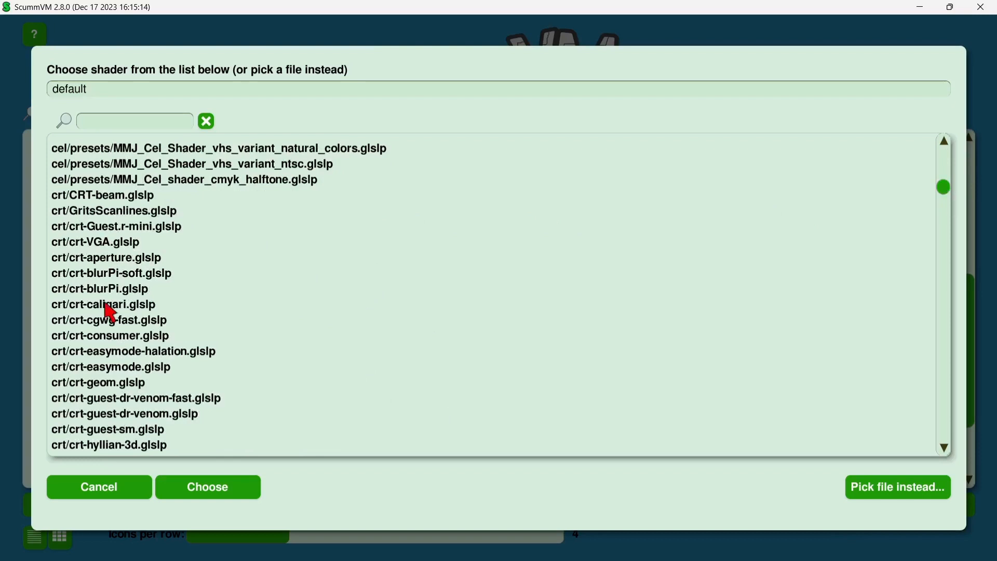
pyautogui.moveTo(148, 376)
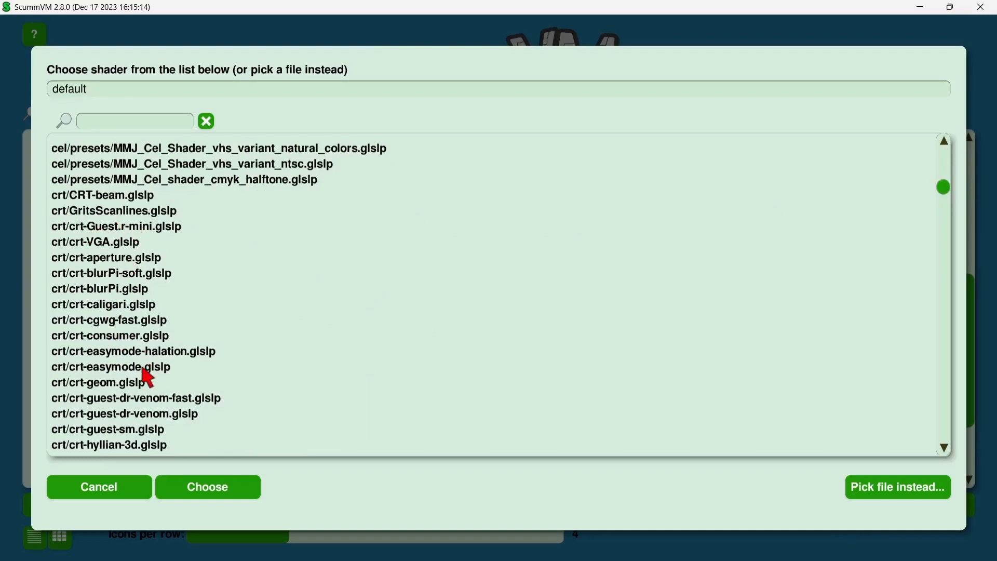
pyautogui.click(108, 445)
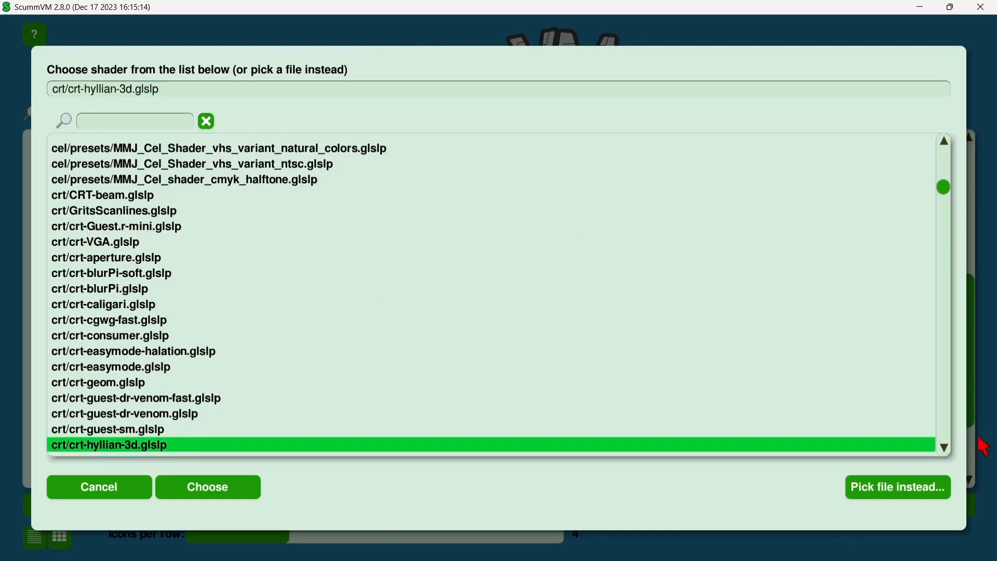
pyautogui.moveTo(140, 289)
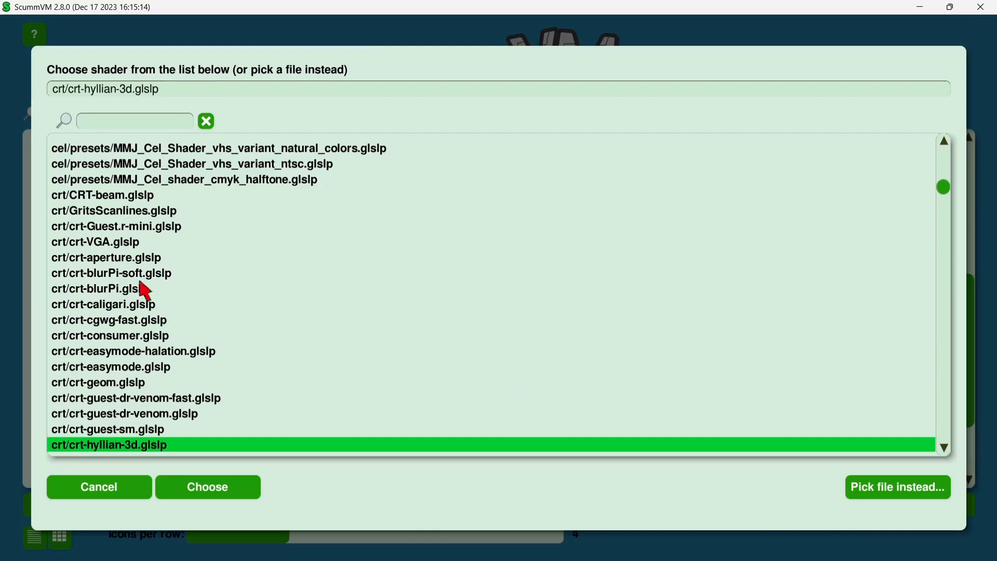
pyautogui.click(90, 241)
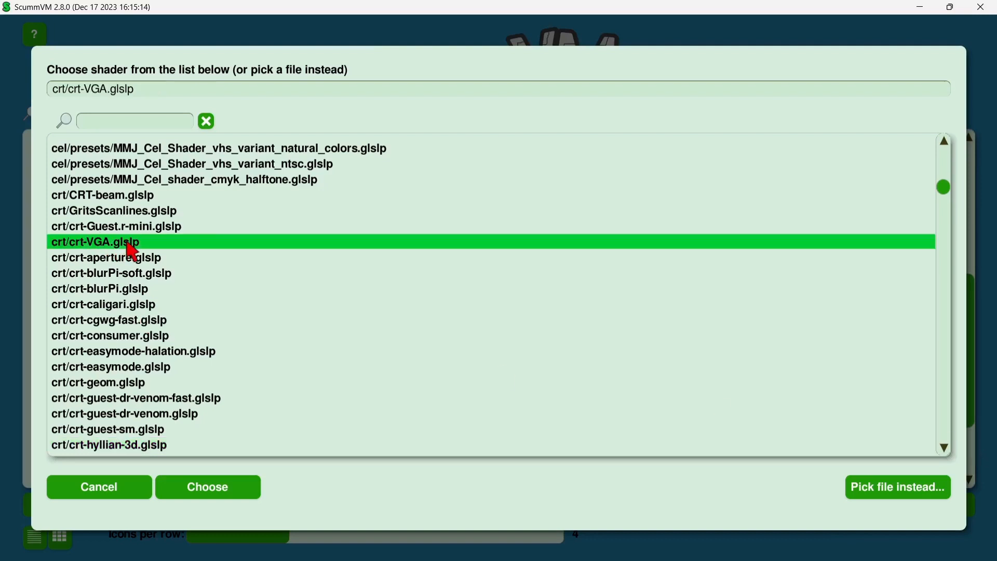
pyautogui.click(208, 486)
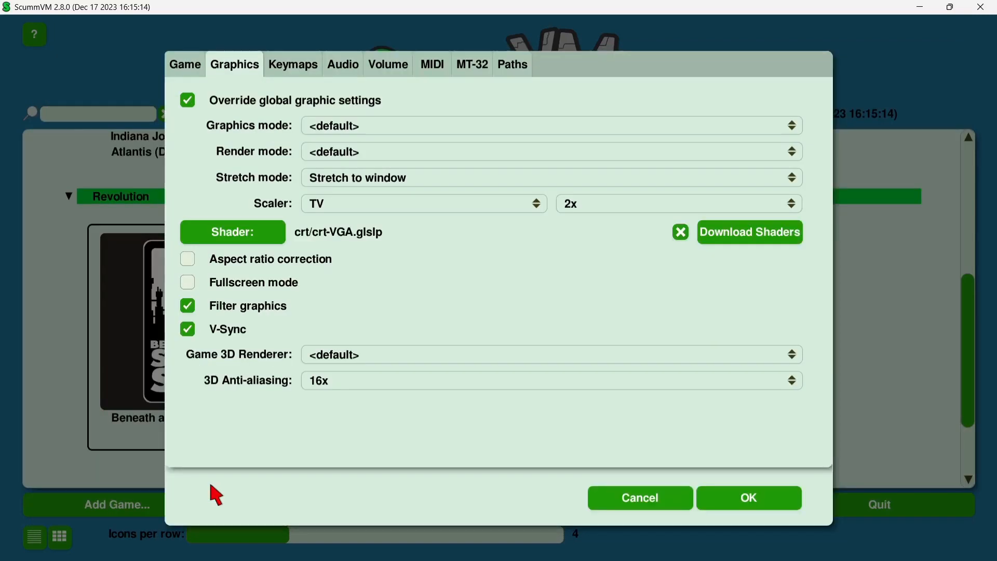
# Step: Set the music device to Microsoft GS Wavetable Synth and save the game options
pyautogui.click(342, 64)
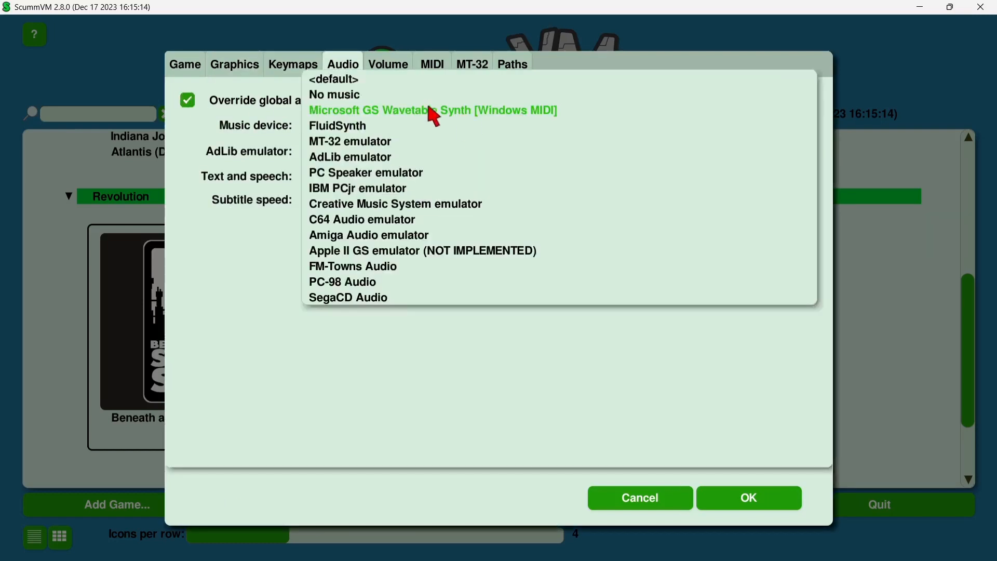
pyautogui.click(430, 110)
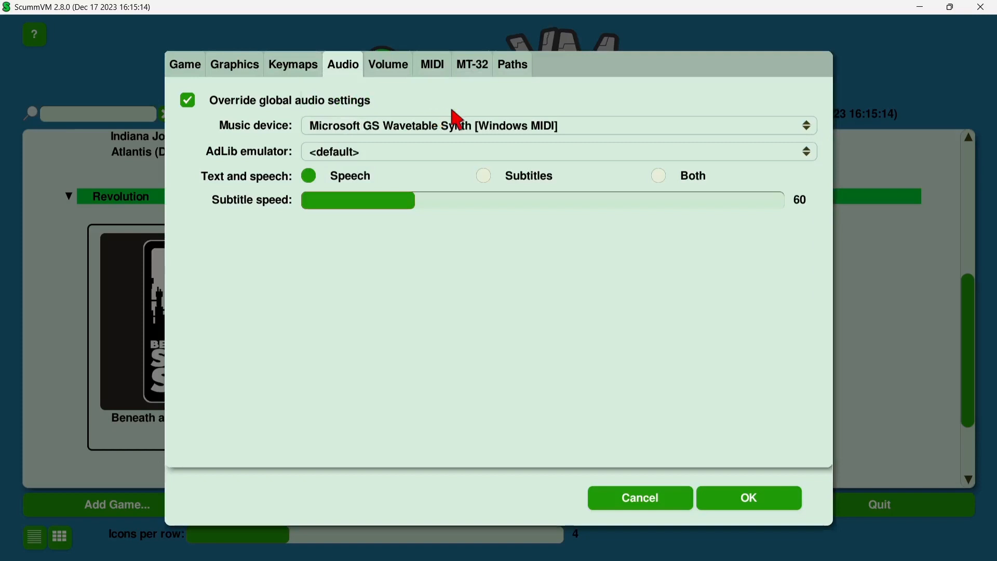
pyautogui.click(748, 498)
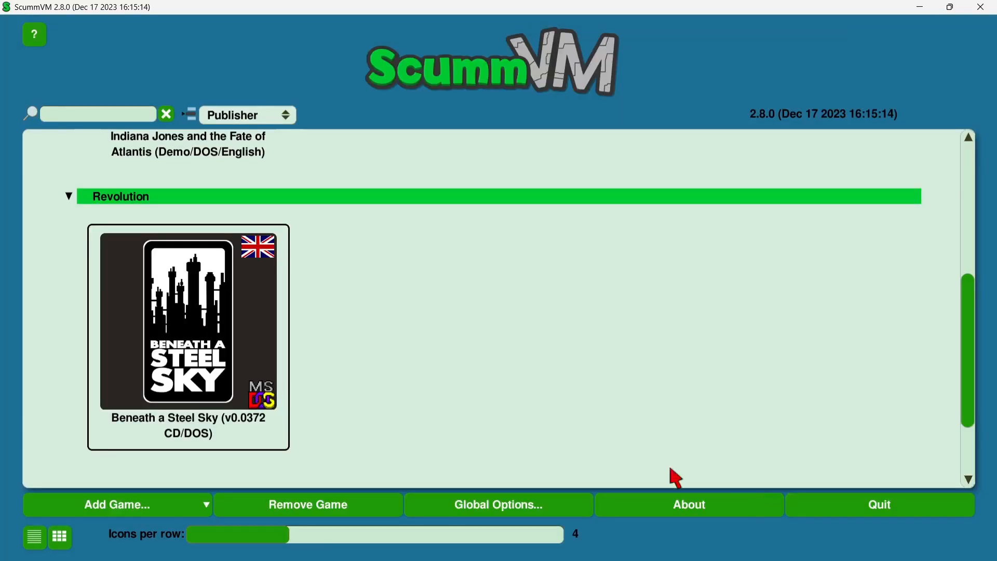
# Step: Launch Beneath a Steel Sky, review the in-game Keymaps options and close them
pyautogui.doubleClick(187, 324)
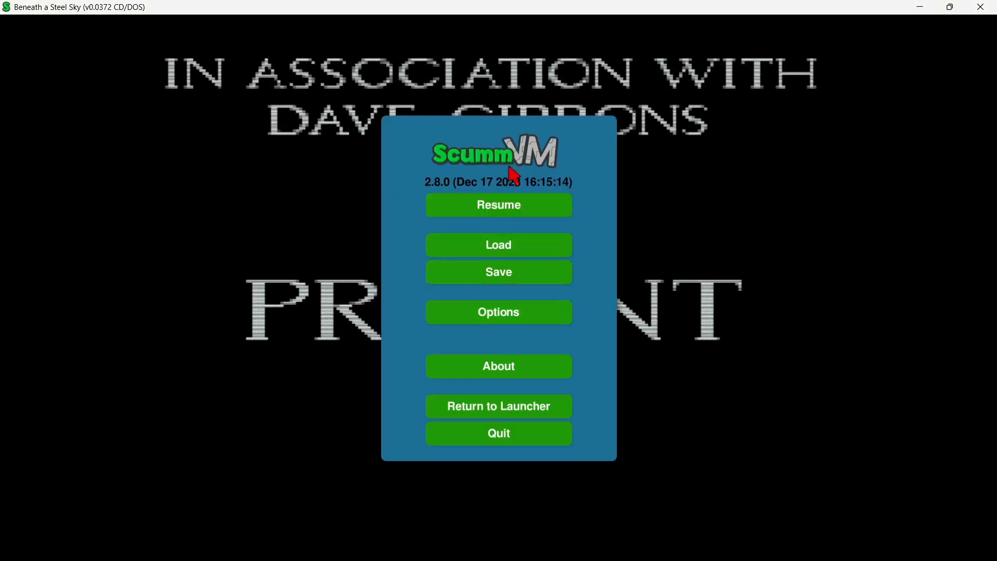
pyautogui.moveTo(522, 320)
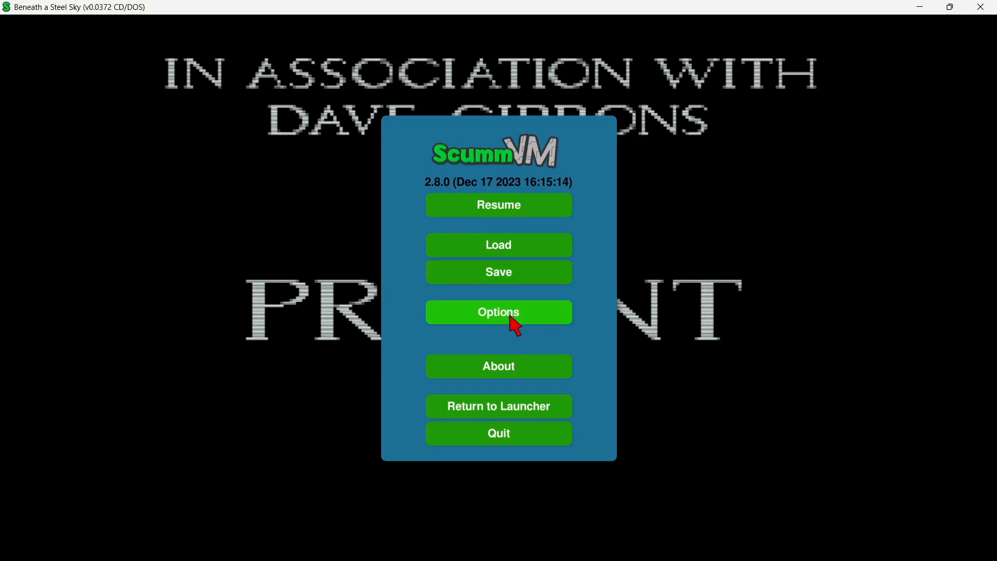
pyautogui.click(499, 312)
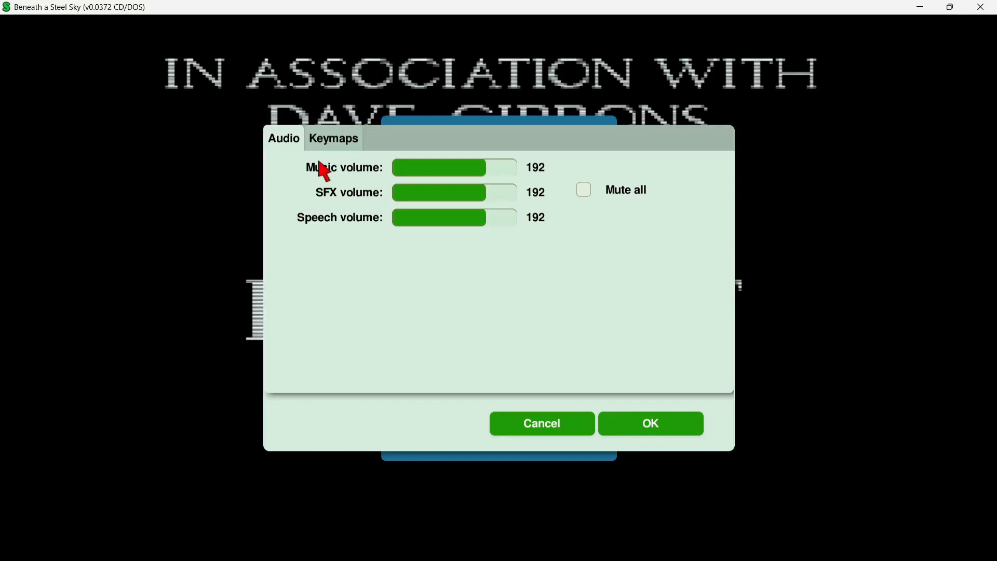
pyautogui.click(333, 138)
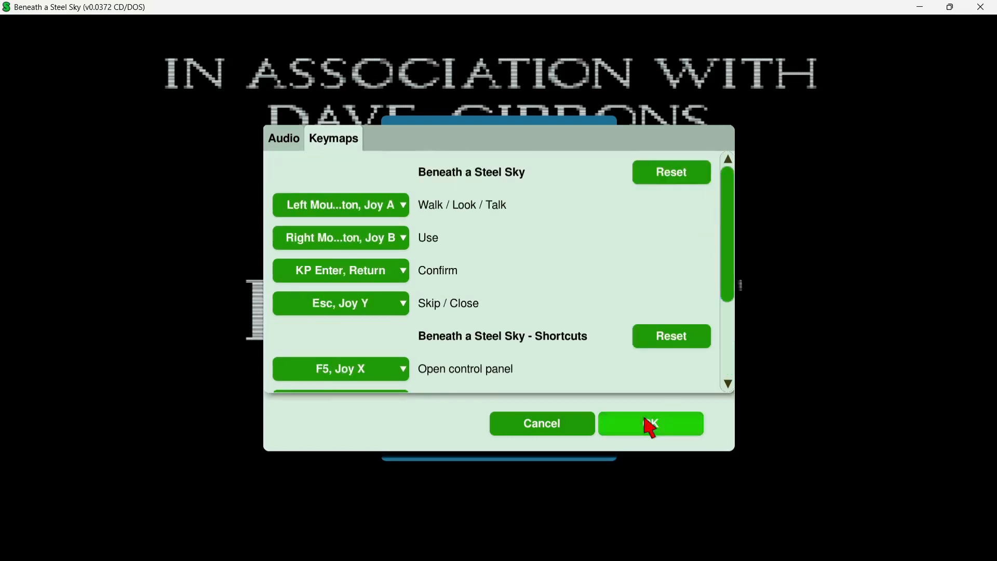
pyautogui.click(651, 423)
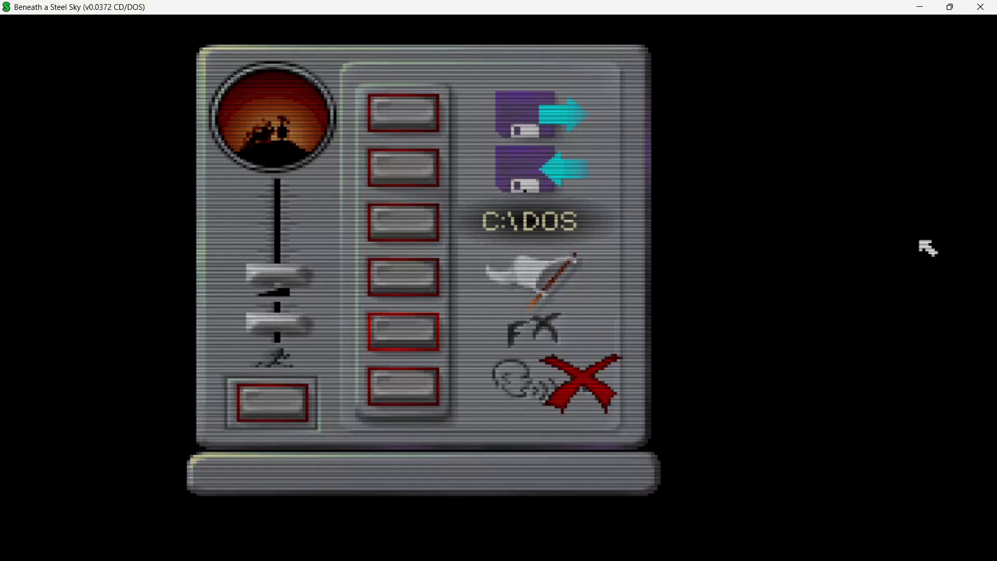
pyautogui.moveTo(280, 288)
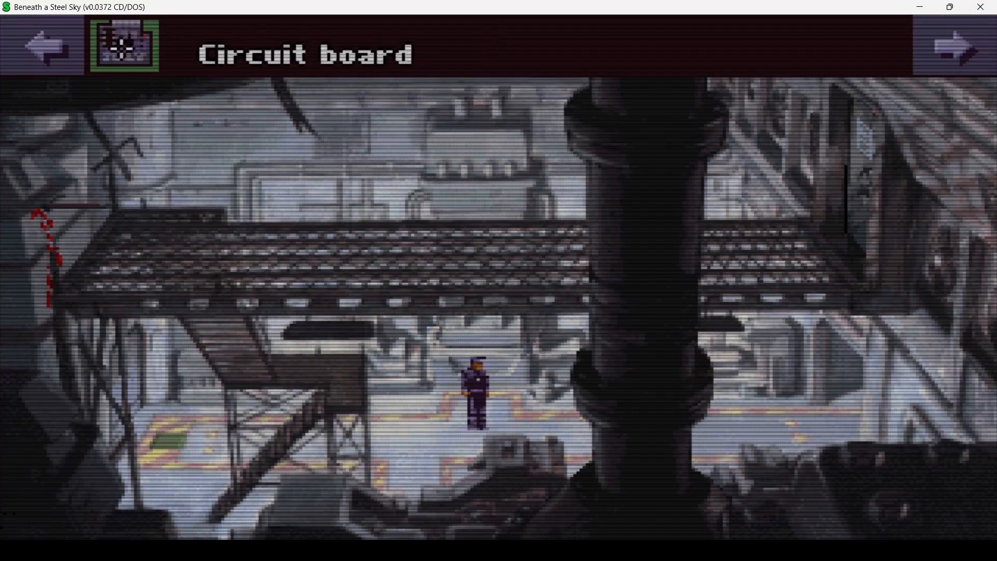
# Step: Play through the factory scene, then close the ScummVM game window
pyautogui.click(980, 6)
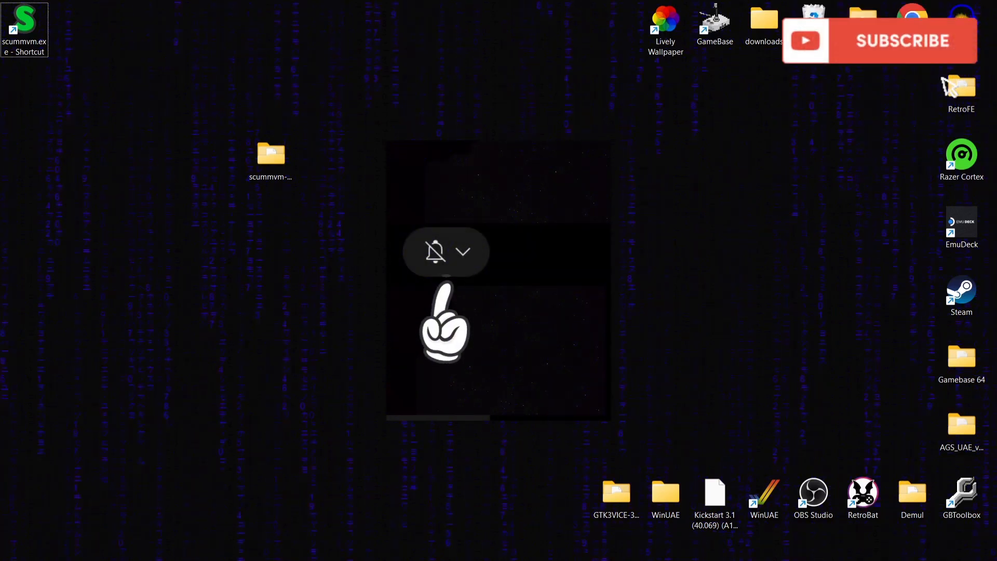
# Step: Confirm quitting ScummVM, returning to the Windows desktop
pyautogui.click(465, 252)
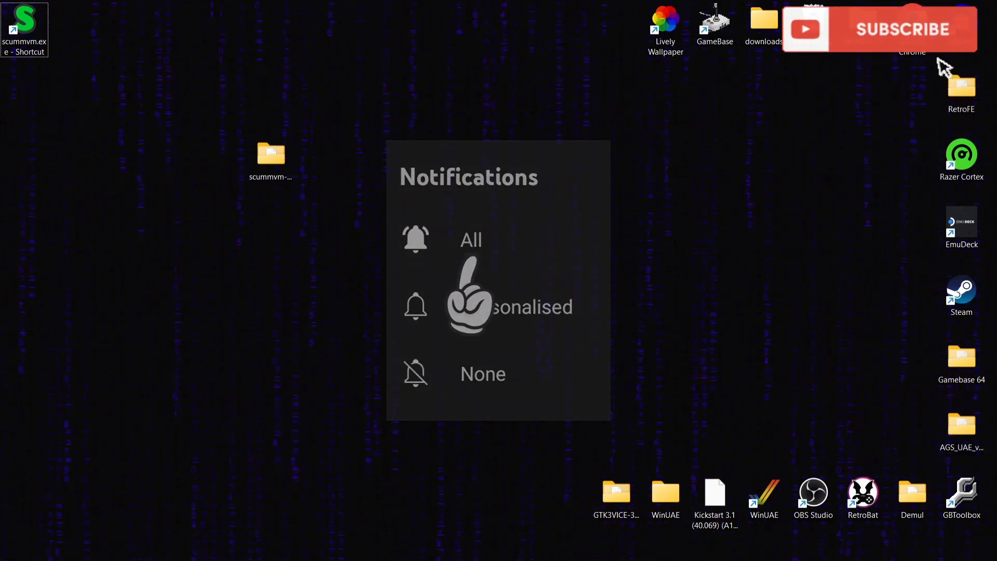